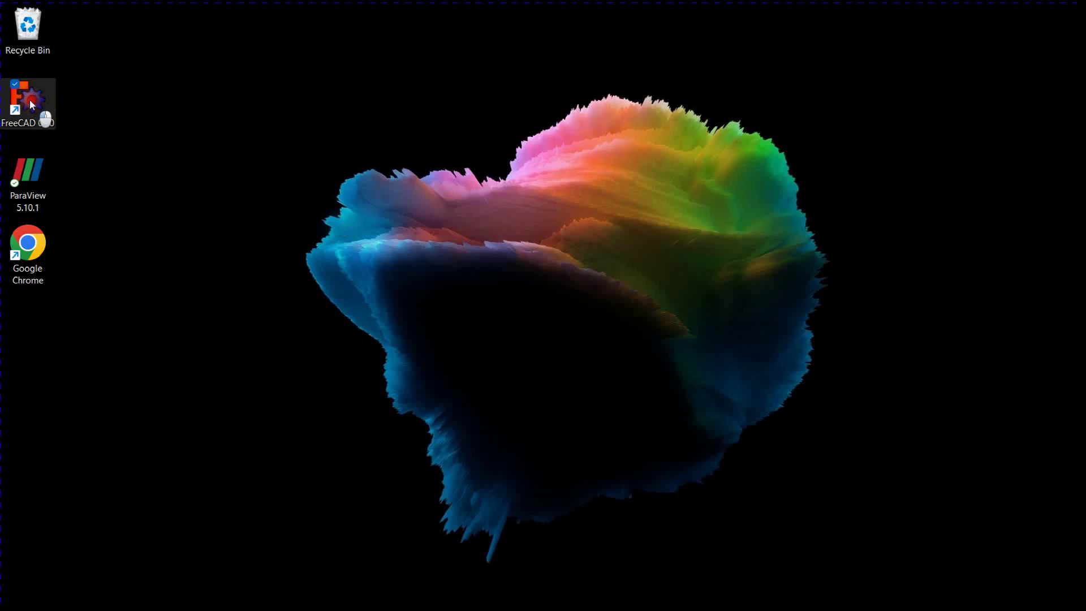
# Launch FreeCAD and switch to the Part Design workbench.
pyautogui.doubleClick(27, 97)
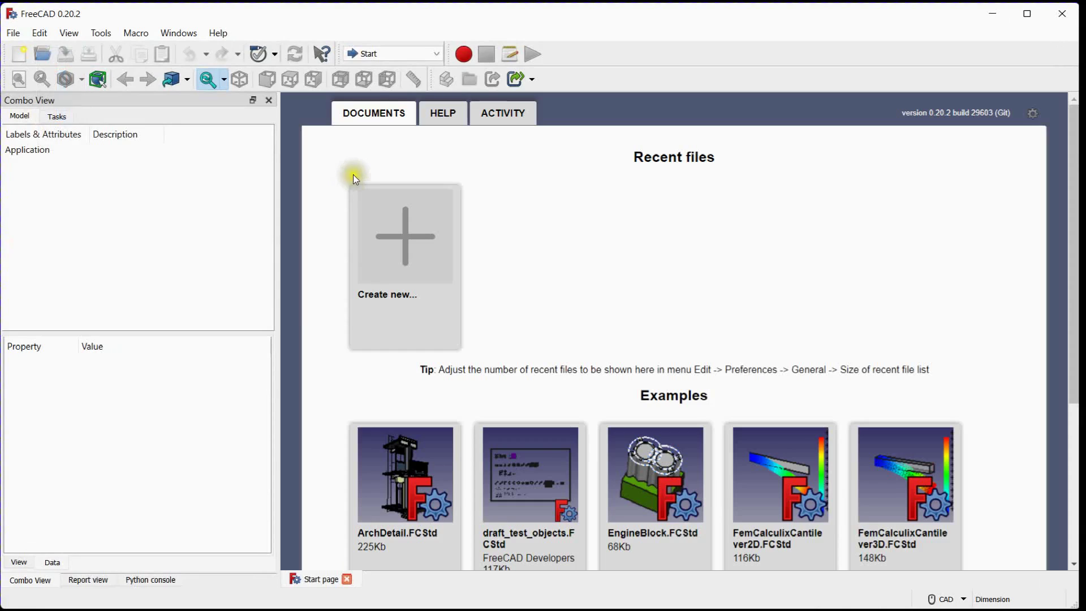
pyautogui.click(391, 53)
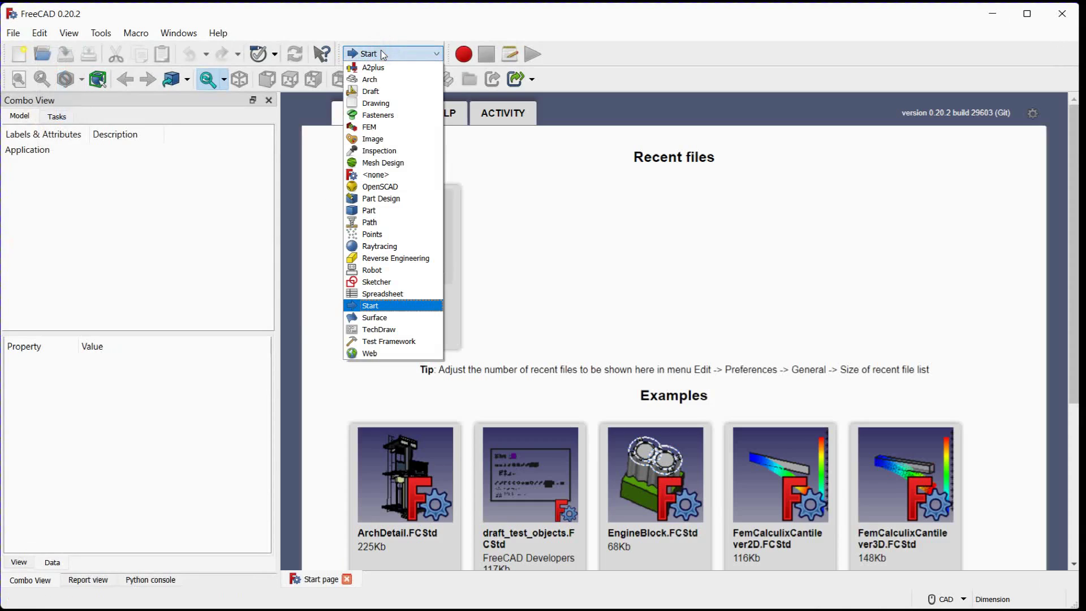
pyautogui.click(370, 305)
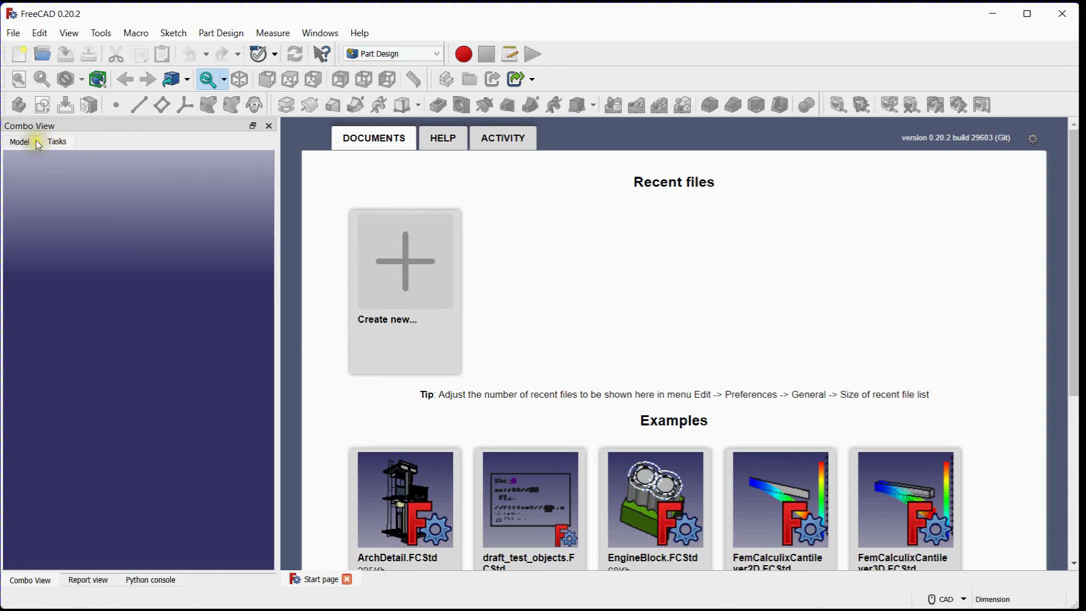
# Create a new document with a body and start a sketch on the XY plane.
pyautogui.click(19, 55)
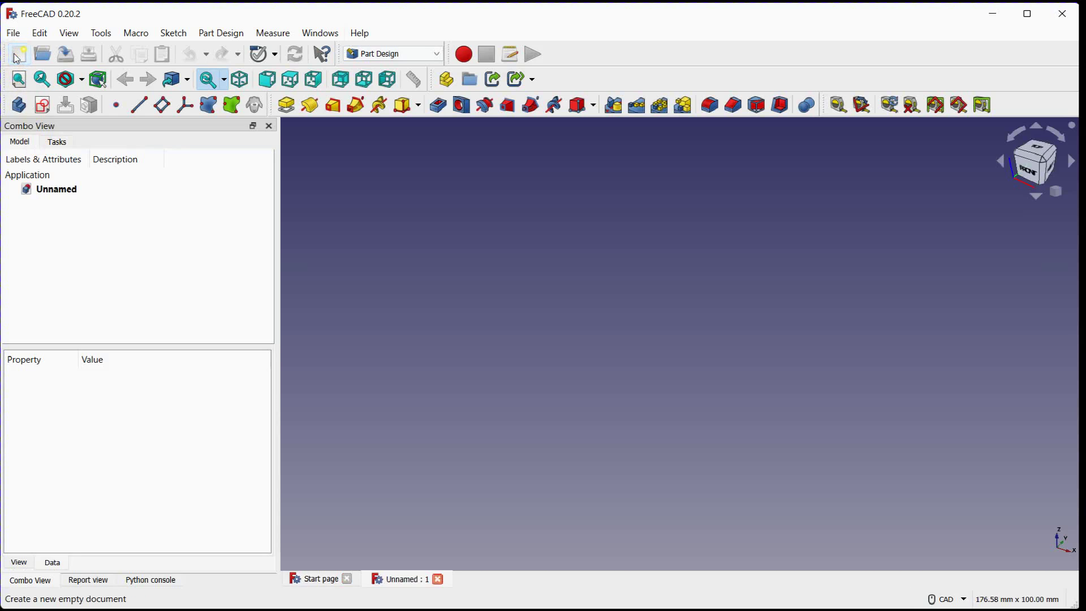
pyautogui.click(18, 104)
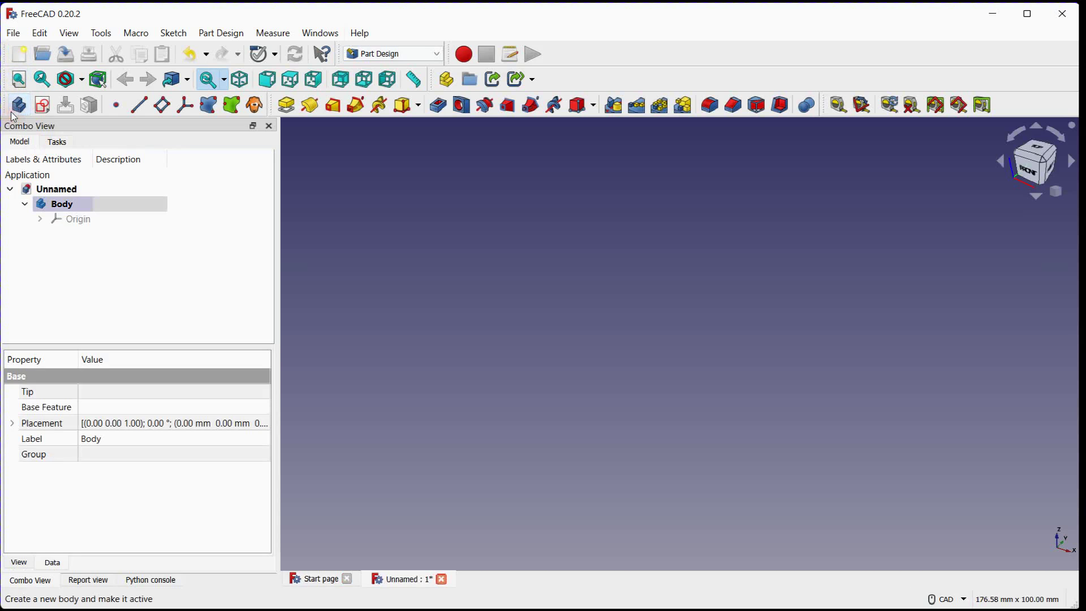
pyautogui.click(42, 104)
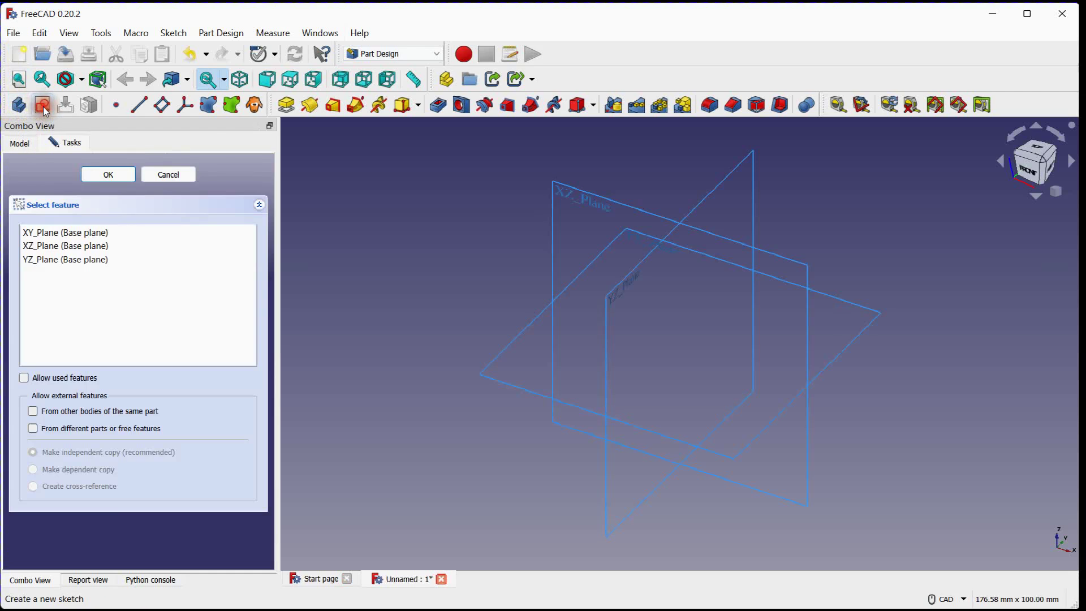
pyautogui.click(65, 232)
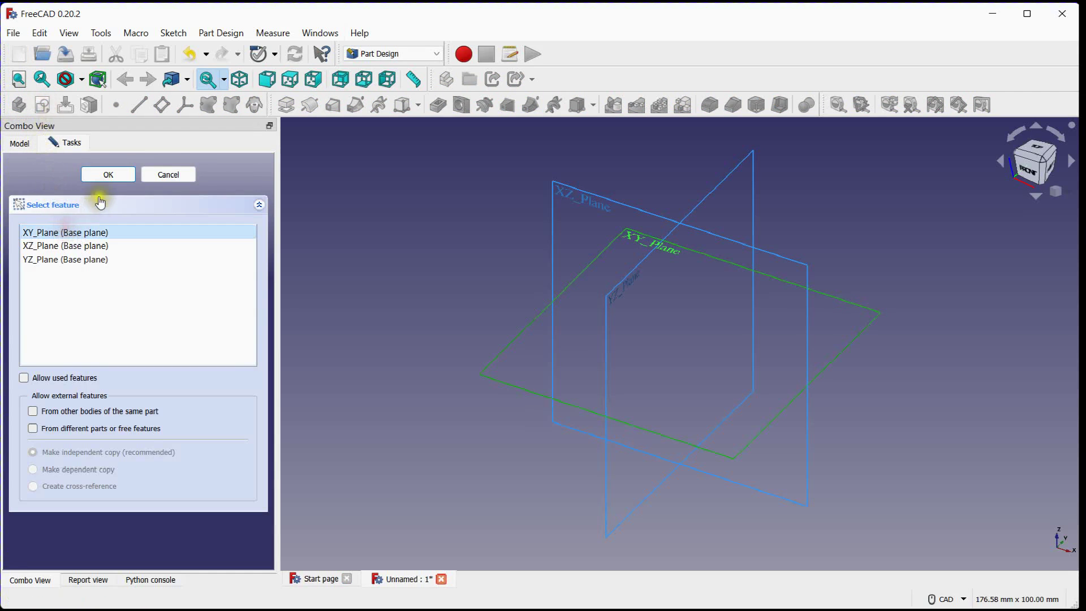
pyautogui.click(108, 174)
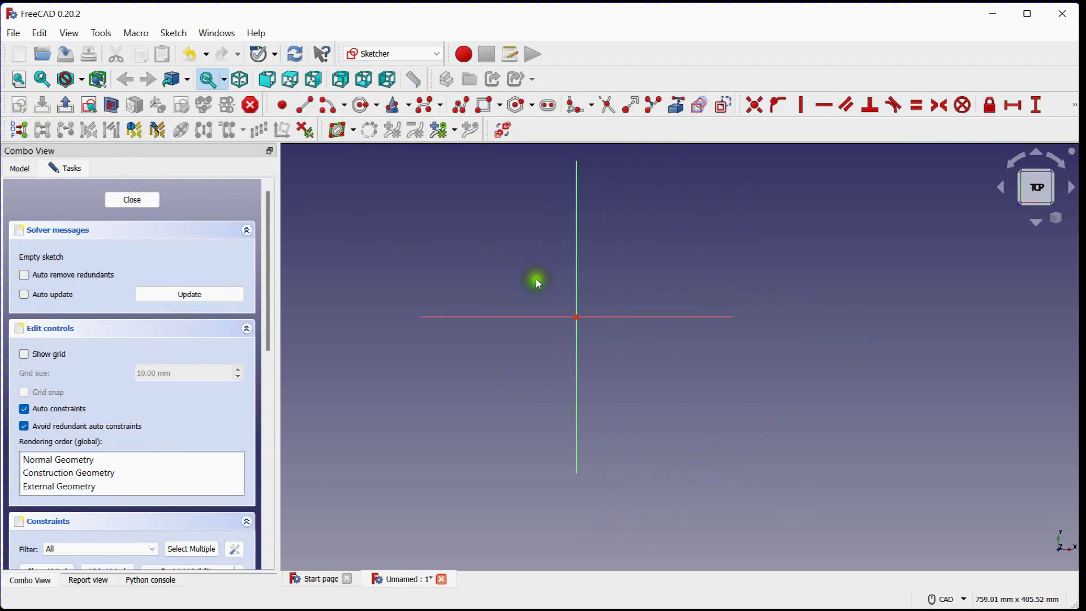
pyautogui.moveTo(359, 104)
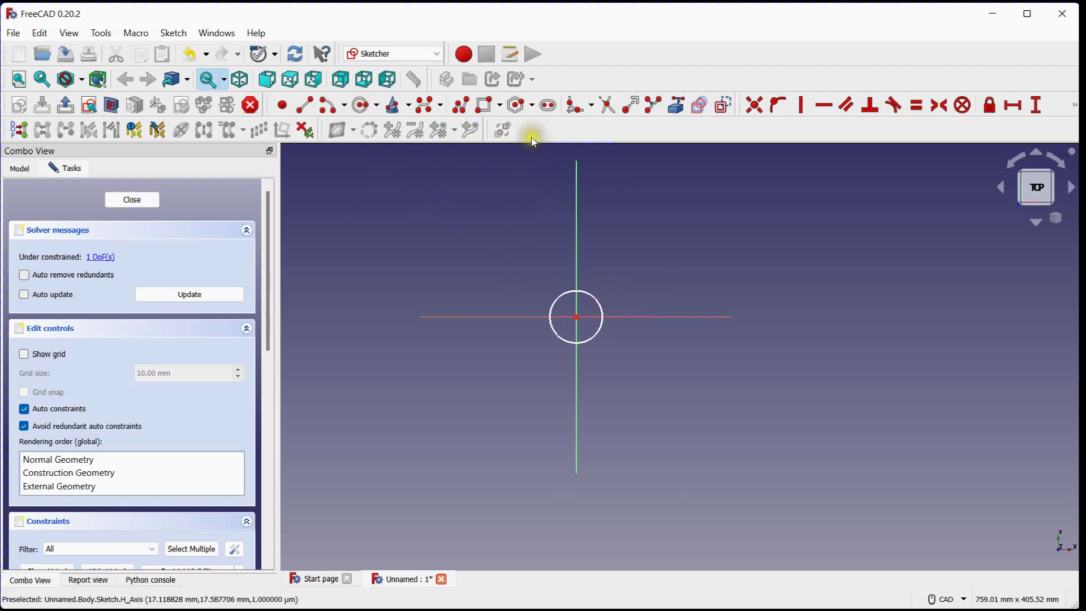
# Draw a rectangle around the circle and constrain it 100 mm by 60 mm with a 12 mm hole diameter.
pyautogui.click(499, 104)
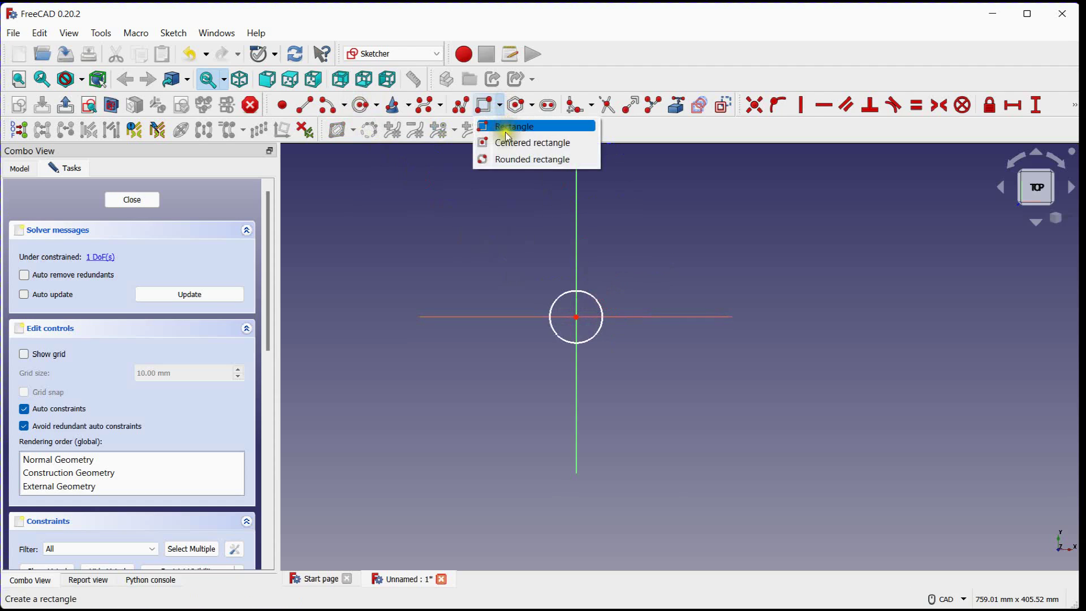
pyautogui.click(514, 126)
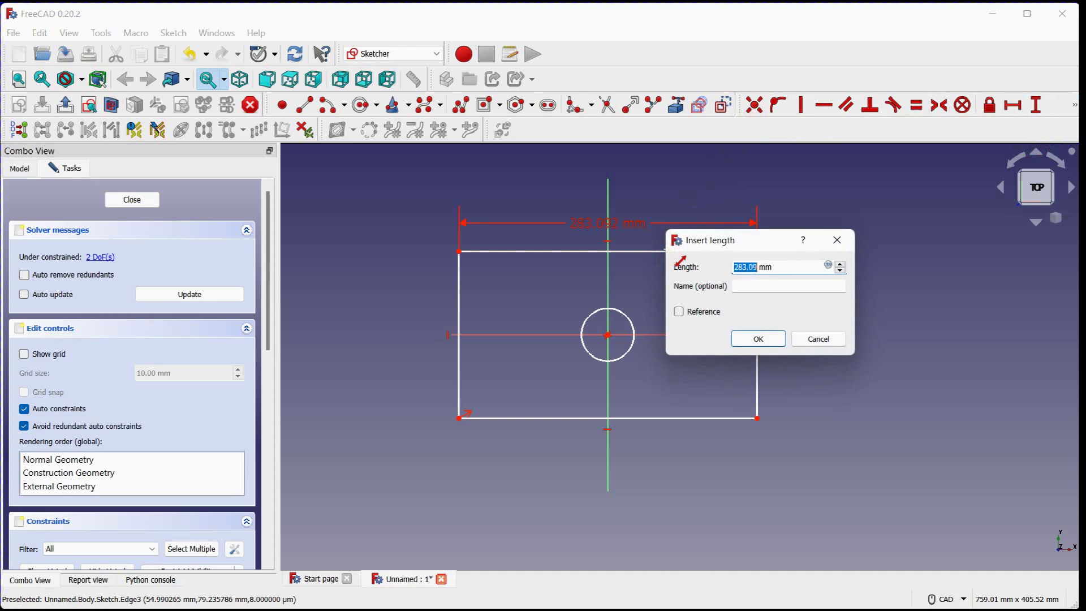
pyautogui.write('100 mm')
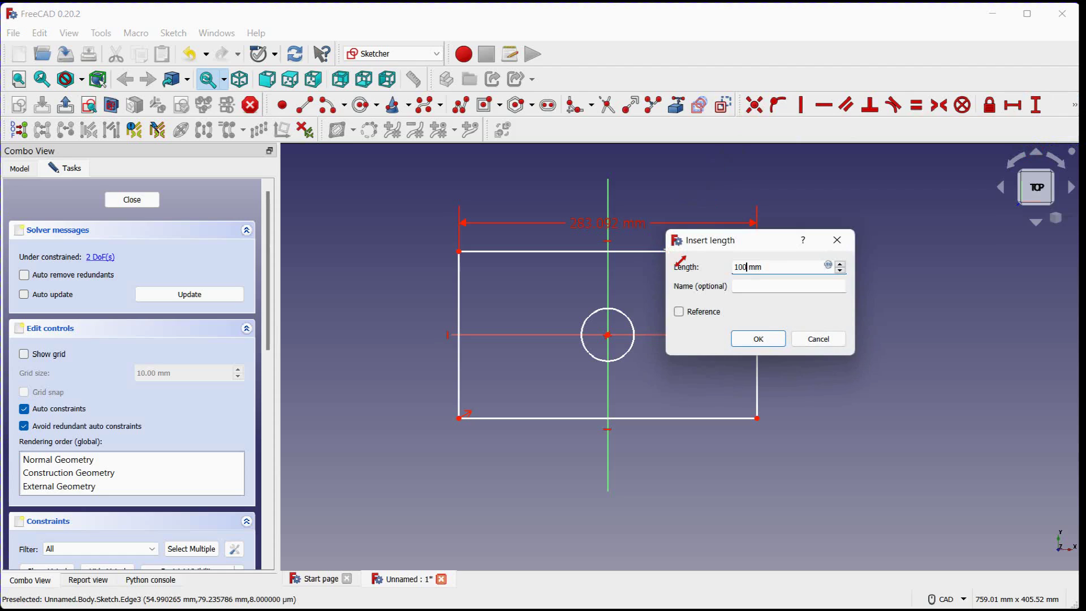
pyautogui.click(757, 338)
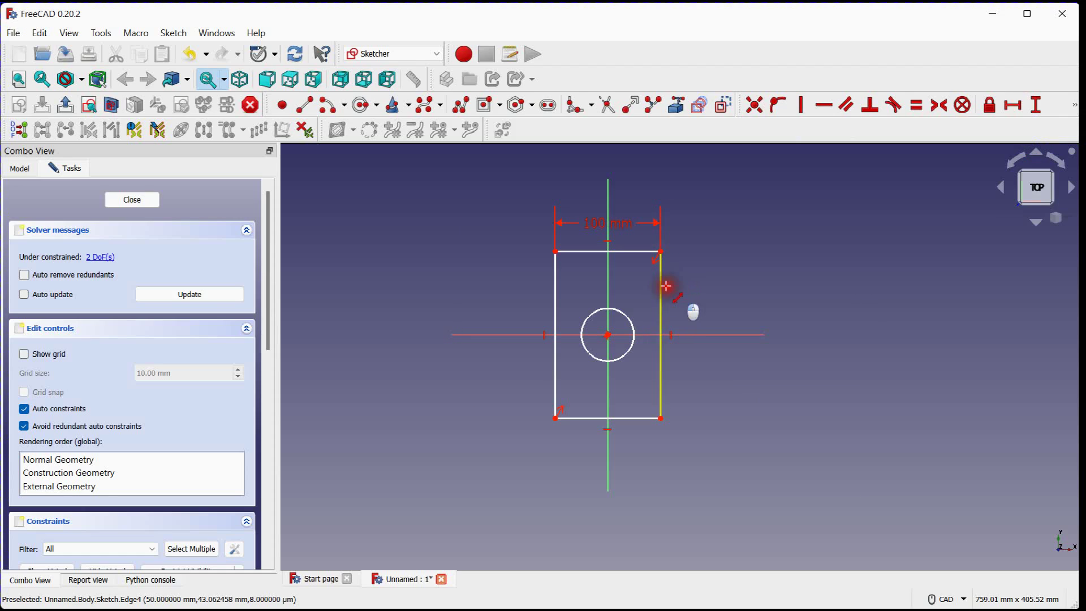
pyautogui.click(666, 286)
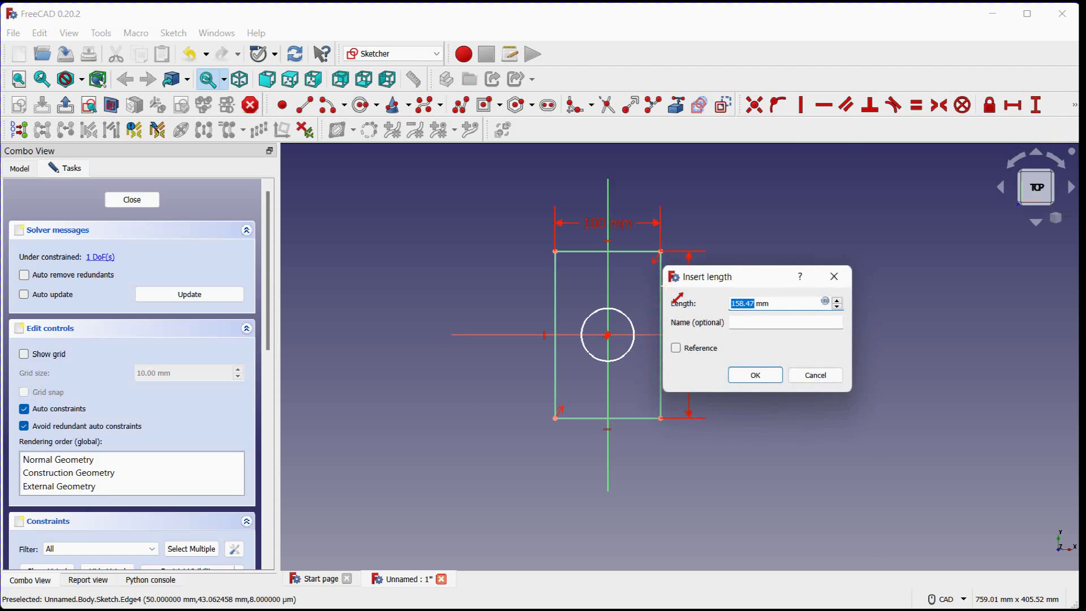
pyautogui.write('60 mm')
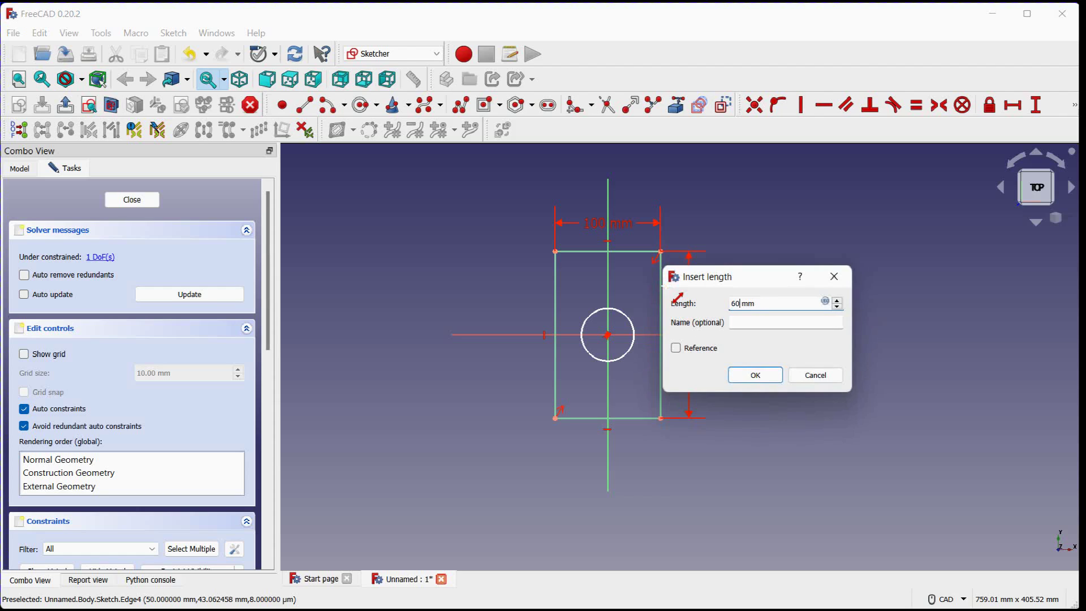
pyautogui.click(753, 374)
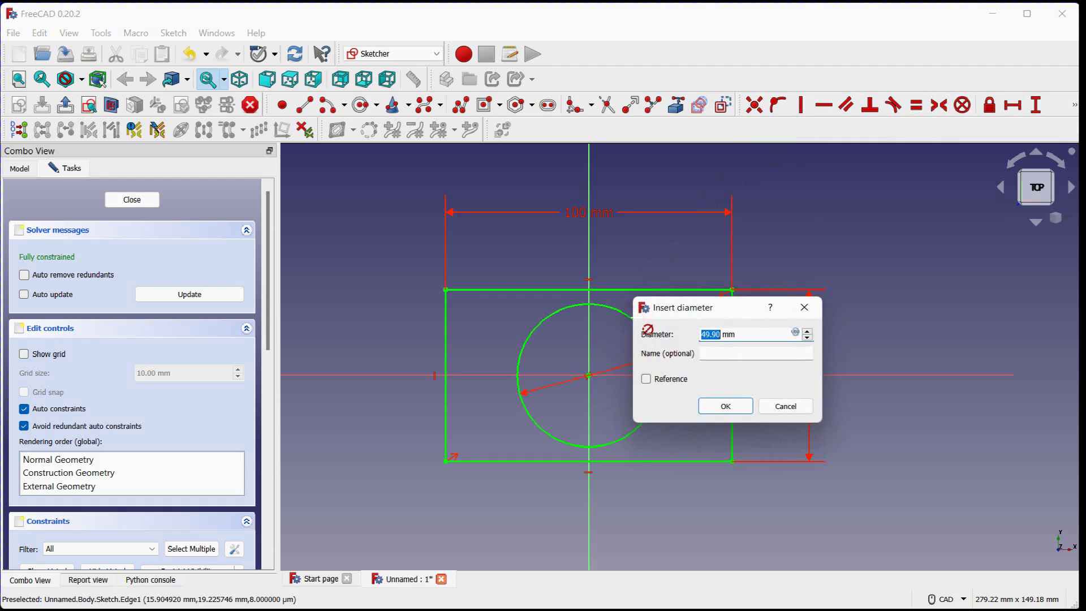
pyautogui.click(724, 406)
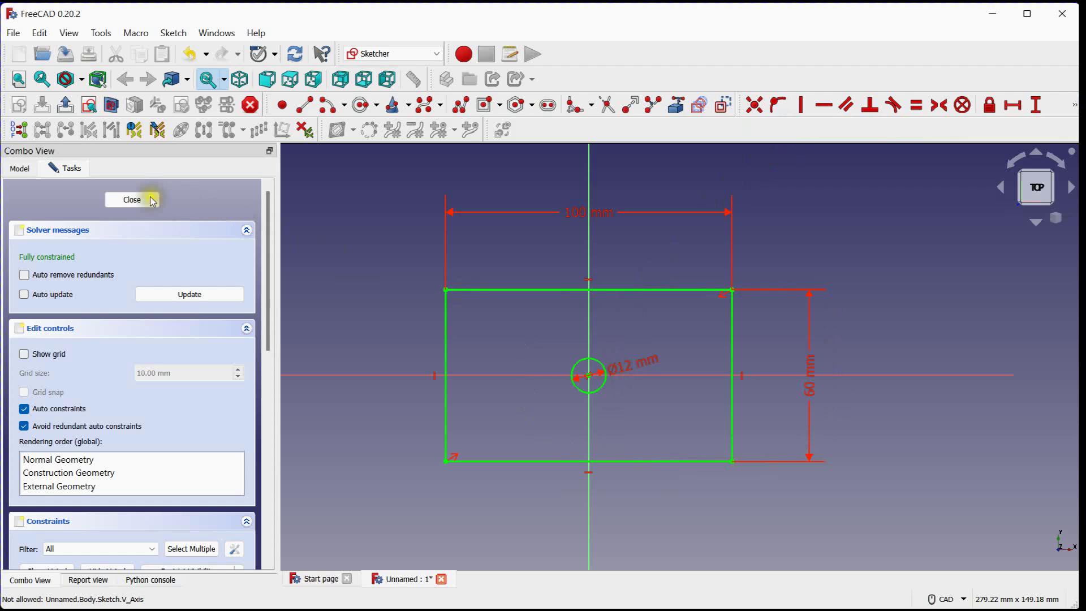
# Close the sketch and pad it 10 mm into a solid plate with a through hole.
pyautogui.click(131, 199)
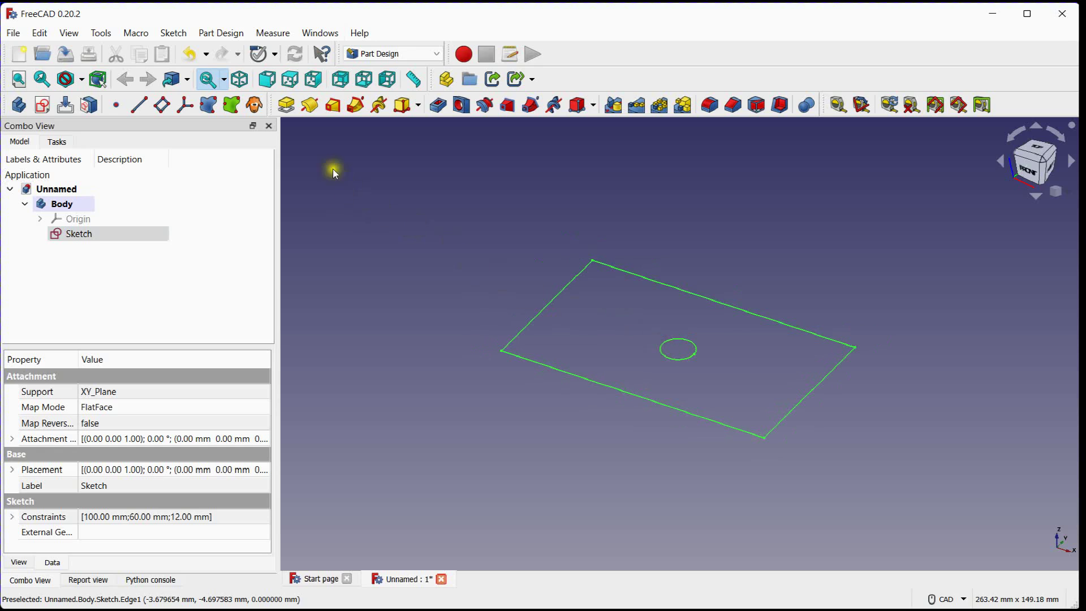
pyautogui.click(285, 104)
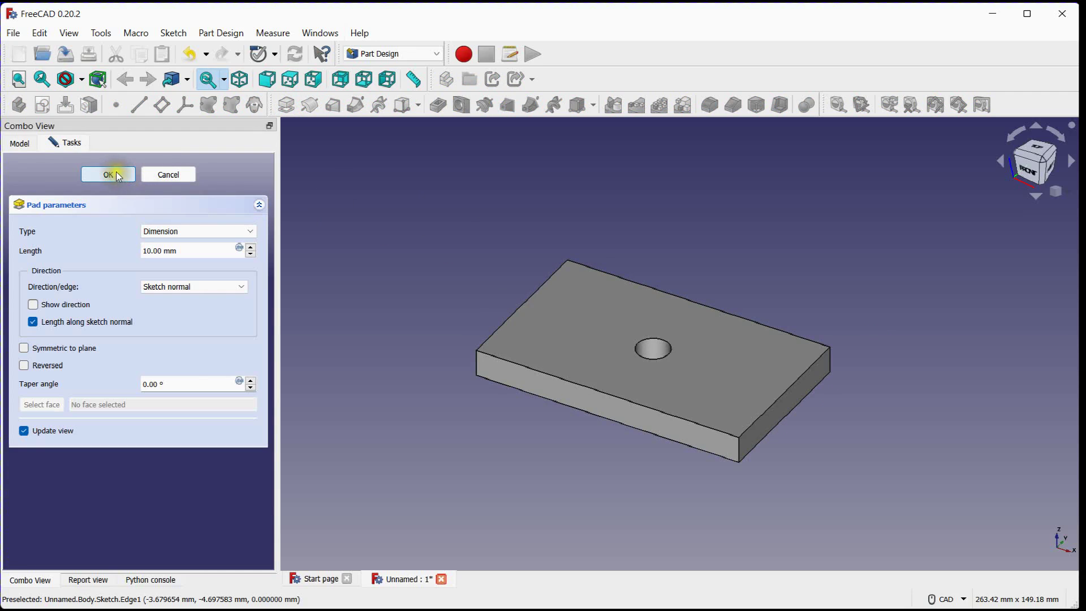
pyautogui.click(108, 174)
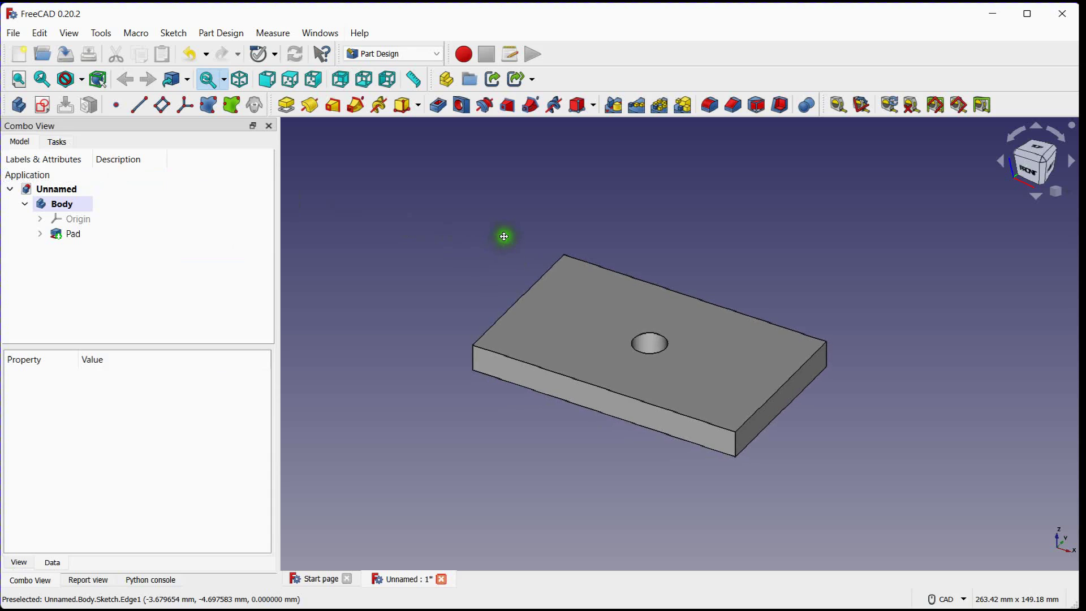
pyautogui.click(72, 233)
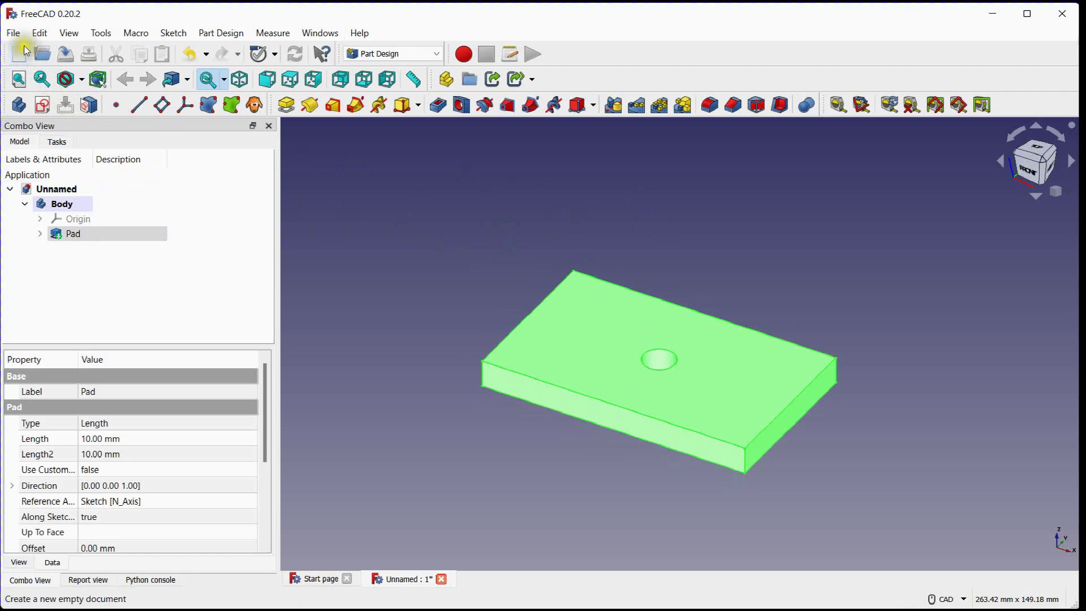
# Export the plate to the desktop as a STEP file named Plate.
pyautogui.click(12, 33)
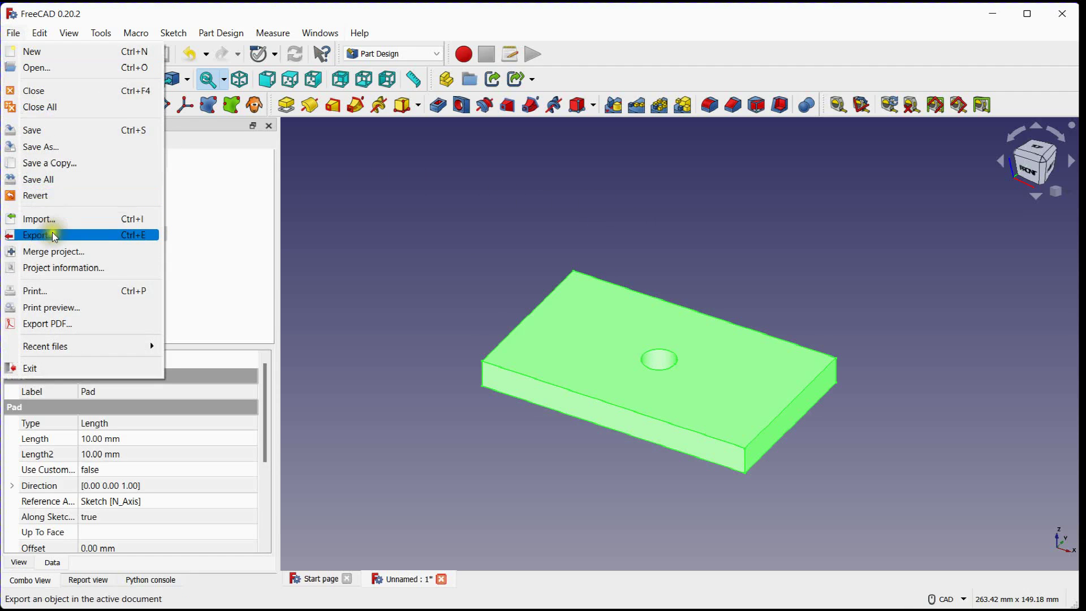
pyautogui.click(37, 236)
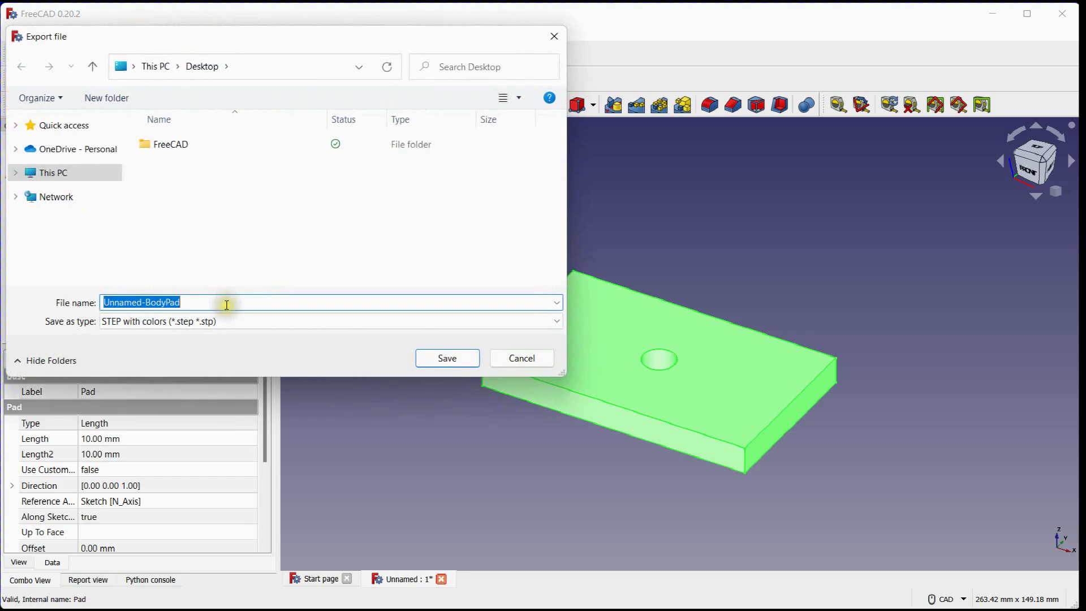
pyautogui.write('Pi')
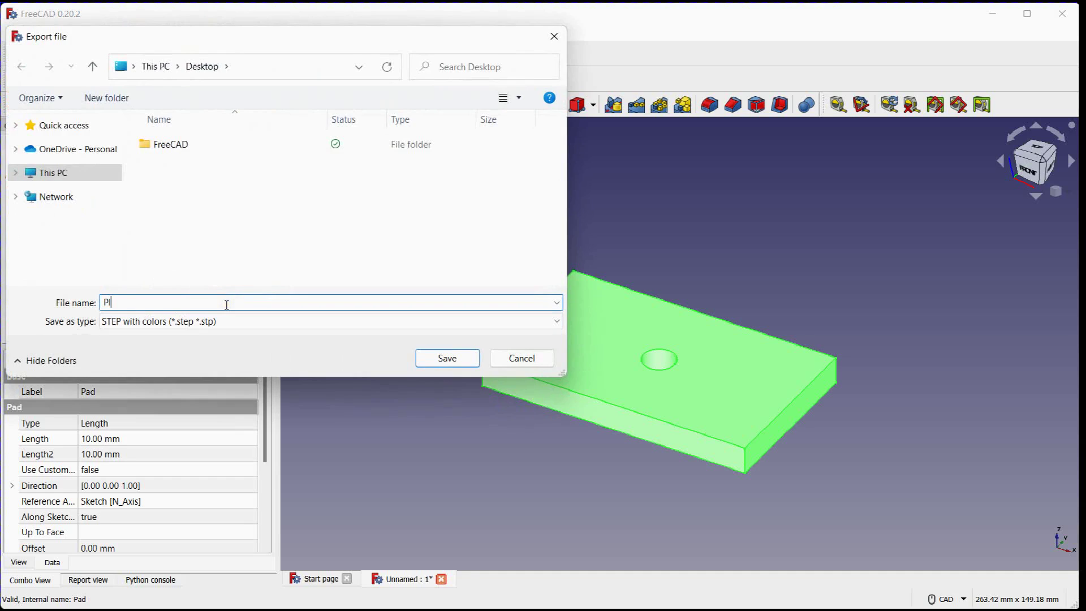
pyautogui.write('late')
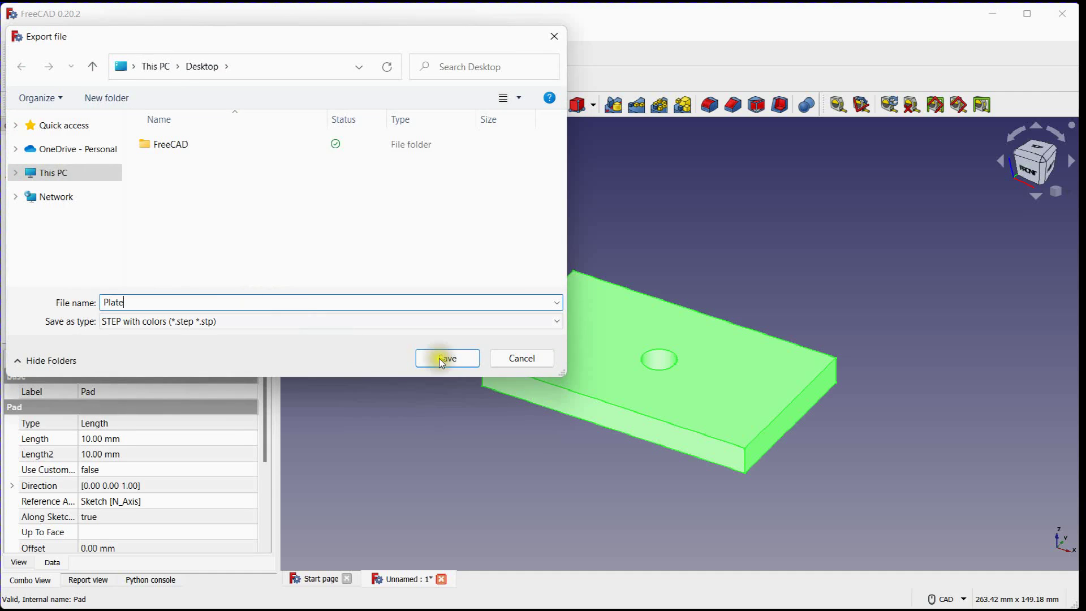
pyautogui.click(447, 358)
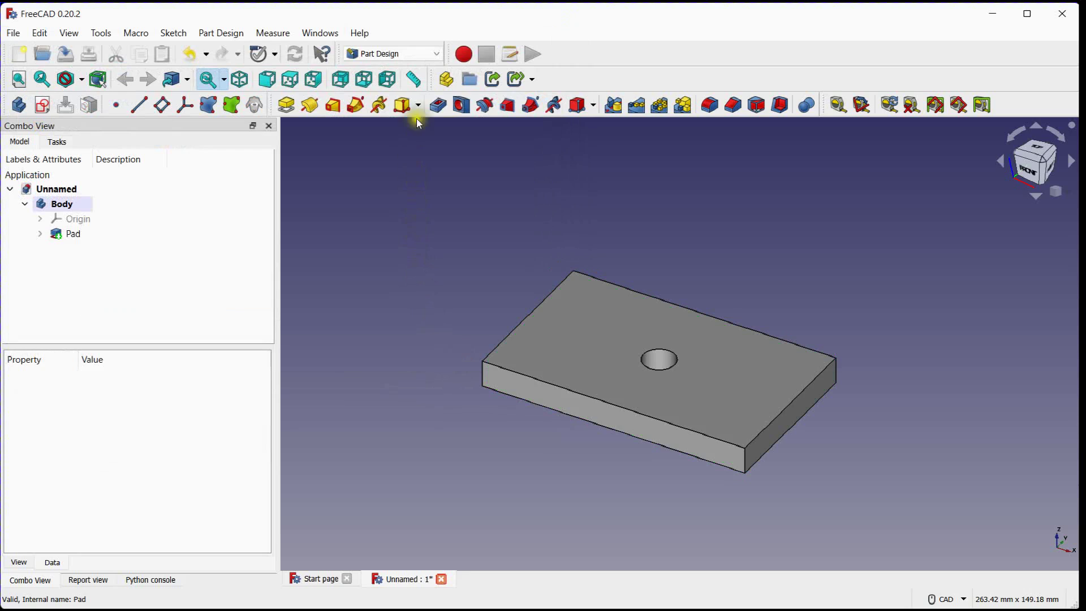
# Switch workbench and close the plate document, leaving an empty one.
pyautogui.click(392, 54)
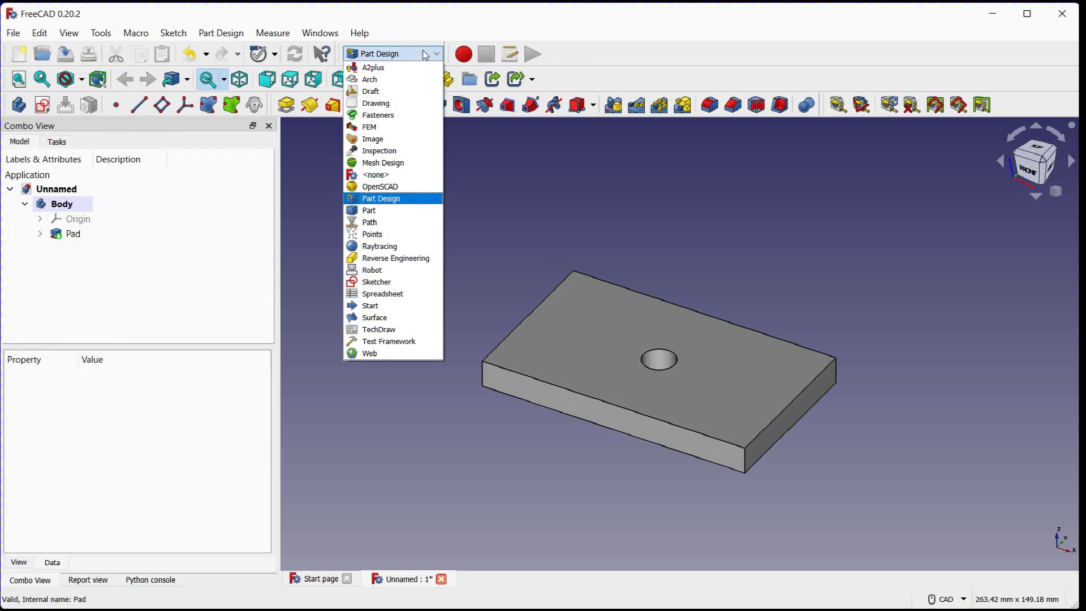
pyautogui.moveTo(378, 115)
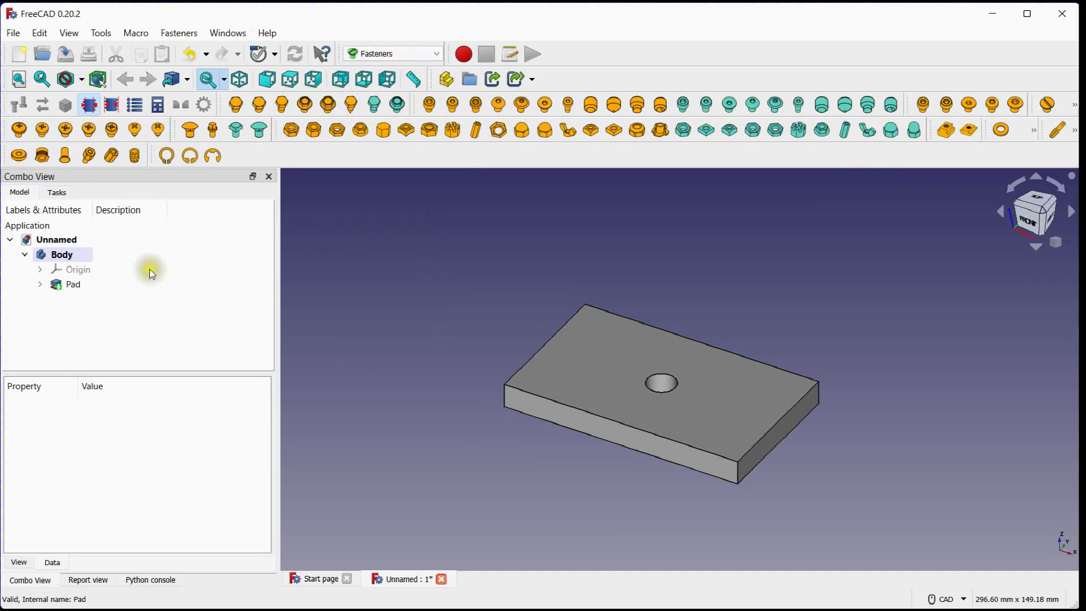
pyautogui.rightClick(56, 238)
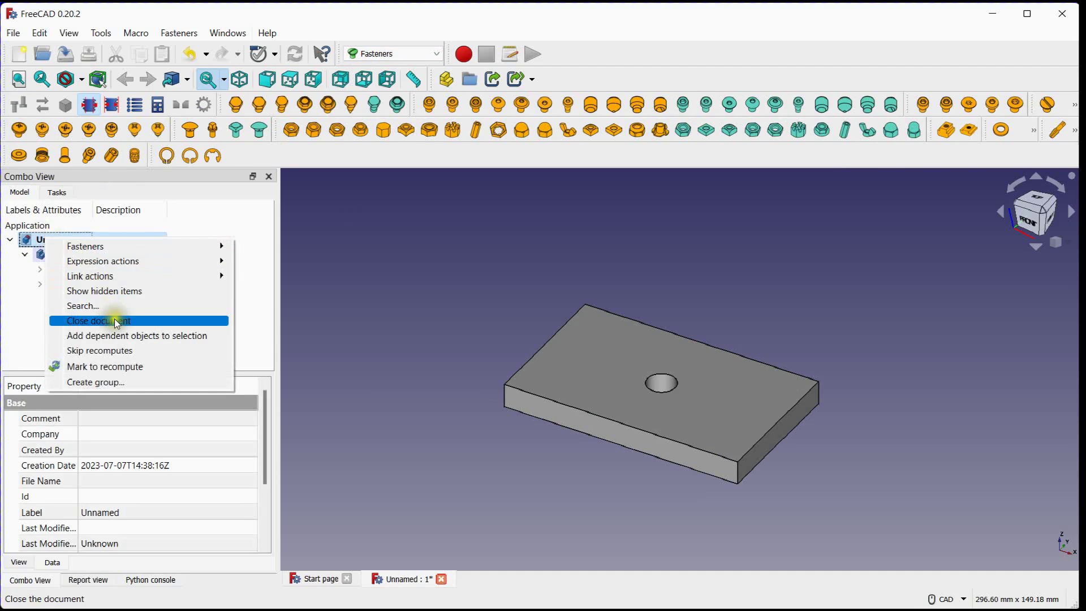
pyautogui.click(96, 320)
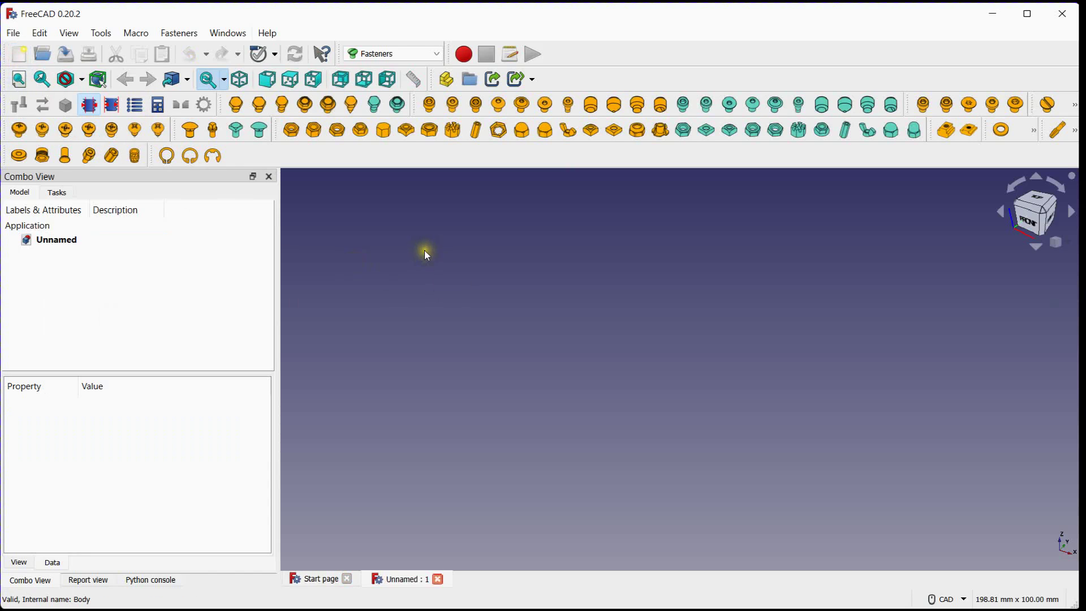
pyautogui.moveTo(346, 151)
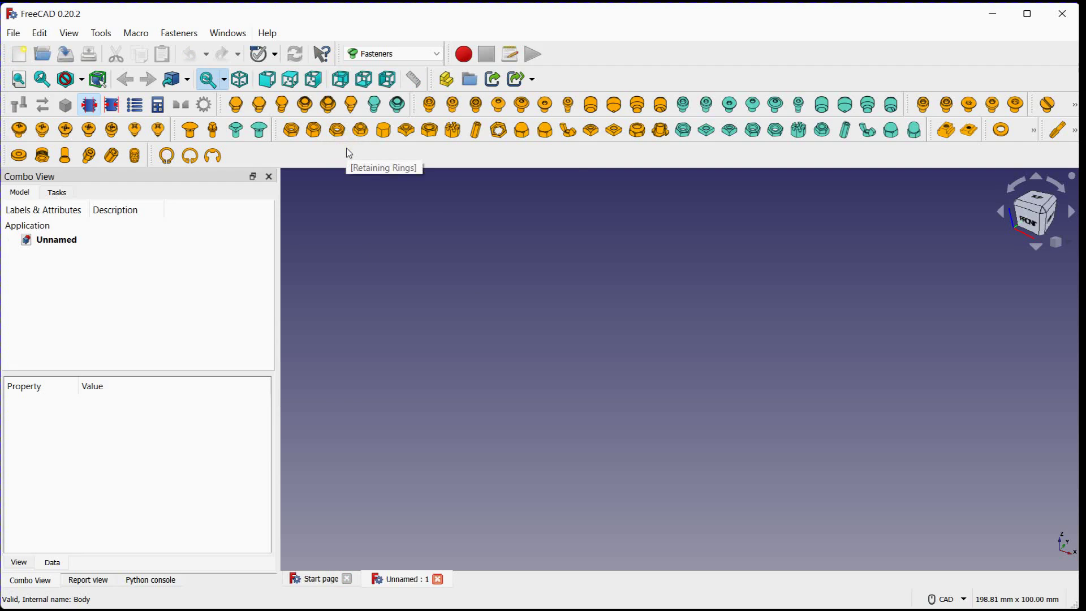
pyautogui.click(101, 33)
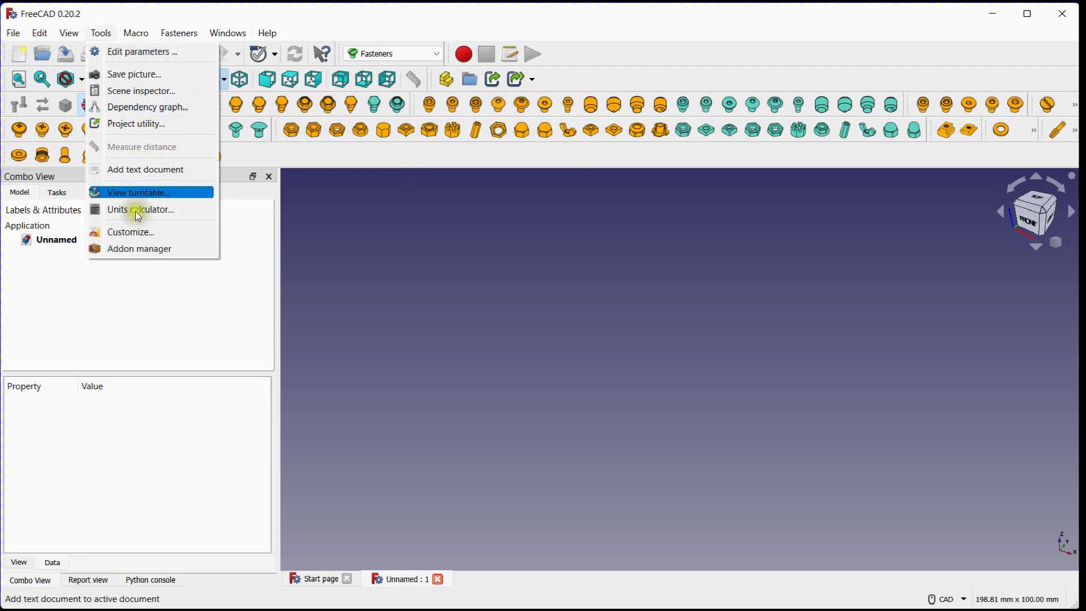
pyautogui.click(138, 249)
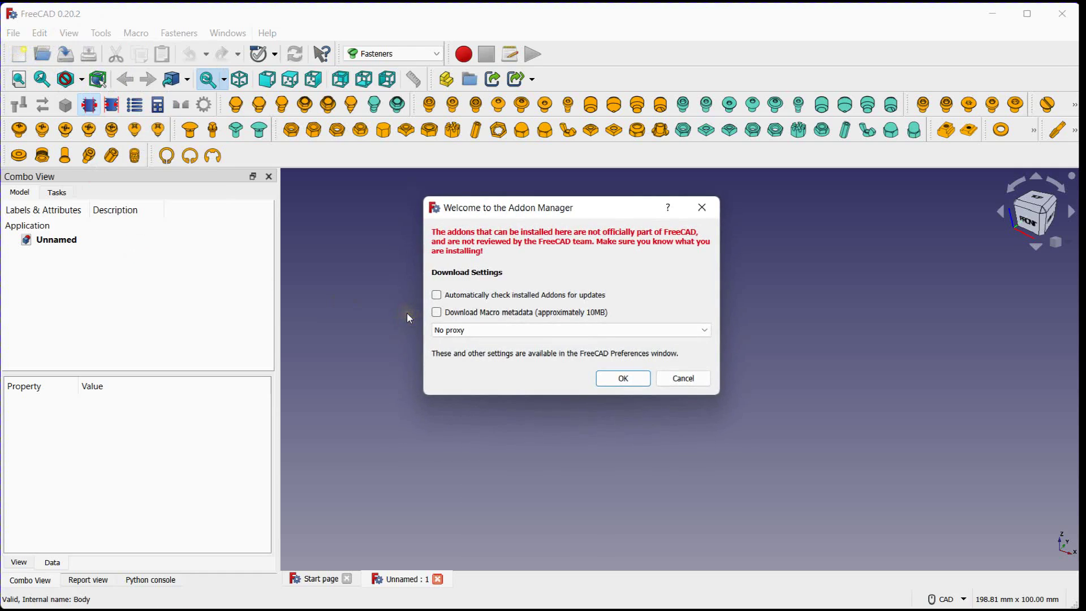
pyautogui.click(621, 378)
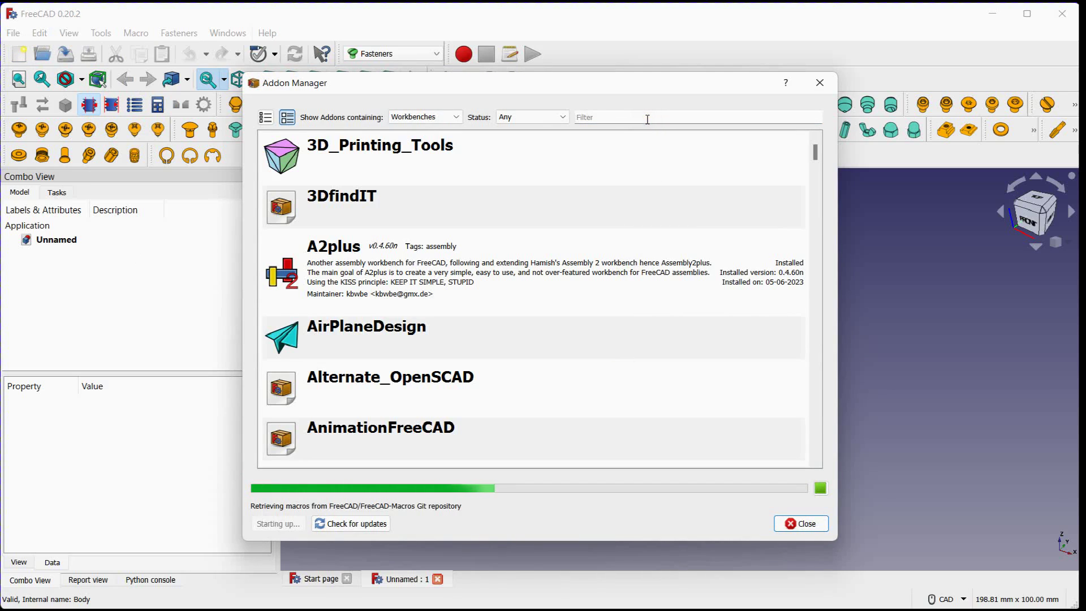
pyautogui.write('fas')
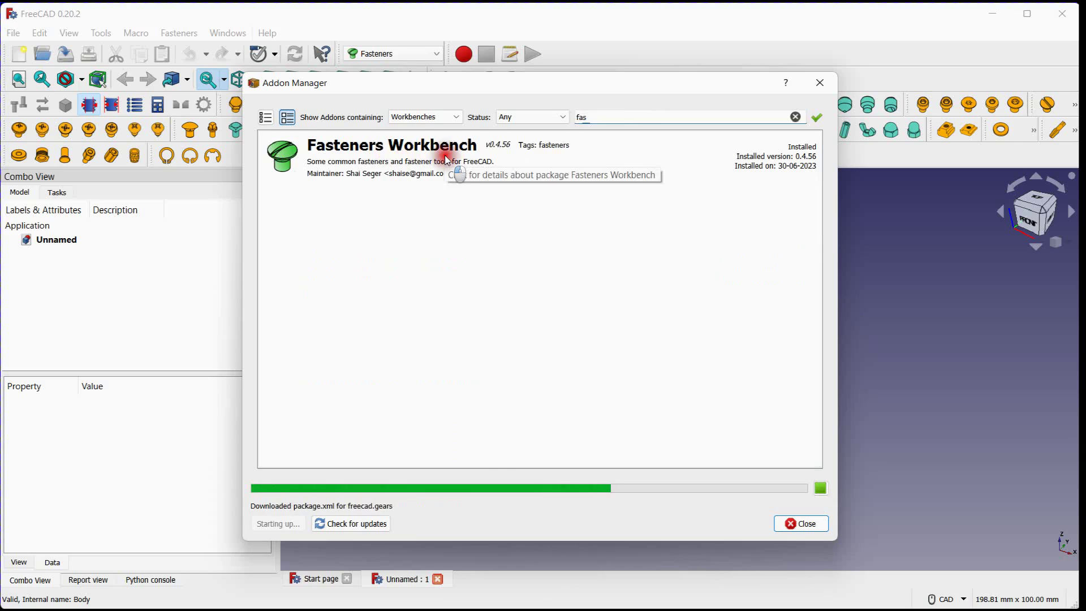
pyautogui.click(390, 146)
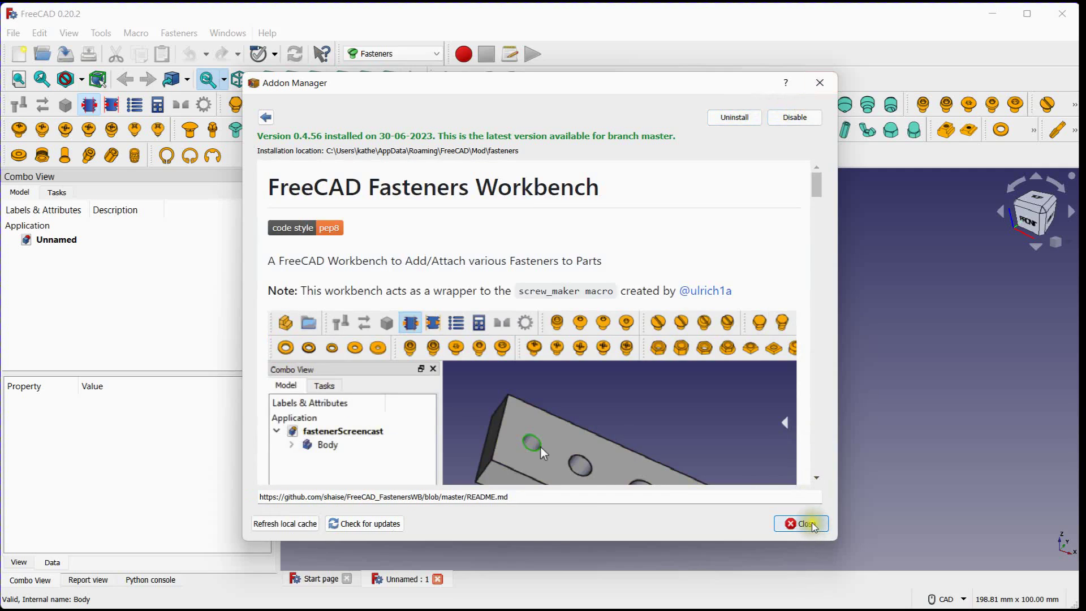
pyautogui.click(801, 523)
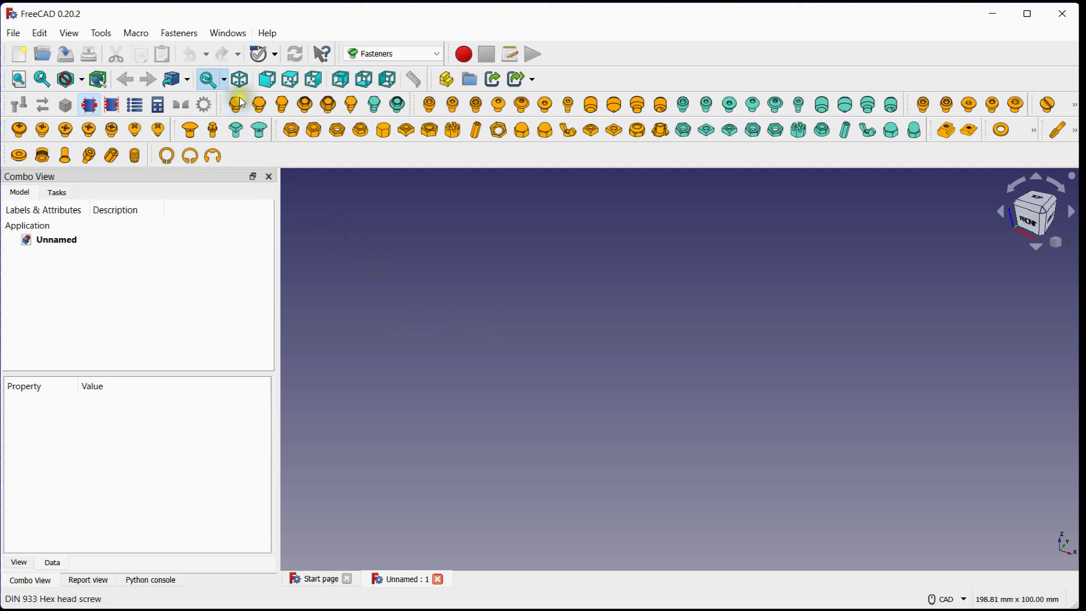
pyautogui.moveTo(258, 104)
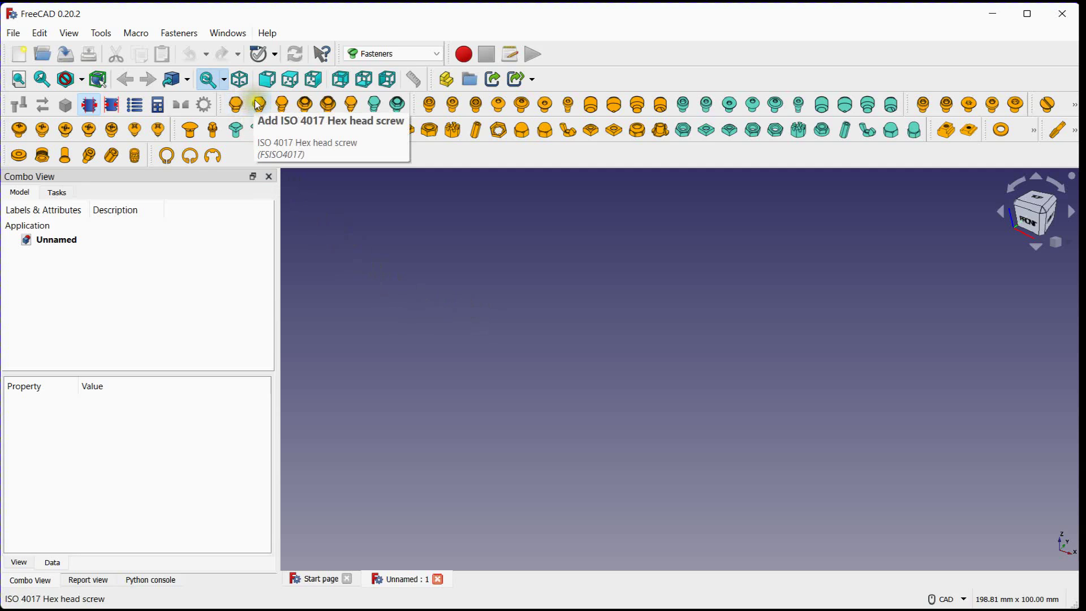
pyautogui.moveTo(304, 104)
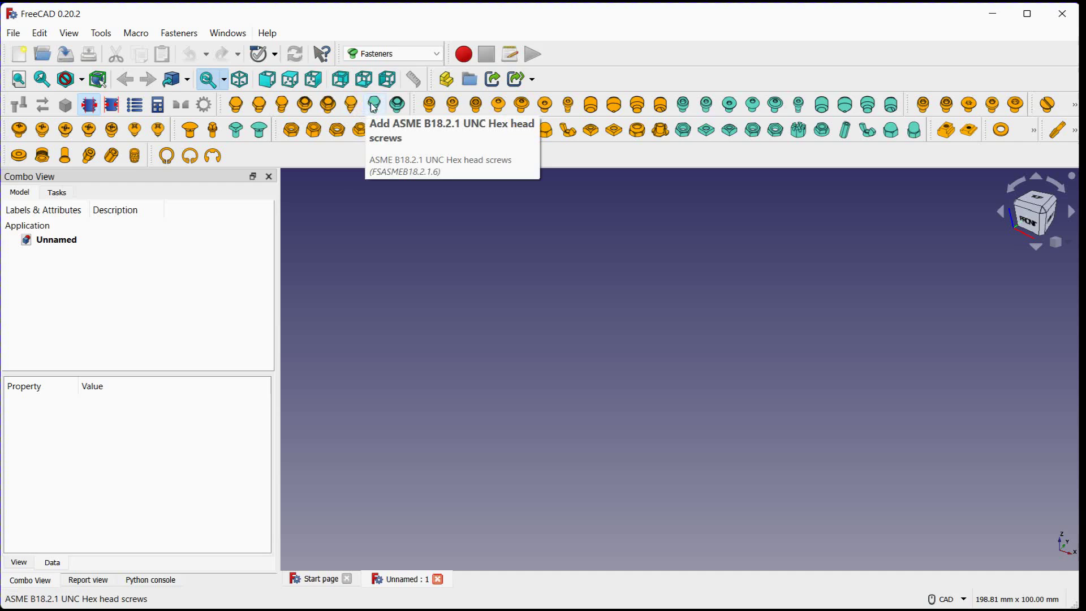
# Add a DIN 933 hex head screw to the empty document.
pyautogui.click(238, 104)
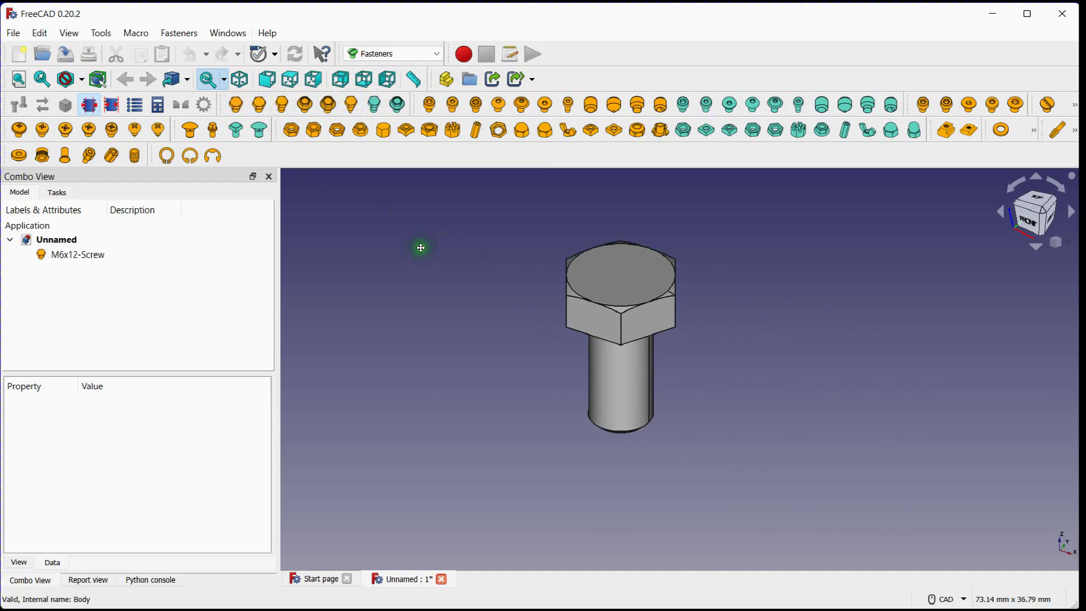
# Set the screw diameter to M10 and give it a custom 45 mm length.
pyautogui.click(77, 254)
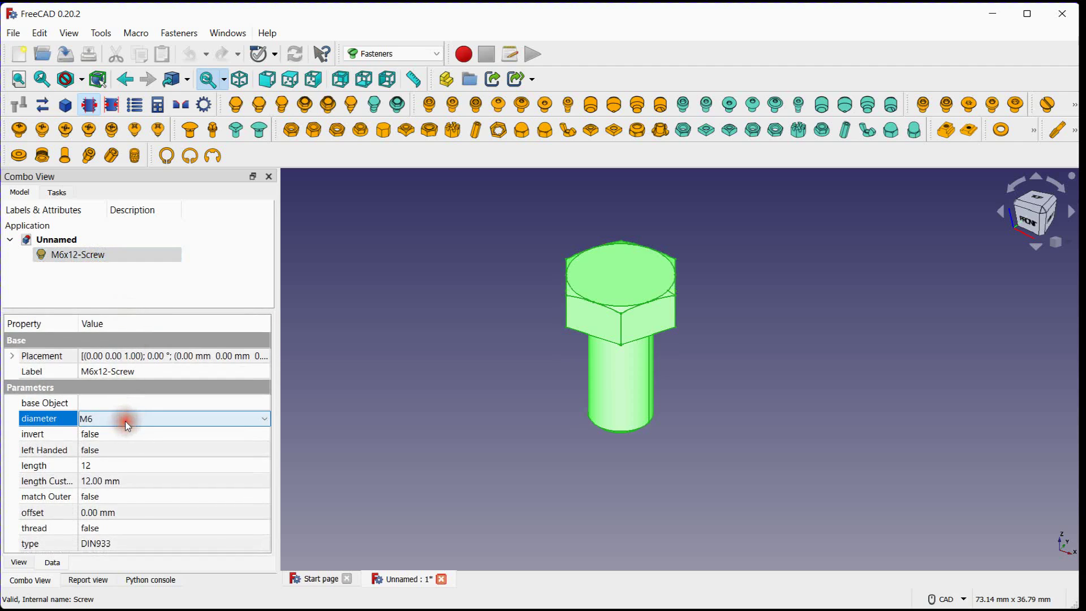
pyautogui.click(263, 417)
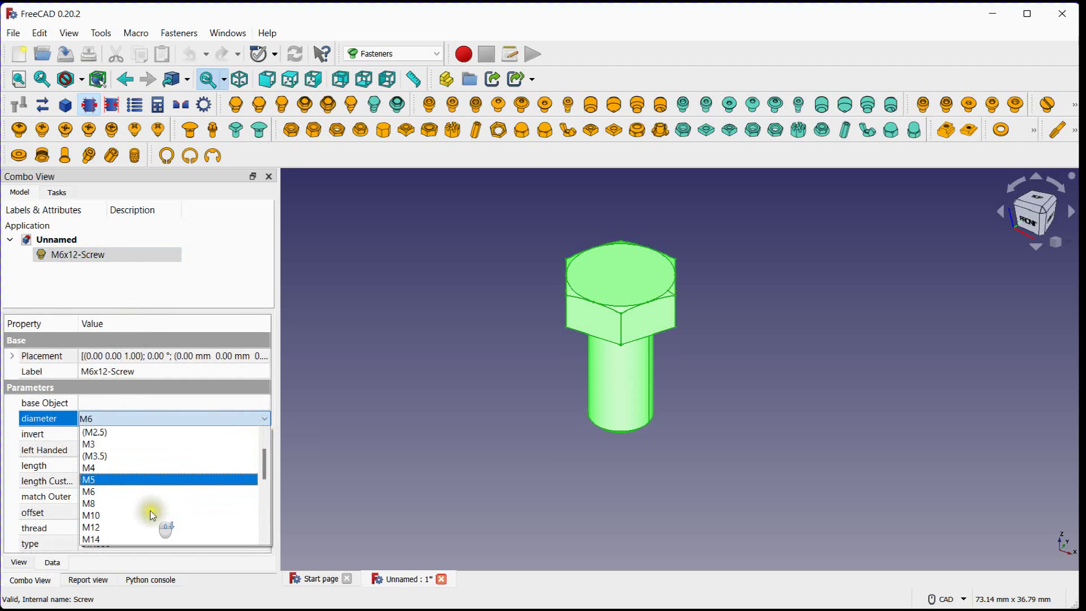
pyautogui.click(90, 515)
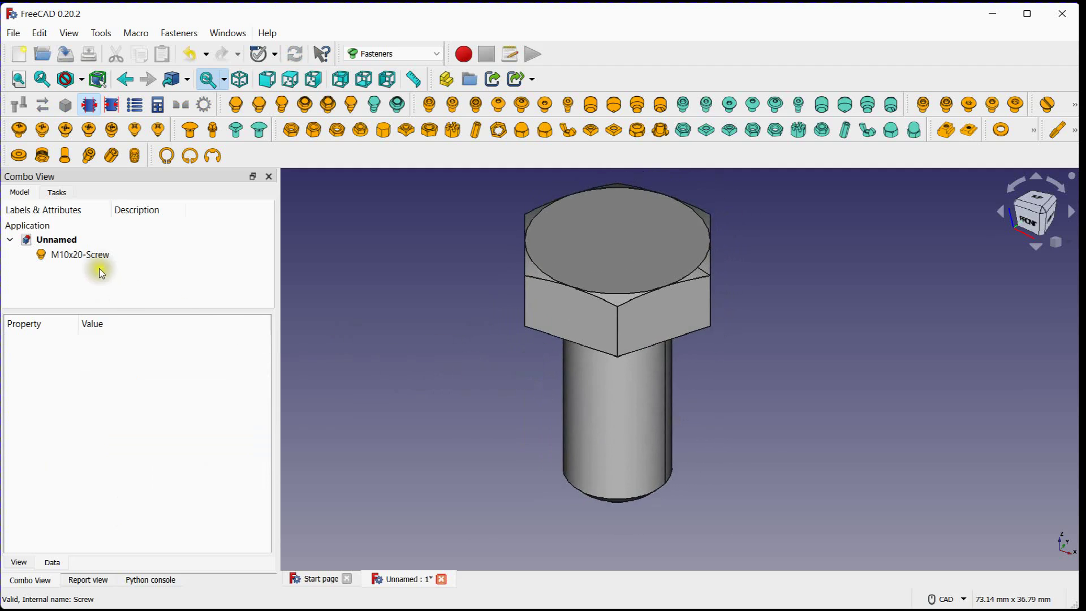
pyautogui.click(79, 255)
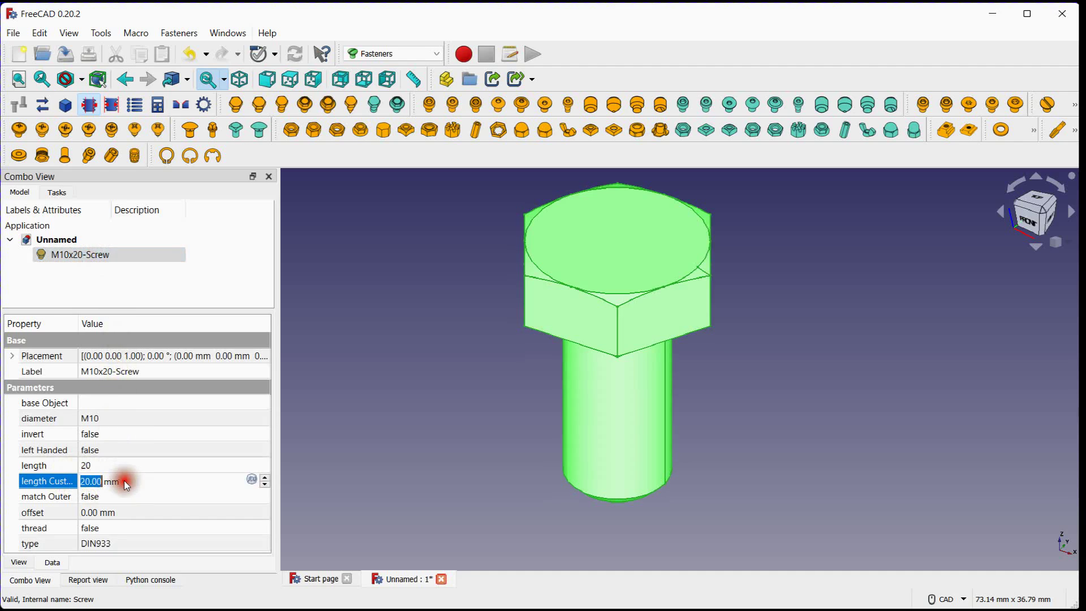
pyautogui.write('37.00')
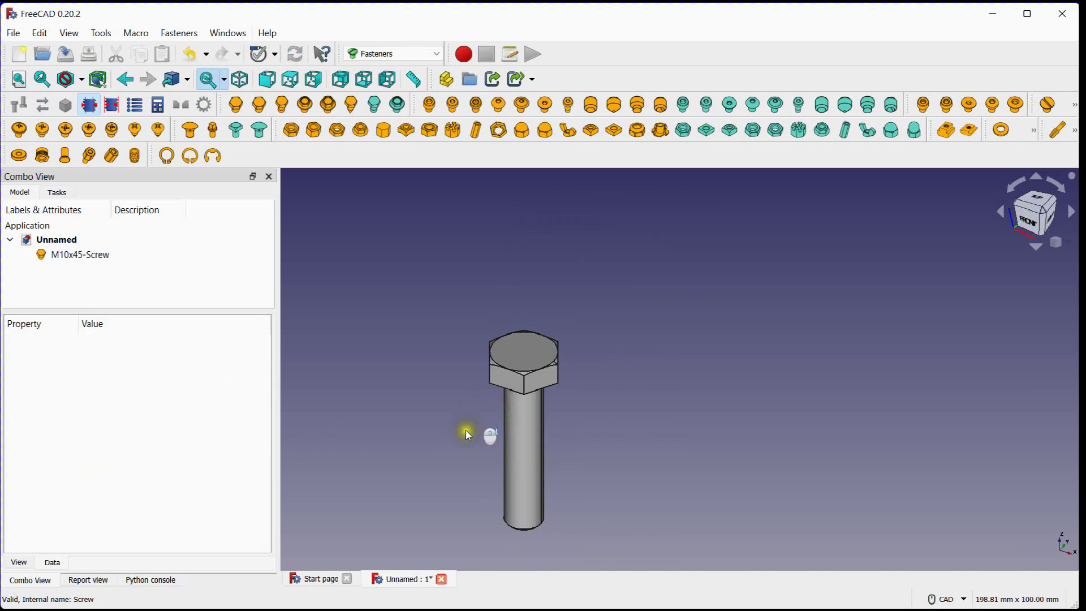
pyautogui.scroll(3)
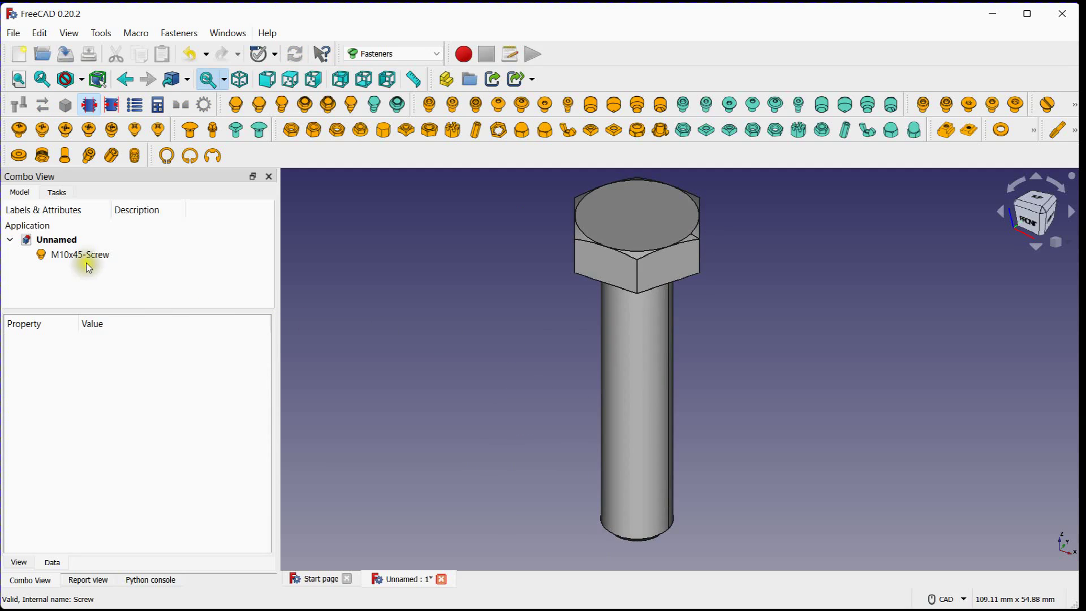
# Turn on the modelled thread for the M10x45 screw, keeping the DIN933 type.
pyautogui.click(79, 255)
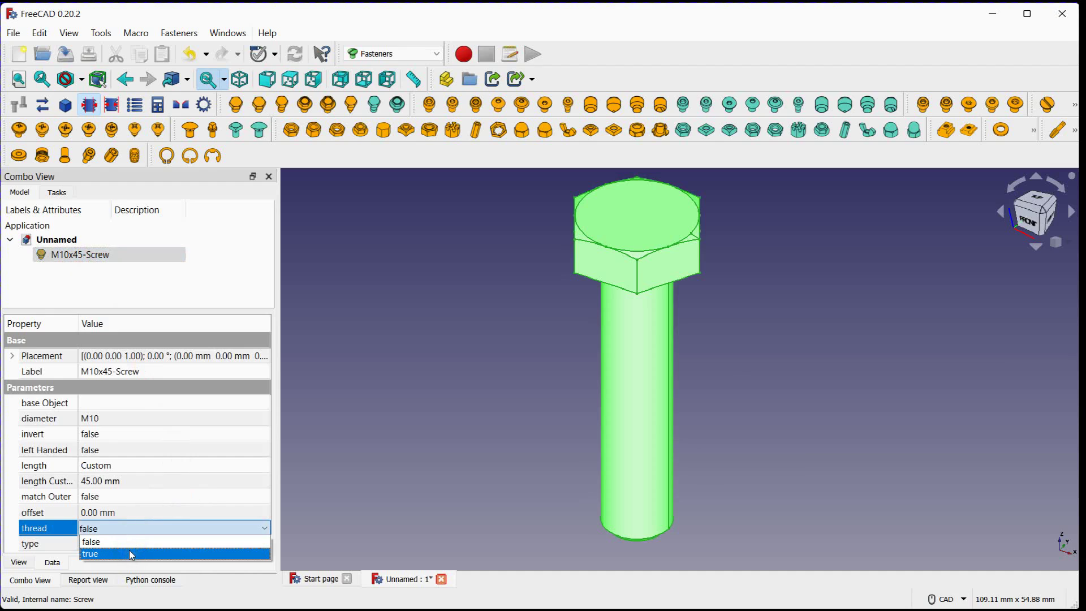
pyautogui.click(90, 553)
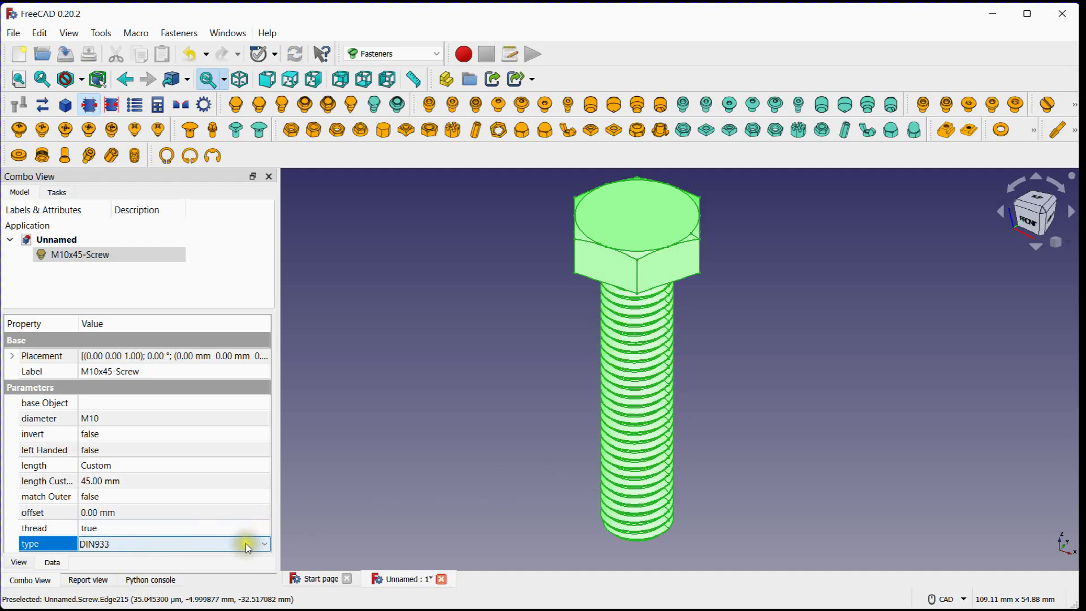
pyautogui.click(264, 545)
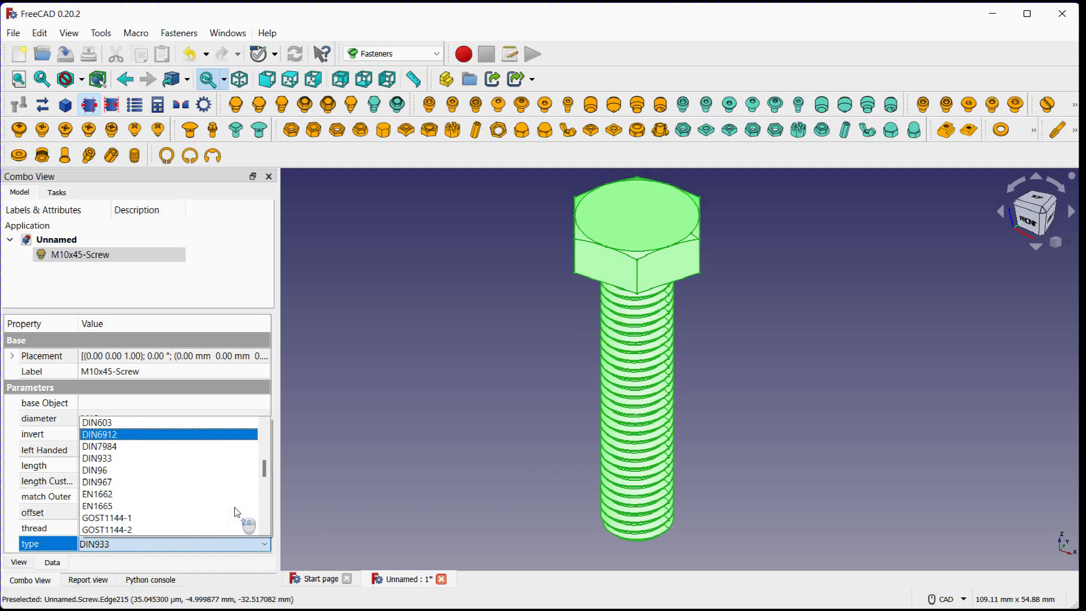
pyautogui.scroll(-3)
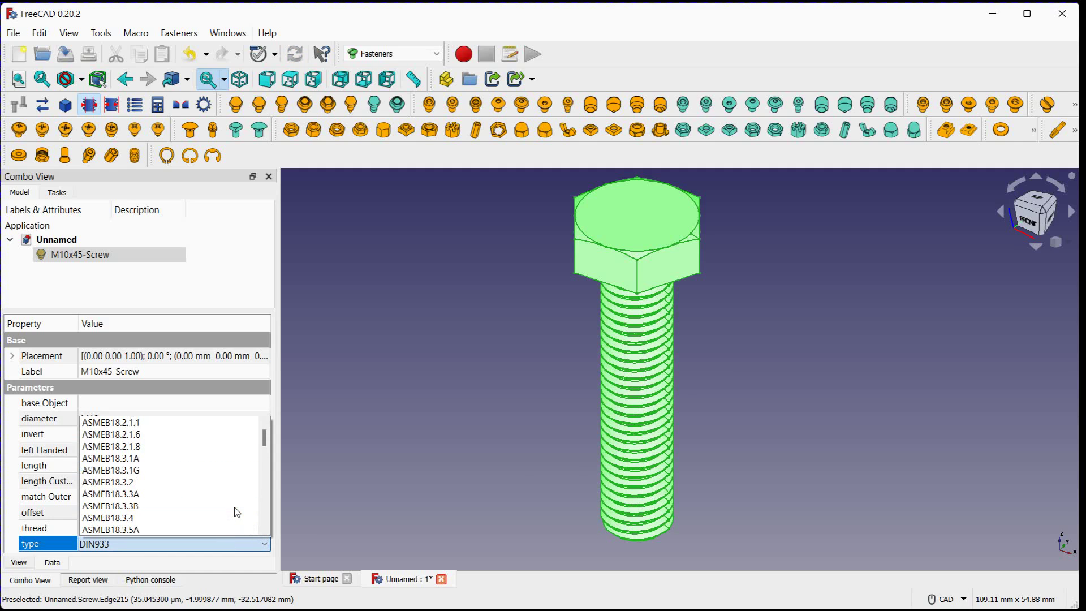
pyautogui.scroll(-3)
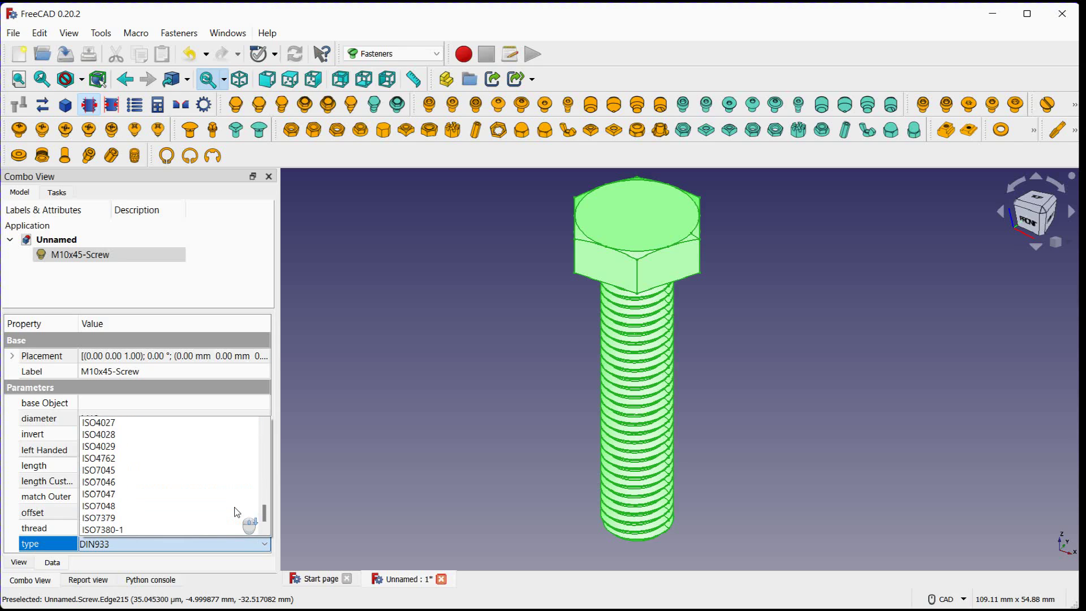
pyautogui.click(372, 428)
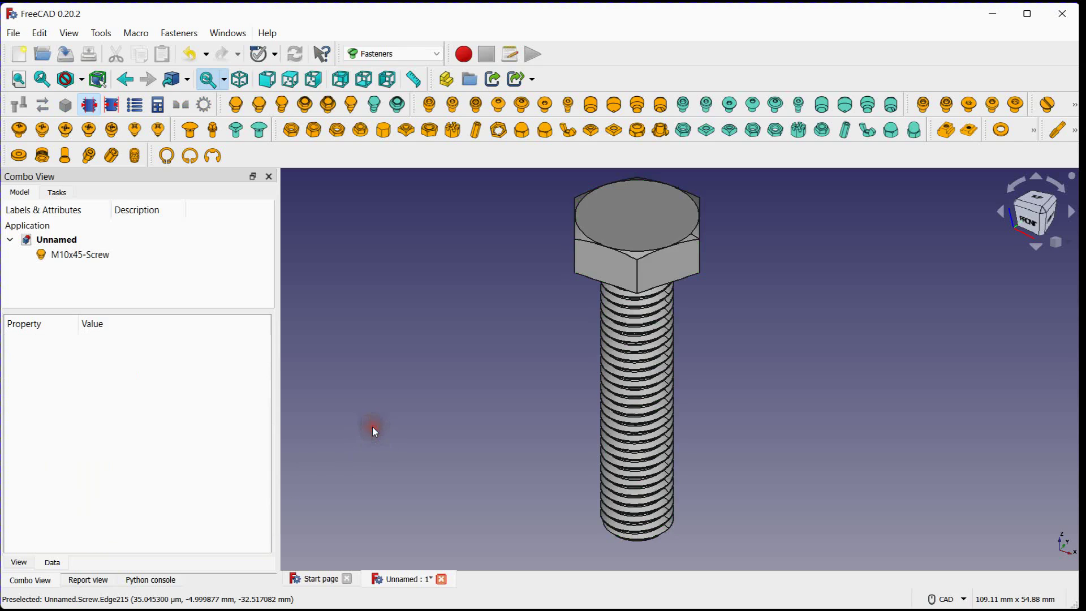
pyautogui.click(80, 255)
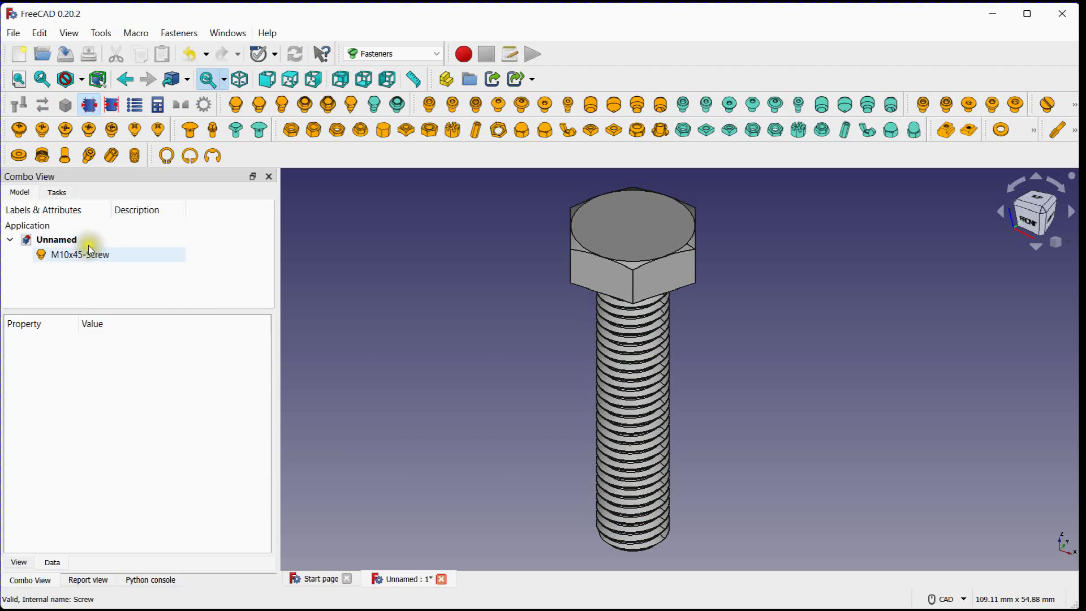
# Export the threaded screw as a STEP file named Bolt, then delete it from the document.
pyautogui.click(79, 255)
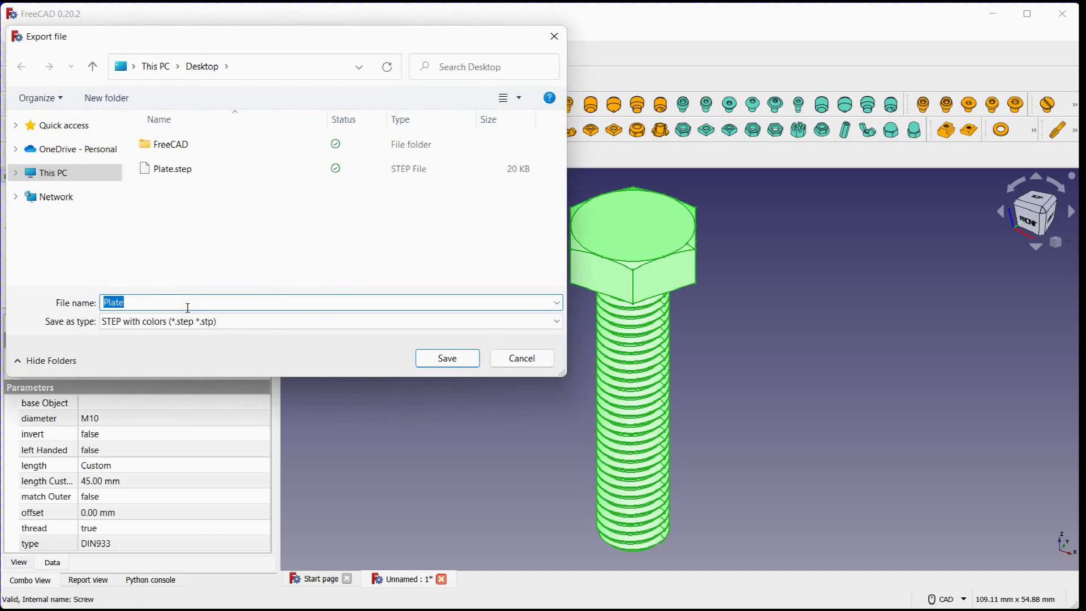
pyautogui.write('Bolt')
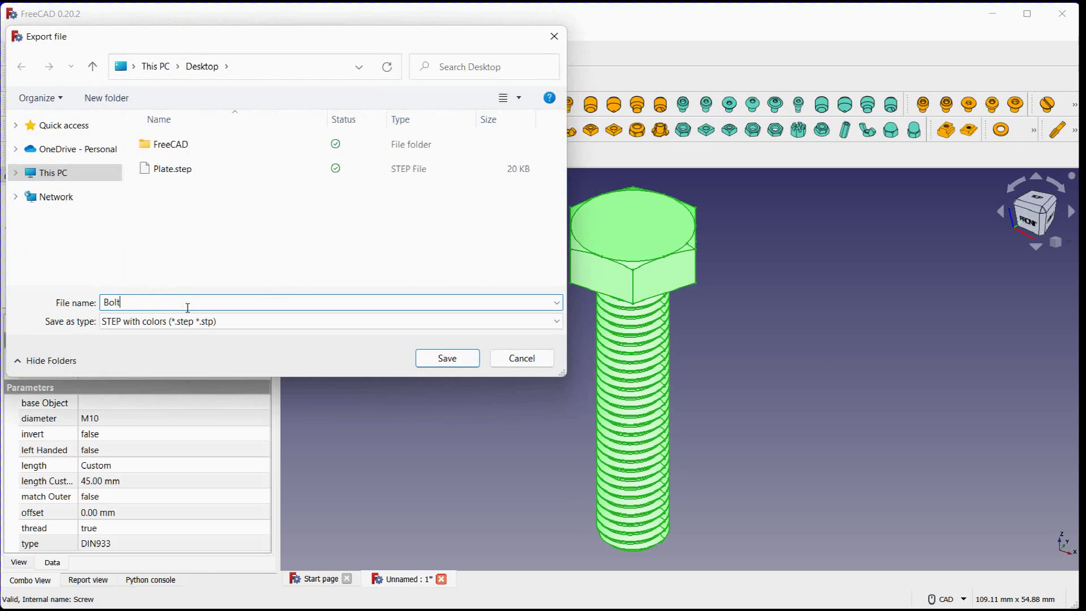
pyautogui.click(447, 359)
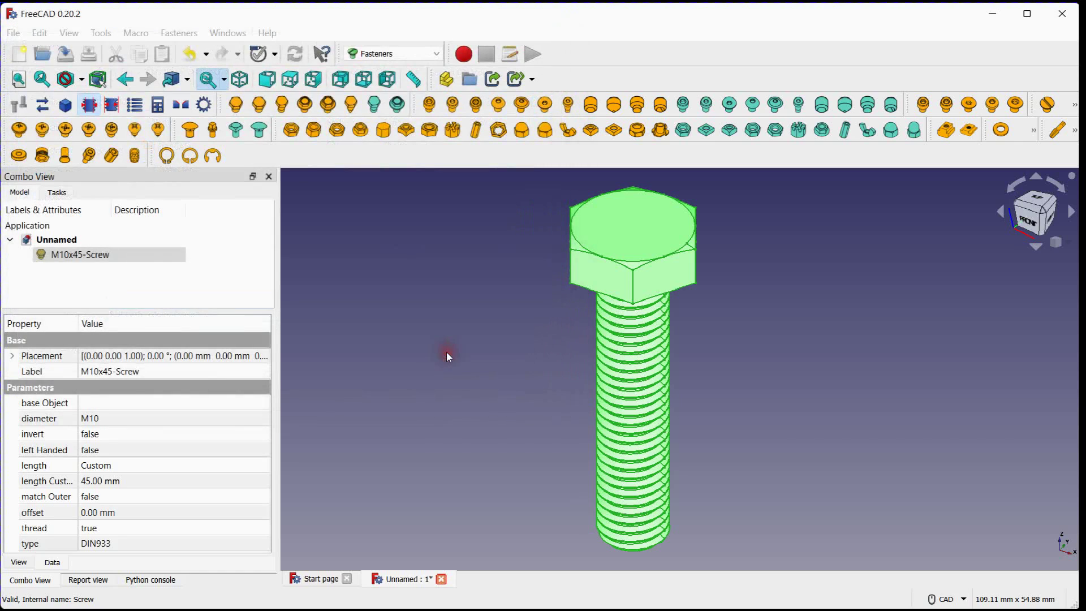
pyautogui.rightClick(79, 255)
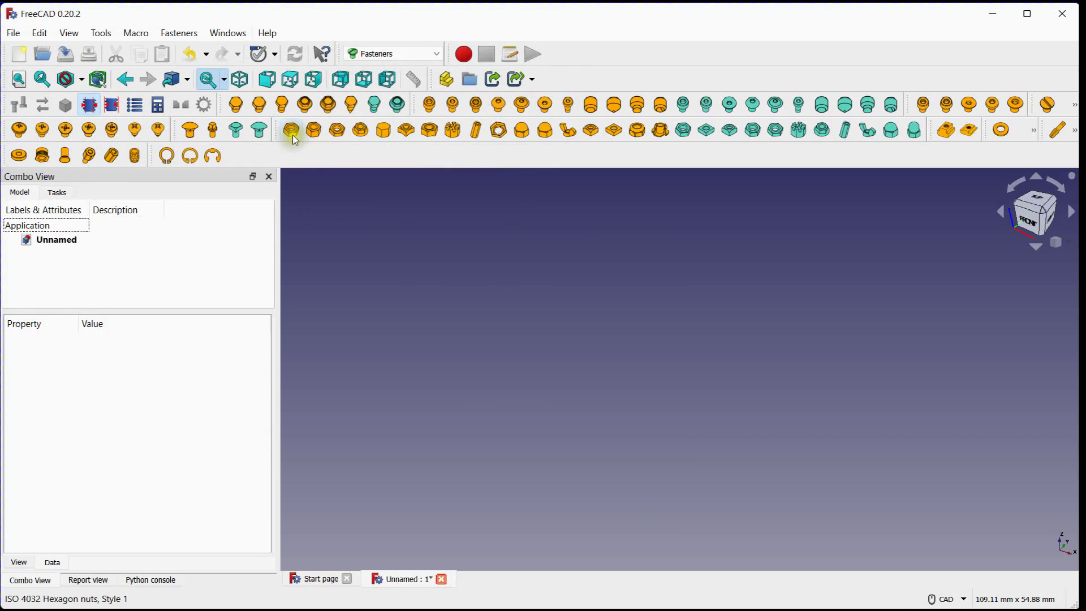
pyautogui.moveTo(290, 129)
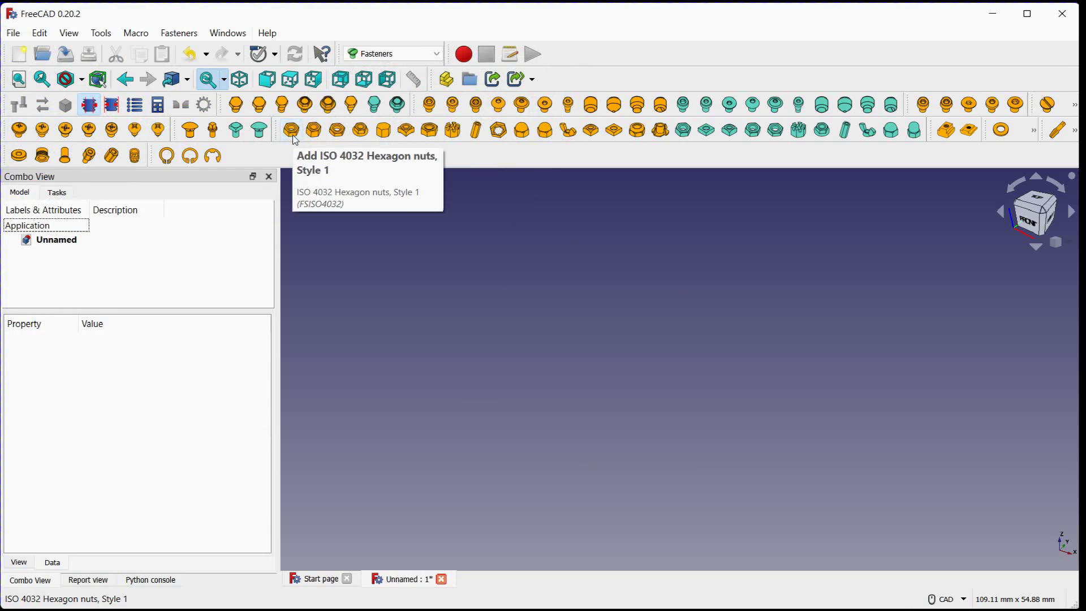
# Add an ISO 4032 hexagon nut and resize it from M6 to M10.
pyautogui.click(291, 129)
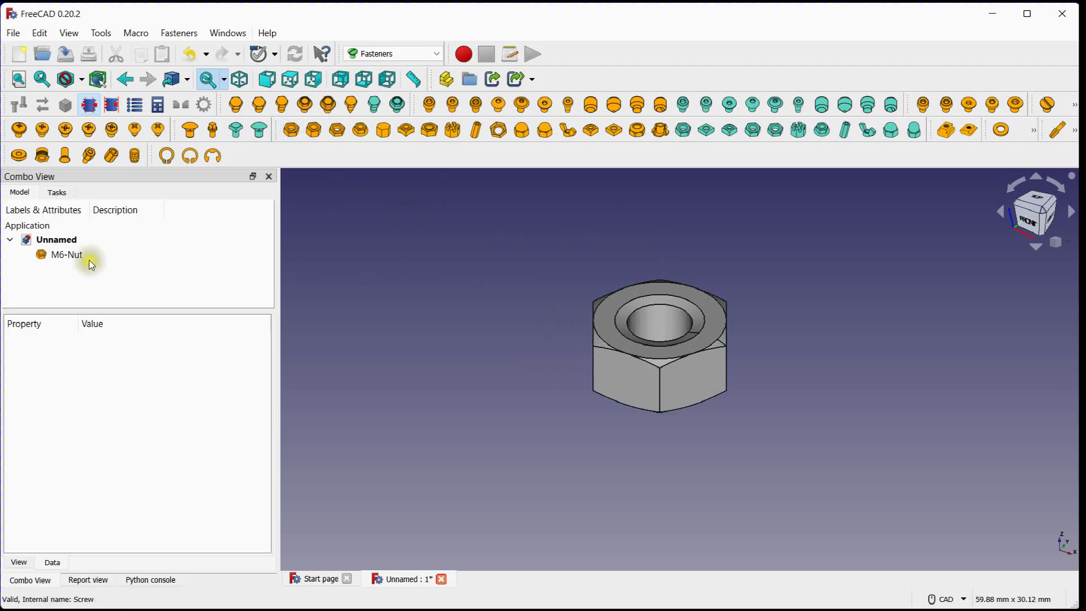
pyautogui.click(66, 255)
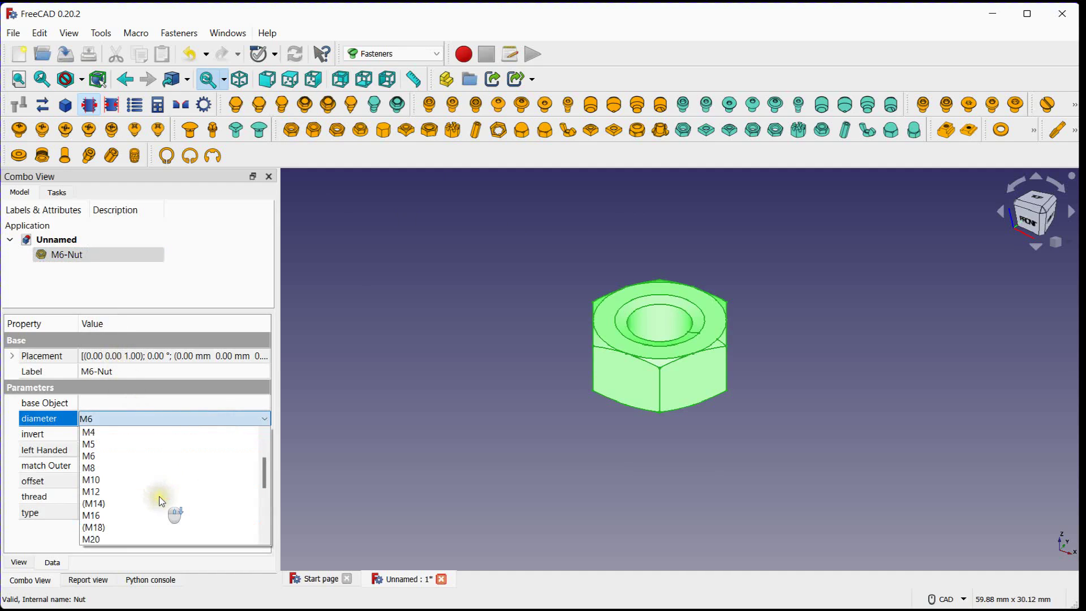
pyautogui.click(91, 480)
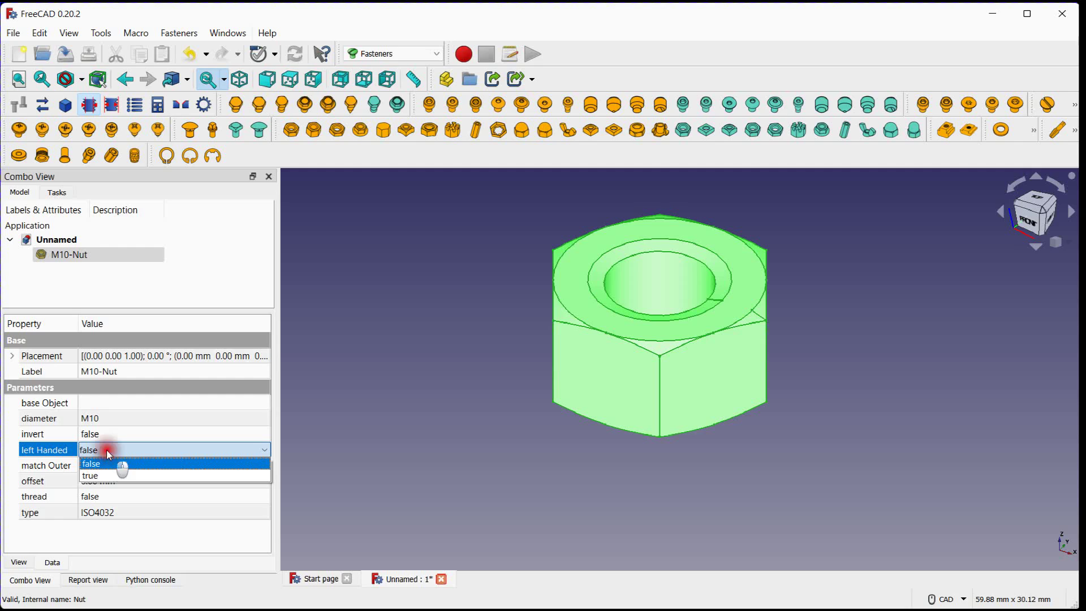
# Keep the nut right-handed and give it a modelled thread.
pyautogui.click(90, 464)
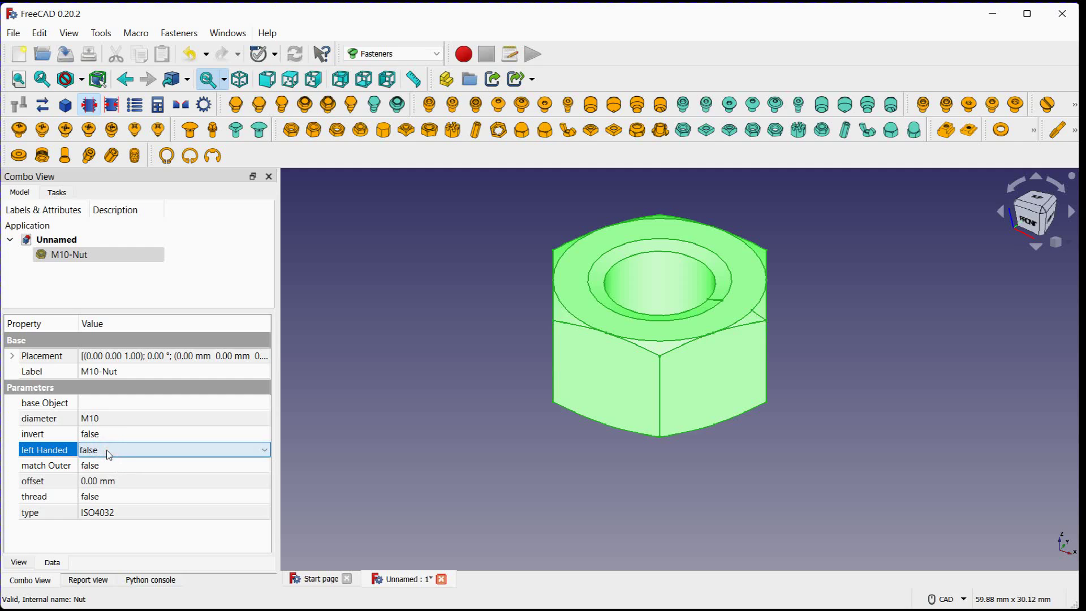
pyautogui.click(173, 497)
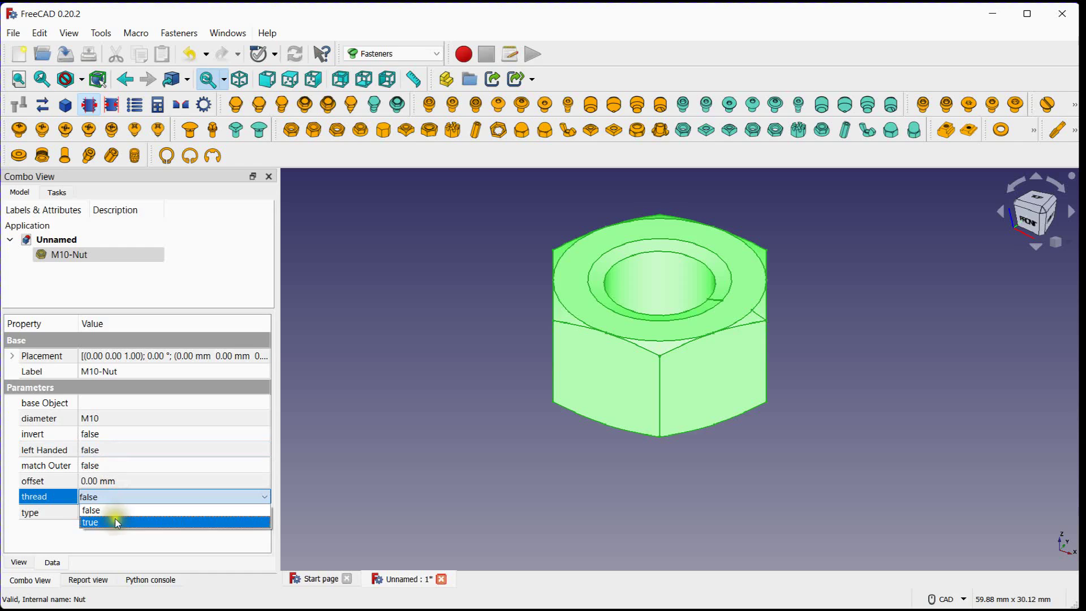
pyautogui.click(90, 522)
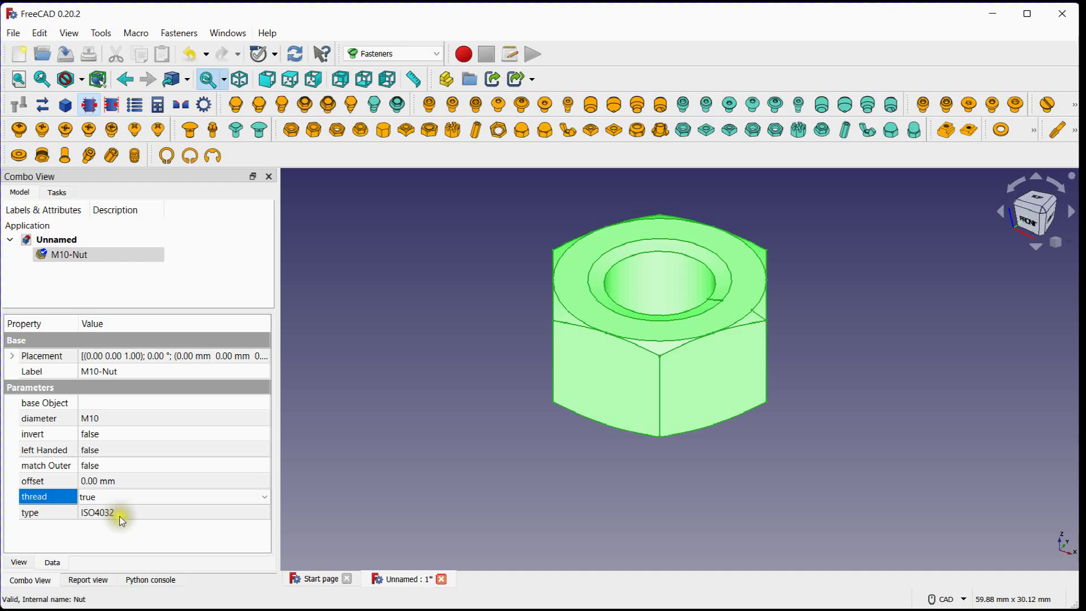
pyautogui.moveTo(124, 512)
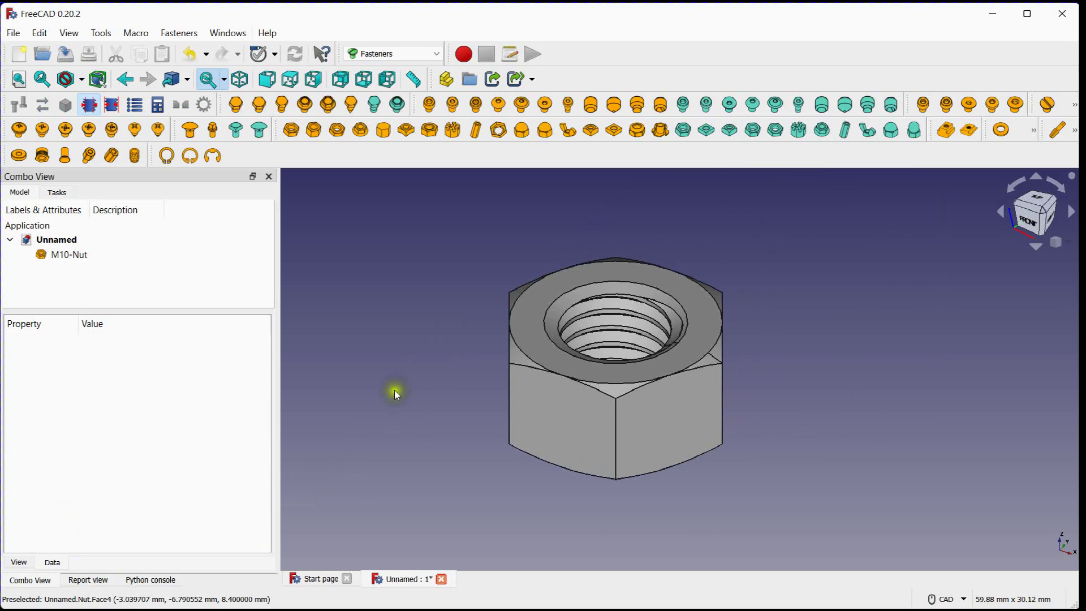
# Export the M10 nut to the Desktop as a STEP file named Nut.
pyautogui.click(69, 254)
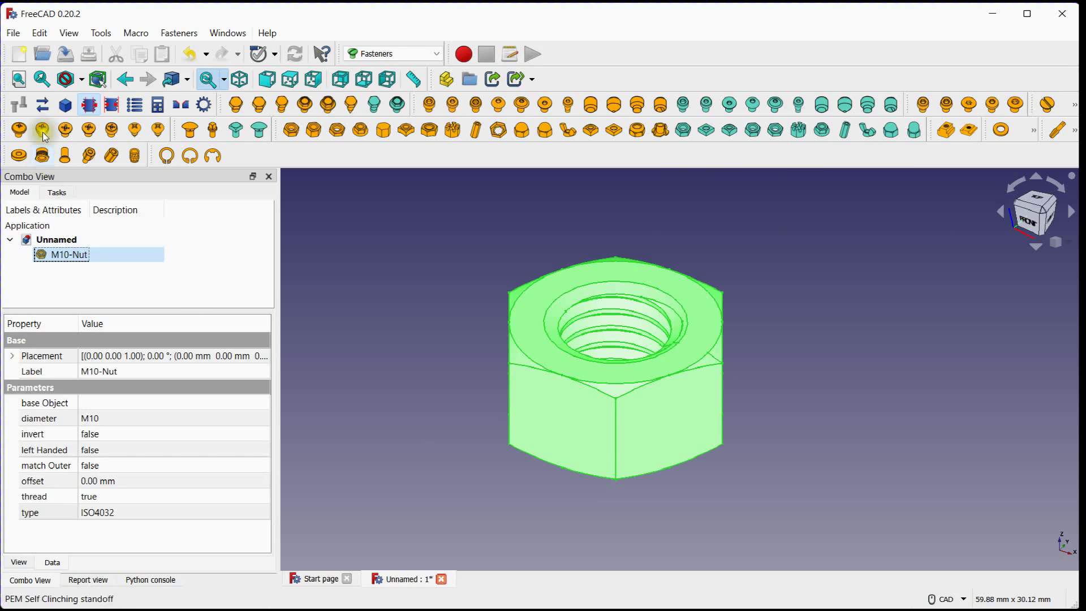
pyautogui.click(12, 33)
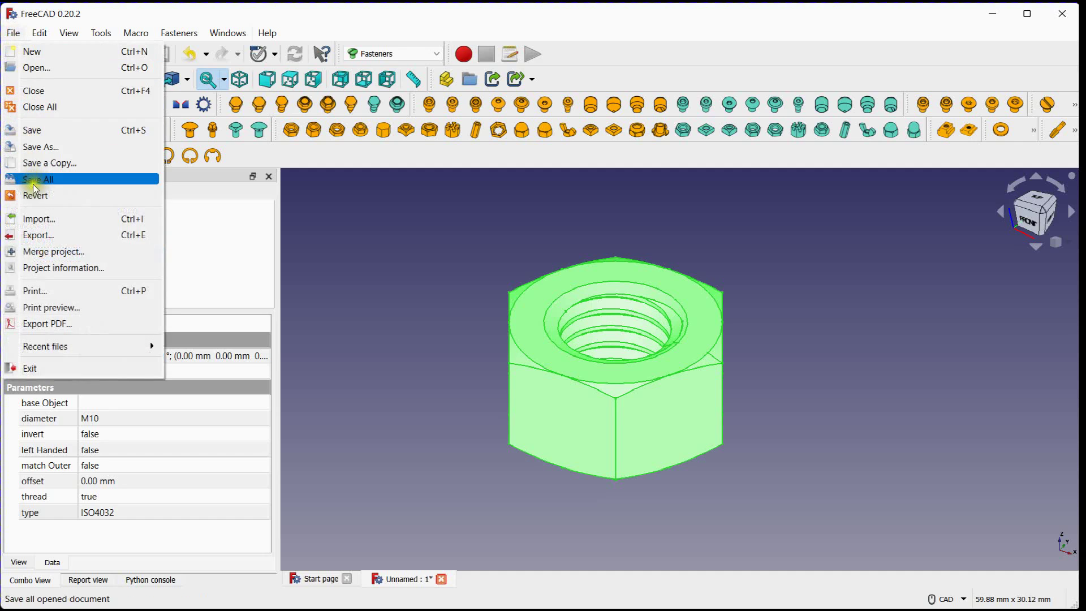
pyautogui.click(38, 236)
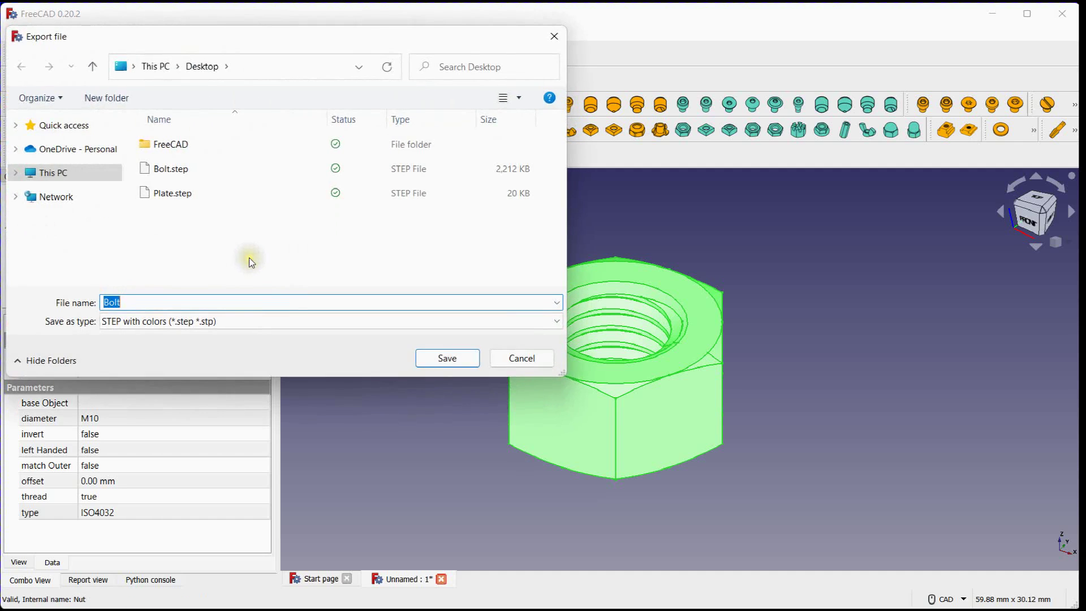
pyautogui.write('Nut')
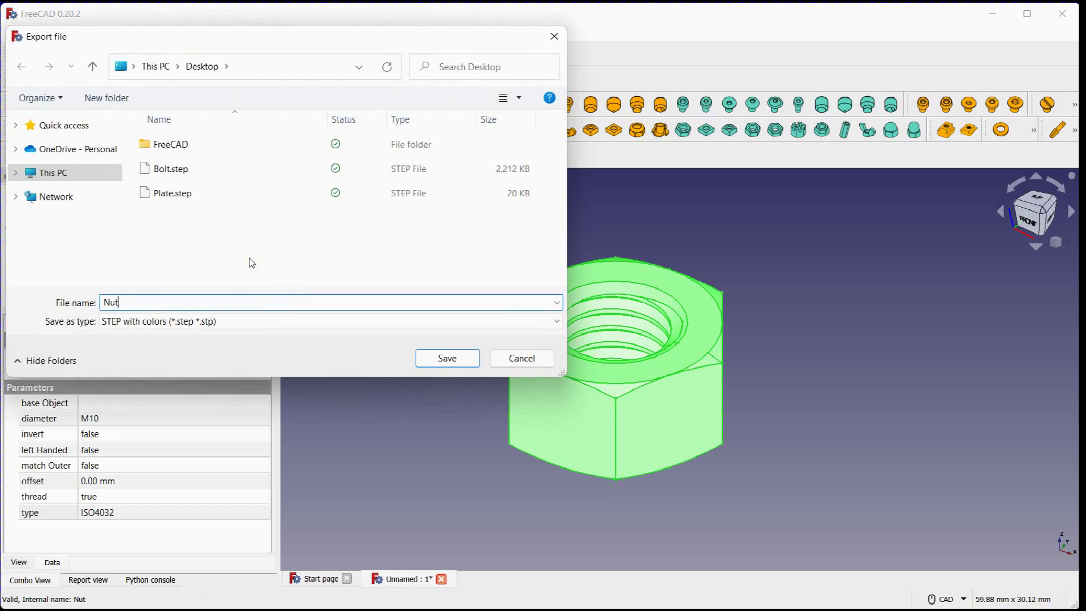
pyautogui.click(447, 359)
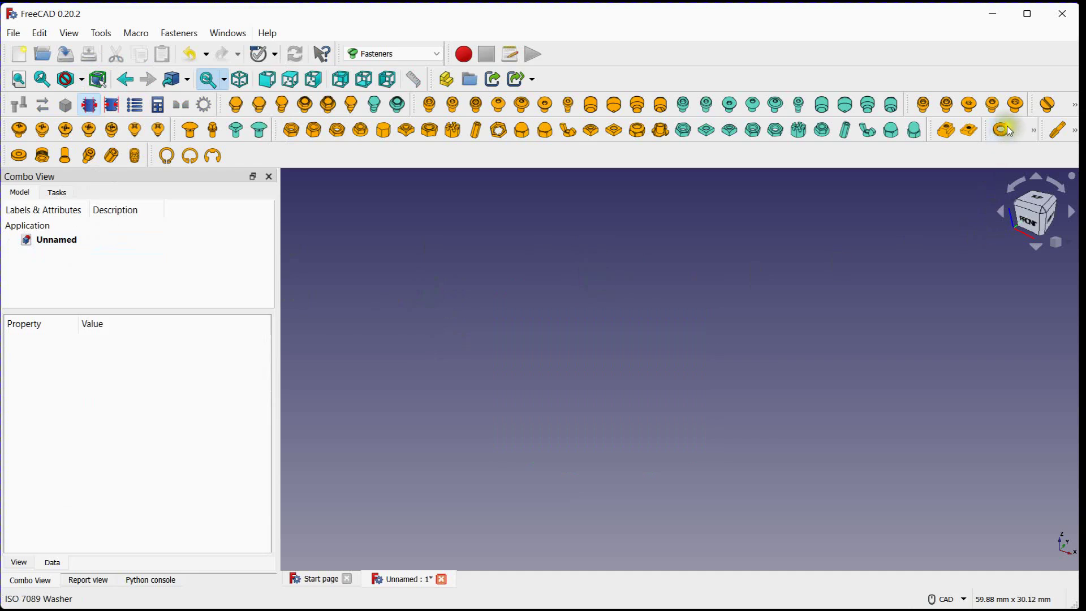
# Add an ISO 7089 washer and change its diameter from M6 to M10.
pyautogui.click(1002, 129)
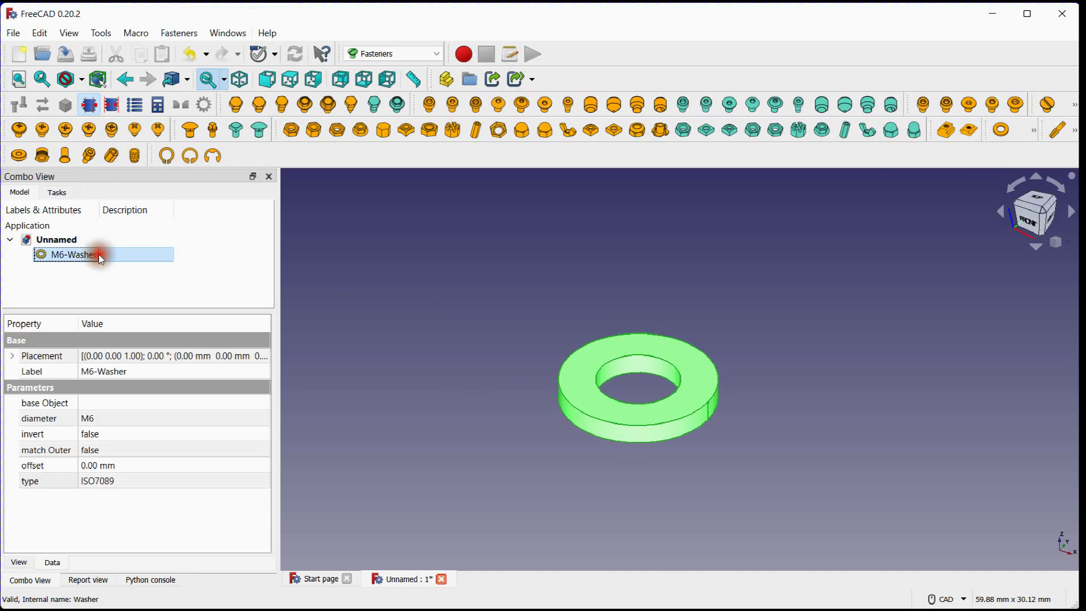
pyautogui.click(173, 418)
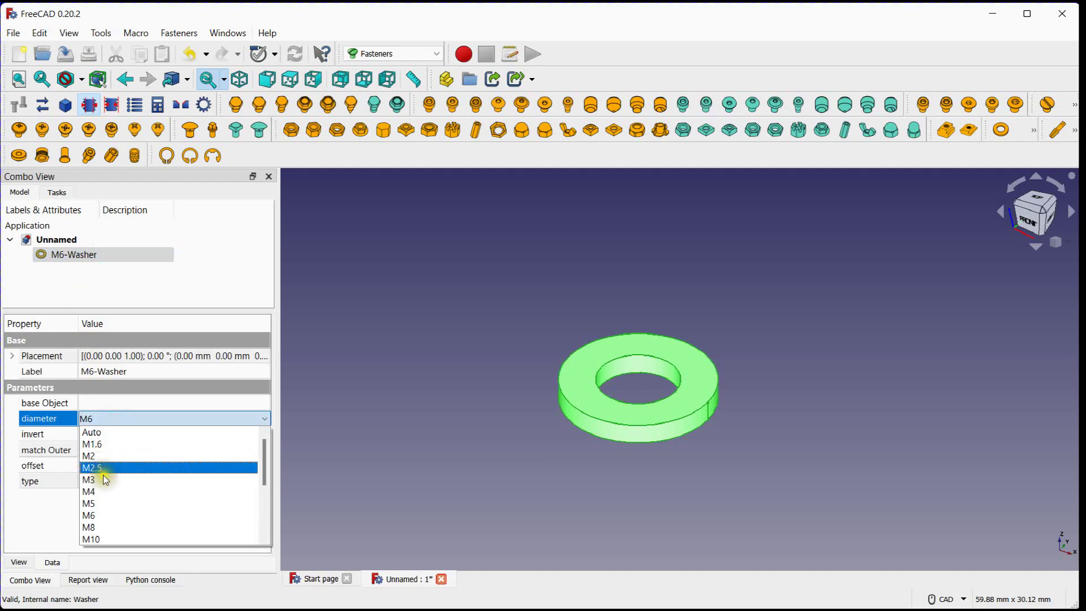
pyautogui.click(91, 539)
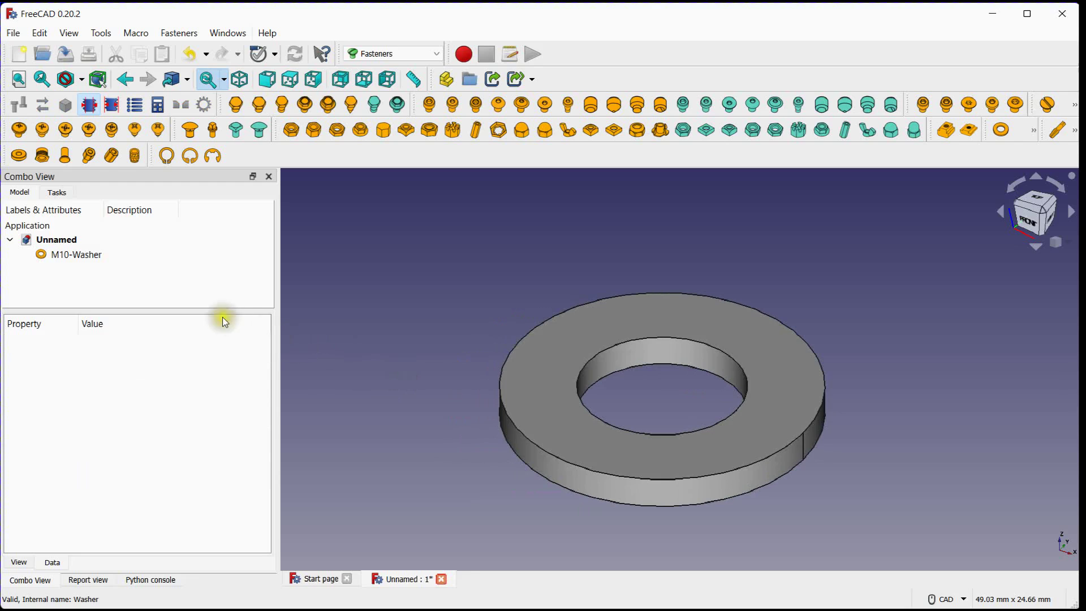
# Export the M10 washer to the Desktop as a STEP file named Washer.
pyautogui.click(75, 254)
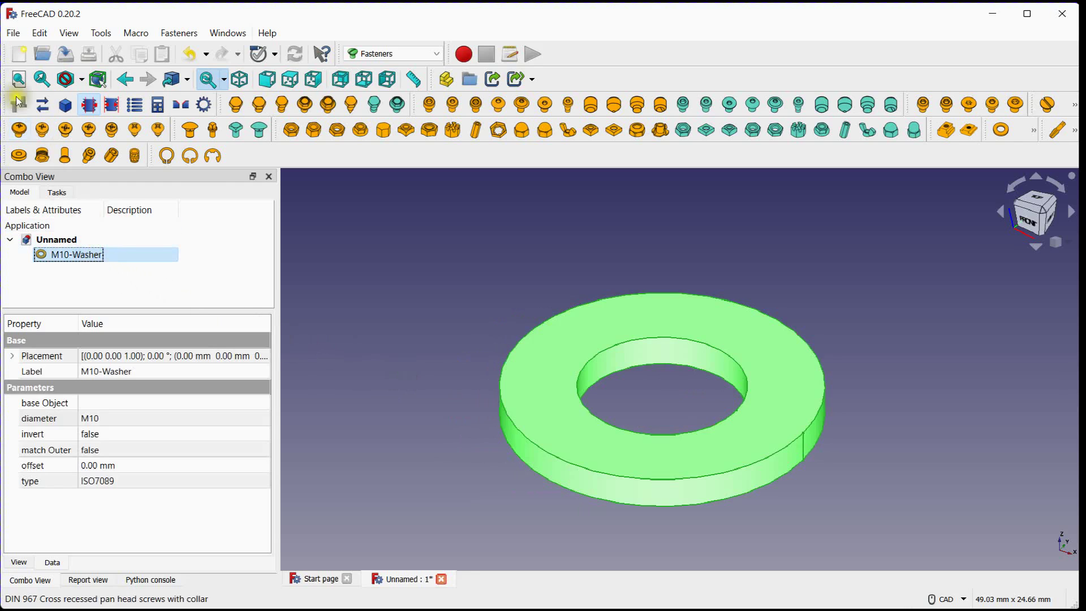
pyautogui.click(12, 33)
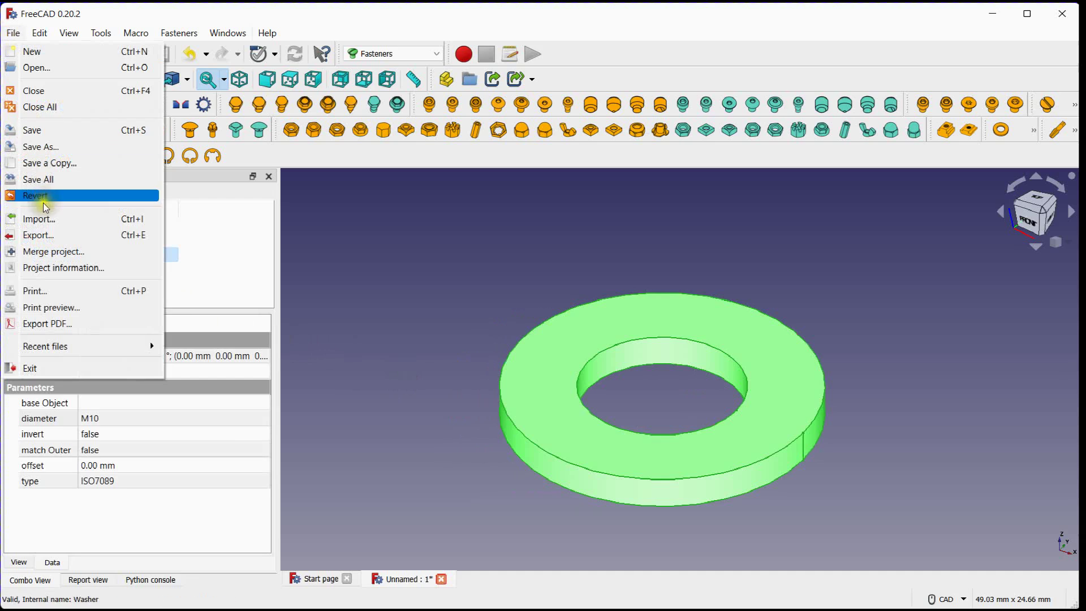
pyautogui.click(38, 235)
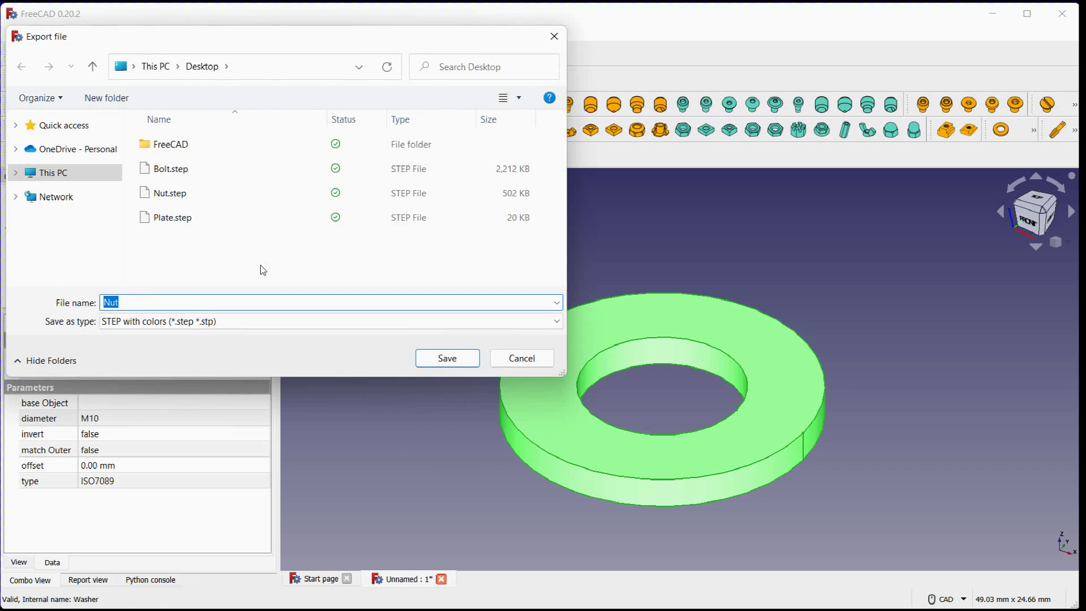
pyautogui.write('Washer')
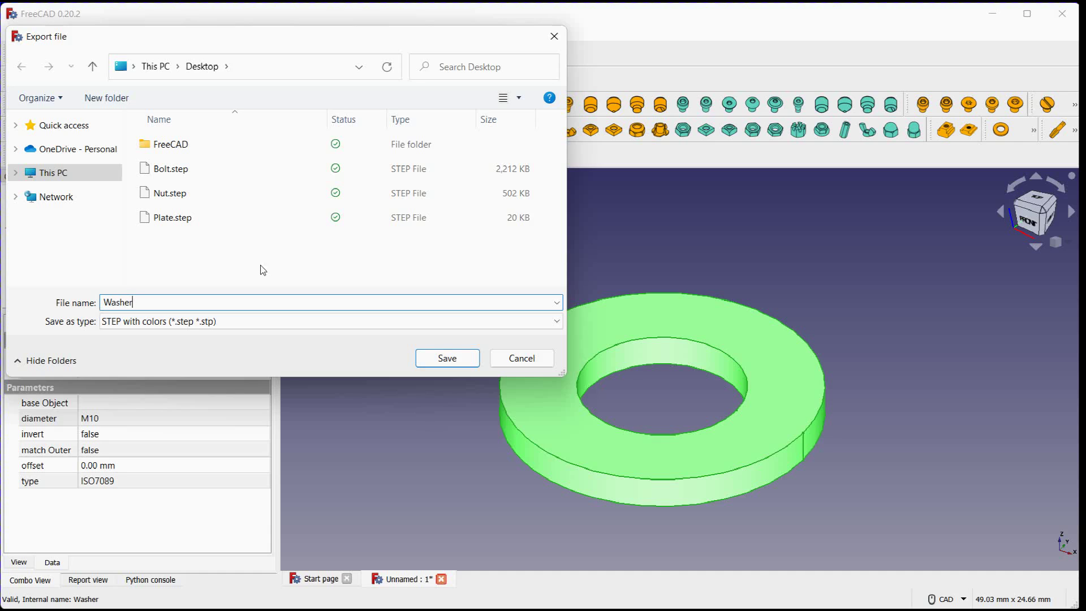
pyautogui.click(447, 358)
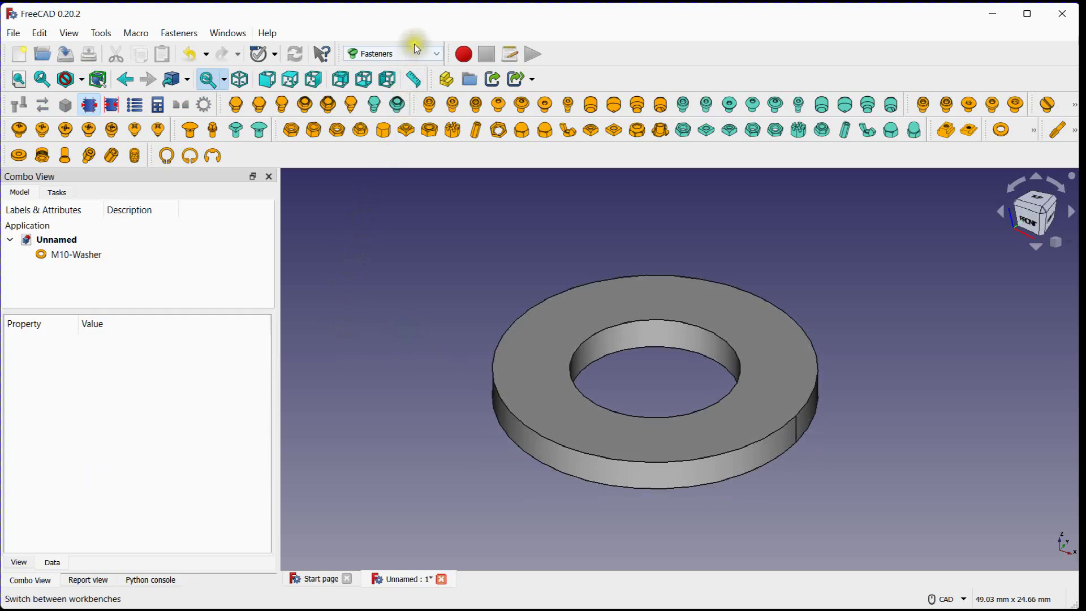
# Switch to the A2plus workbench and delete M10-Washer from the tree.
pyautogui.click(391, 53)
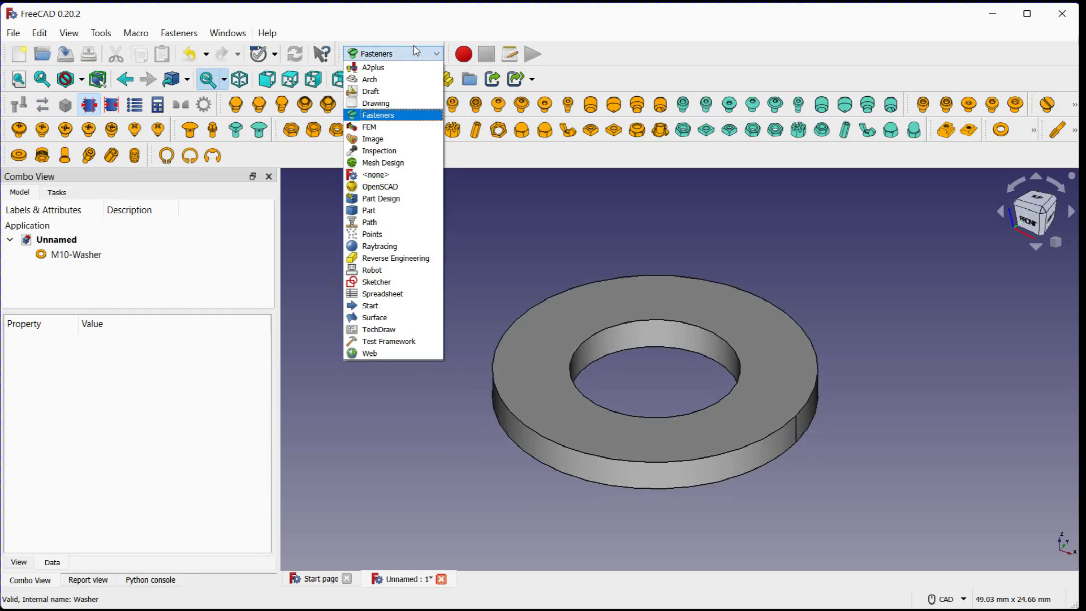
pyautogui.moveTo(392, 67)
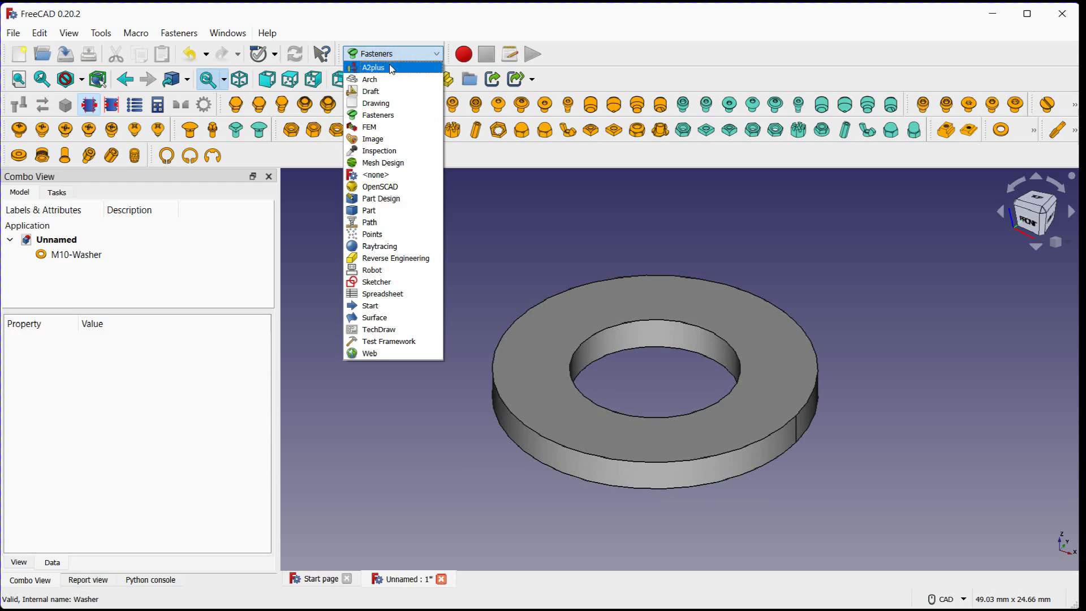
pyautogui.click(373, 67)
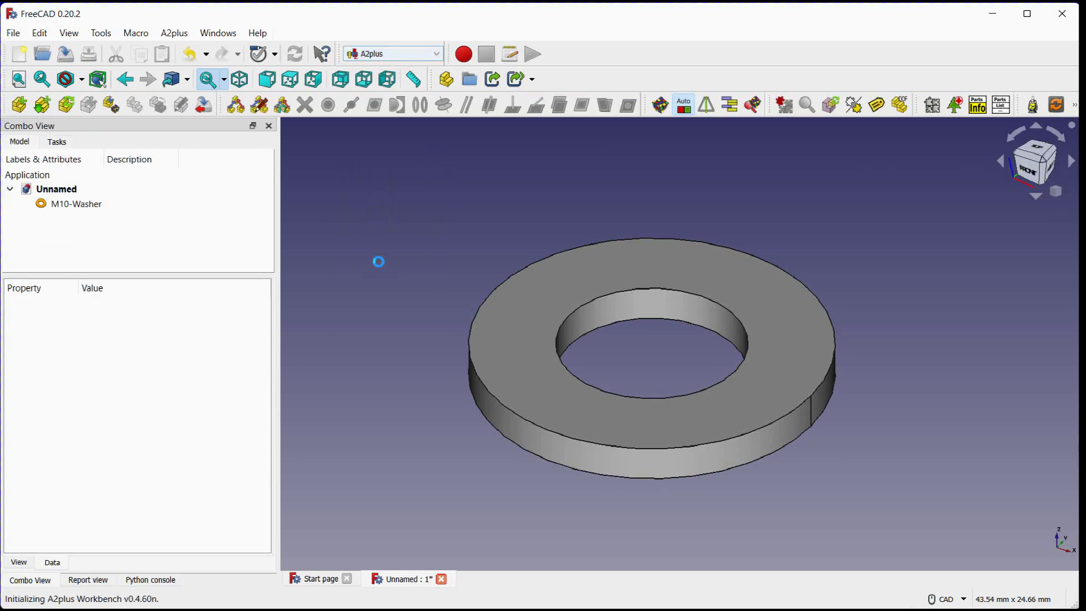
pyautogui.click(75, 204)
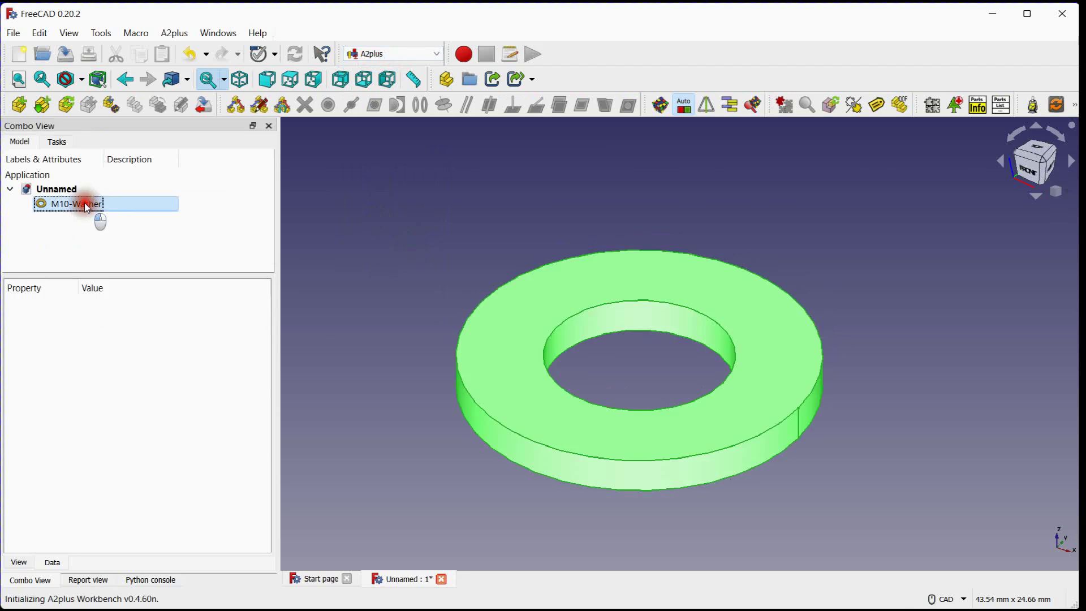
pyautogui.rightClick(73, 203)
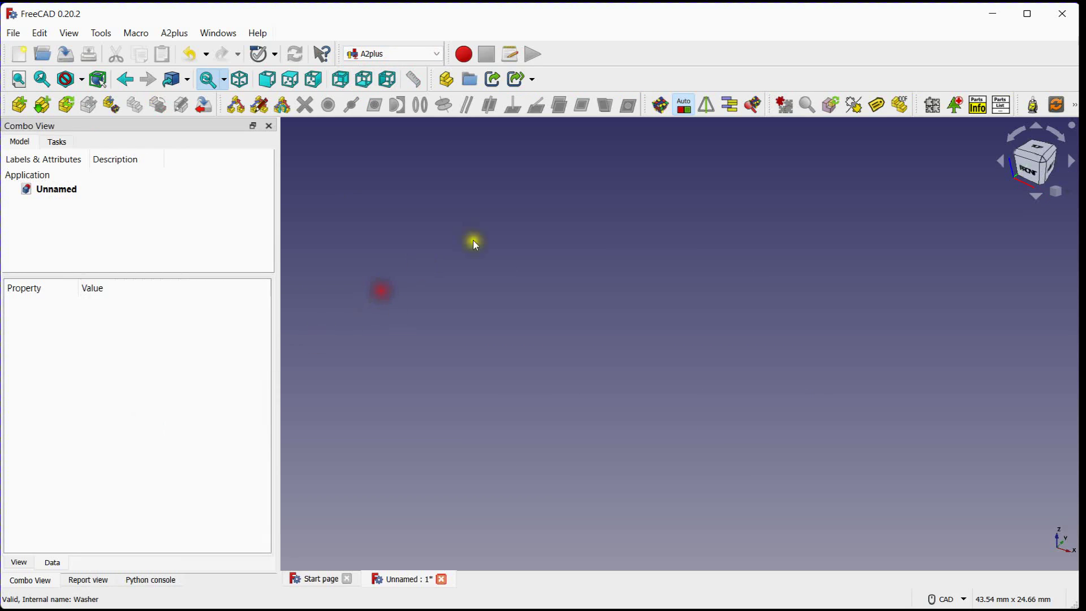
pyautogui.moveTo(6, 66)
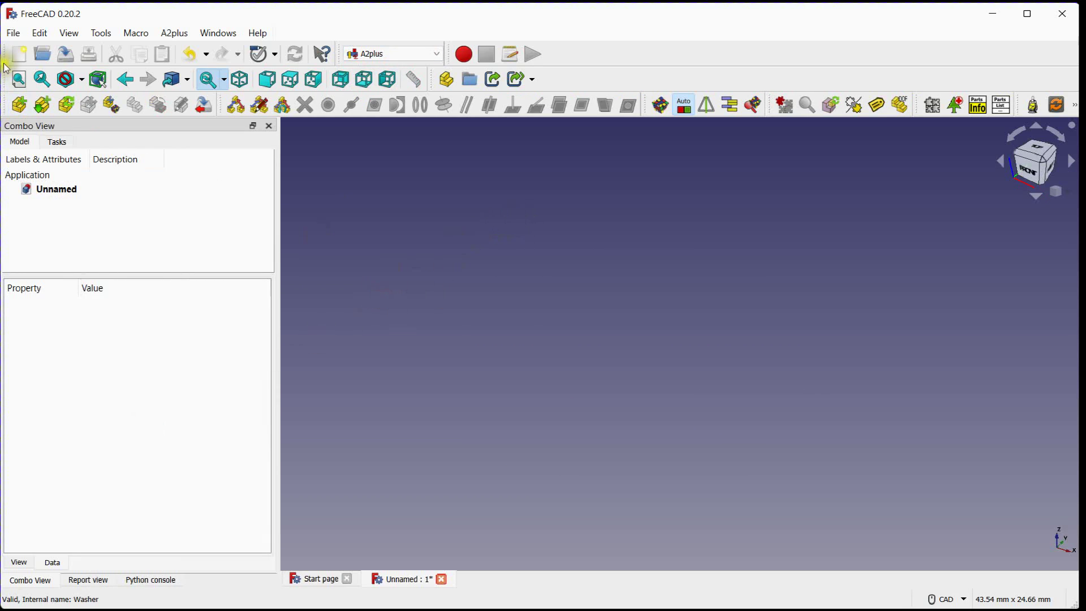
# Save the empty document to the Desktop as Plate Assembly.
pyautogui.click(12, 32)
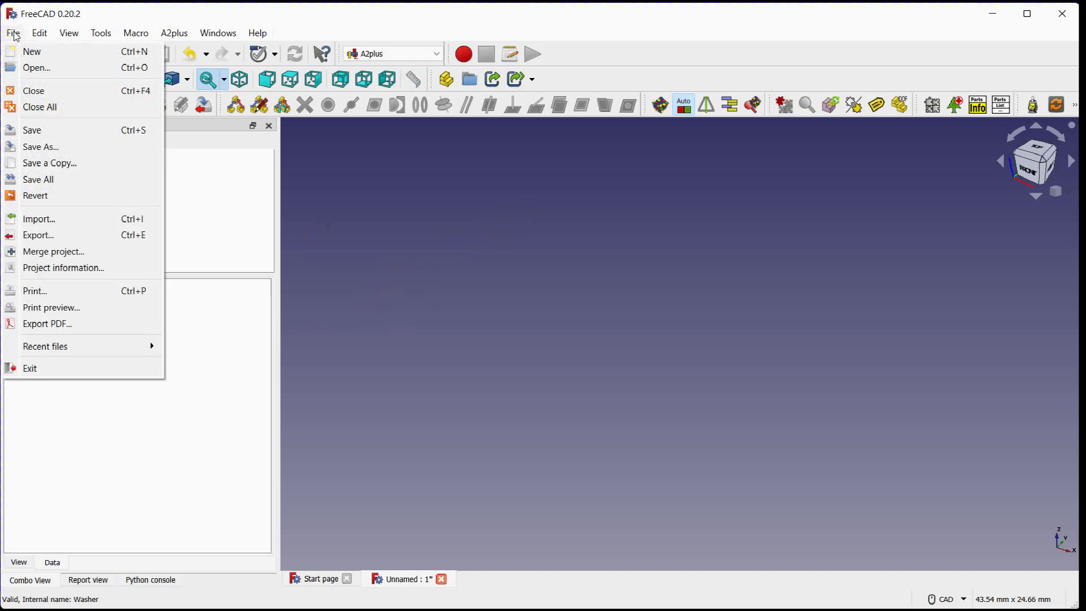
pyautogui.click(41, 146)
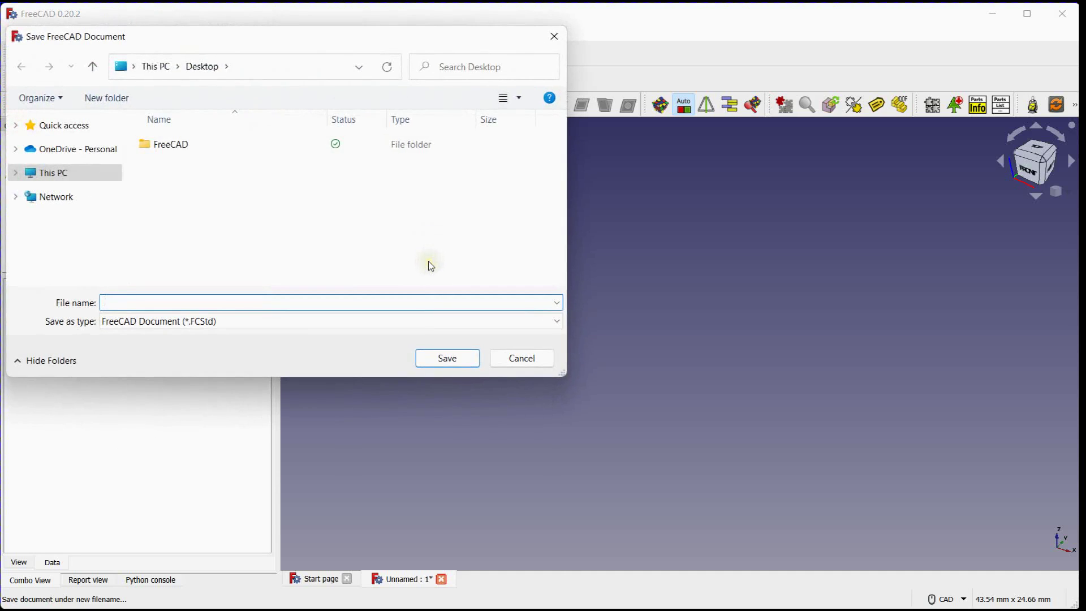
pyautogui.write('Plate Ass')
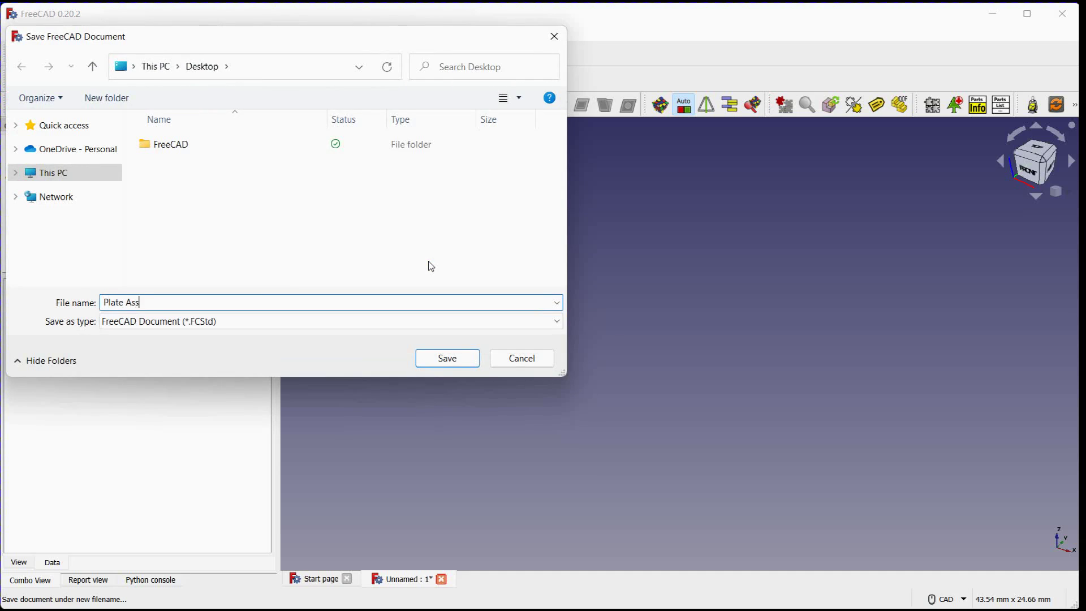
pyautogui.write('embly')
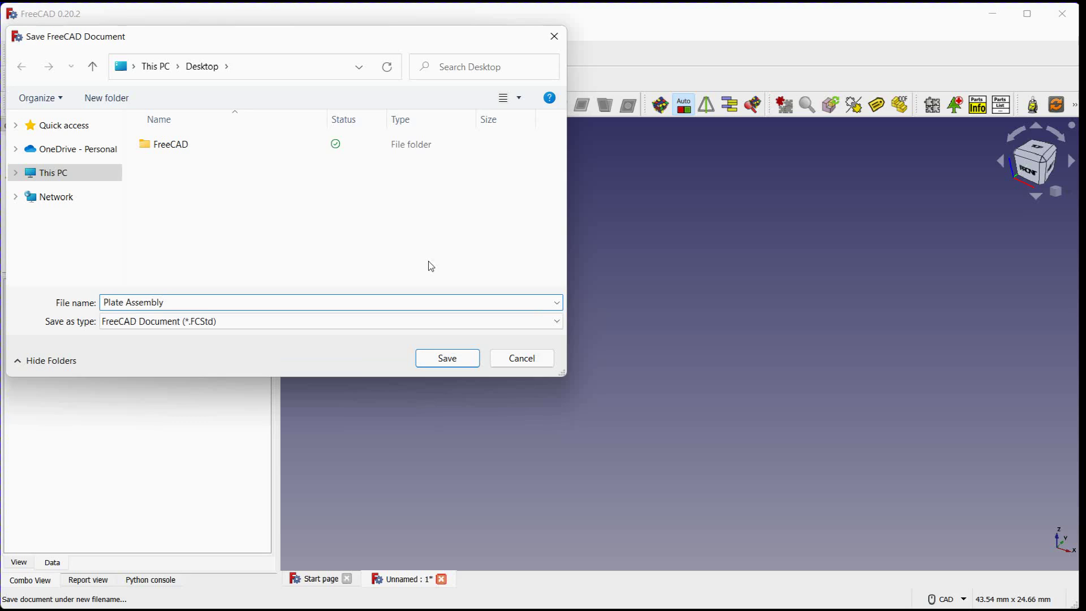
pyautogui.click(446, 359)
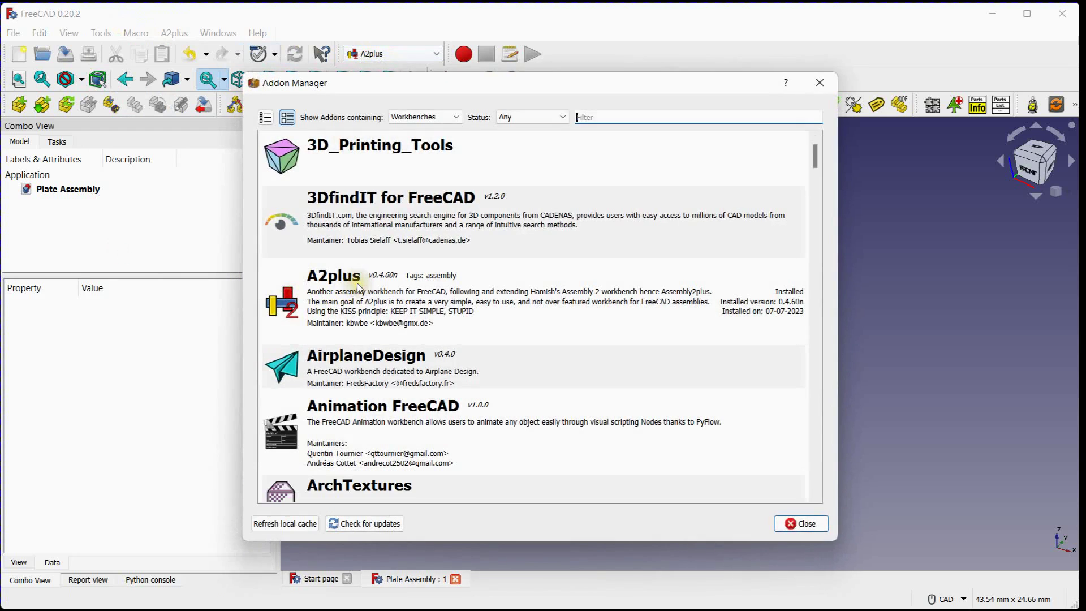
pyautogui.moveTo(722, 194)
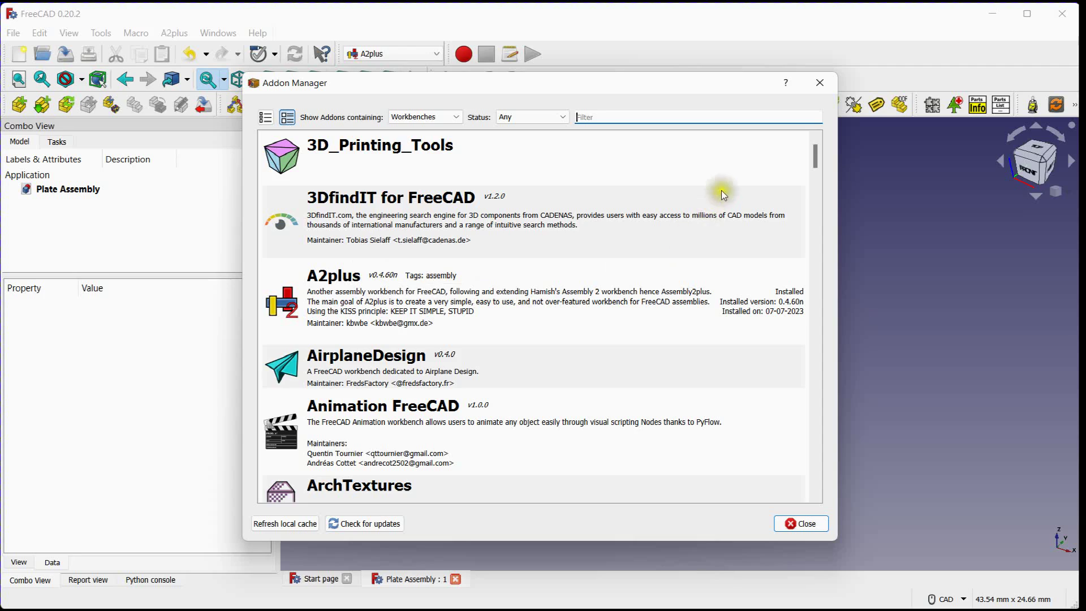
# Close the Addon Manager and start adding a part from an external file.
pyautogui.click(799, 523)
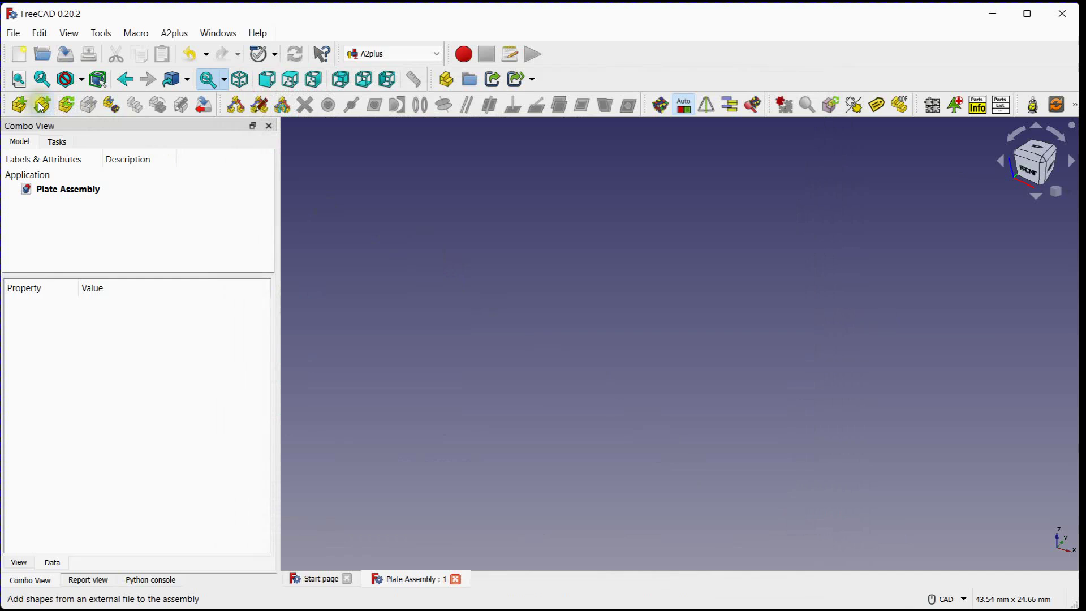
pyautogui.click(40, 104)
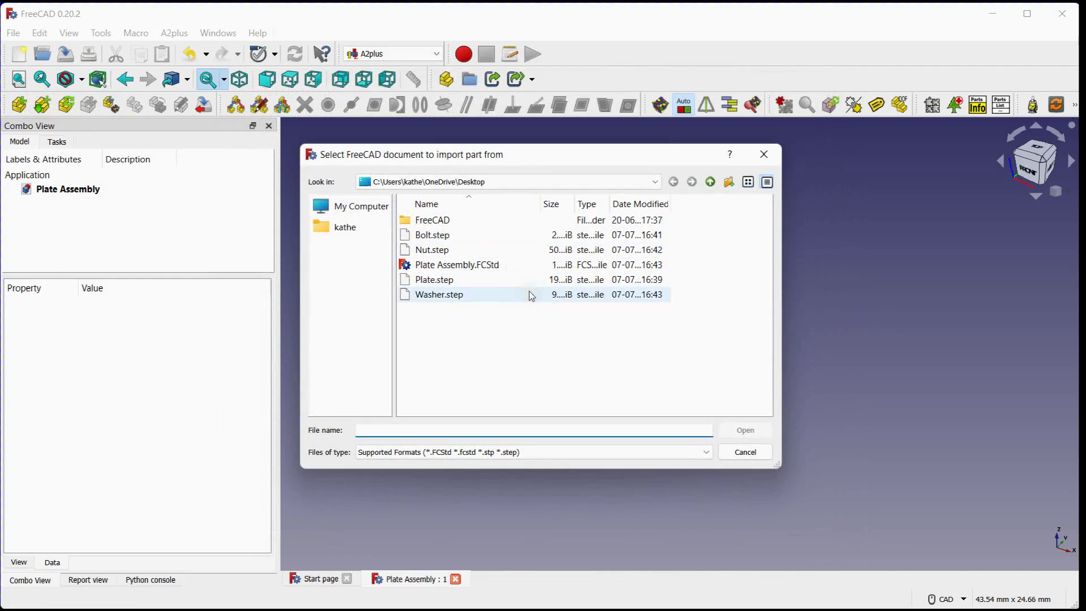
# Import the Pad body from Plate.step as the first plate.
pyautogui.click(433, 280)
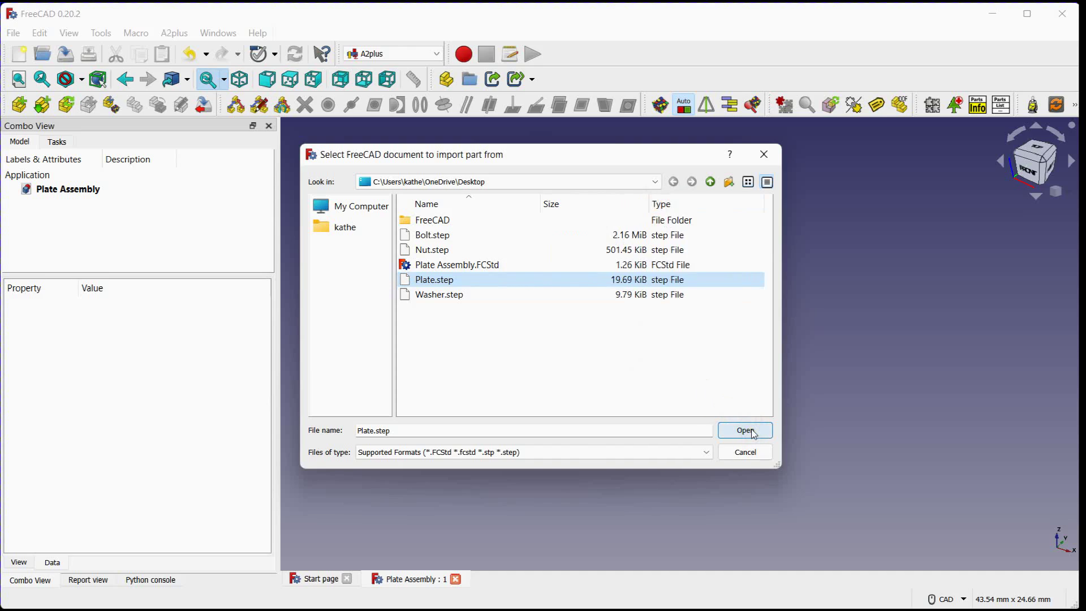
pyautogui.click(745, 430)
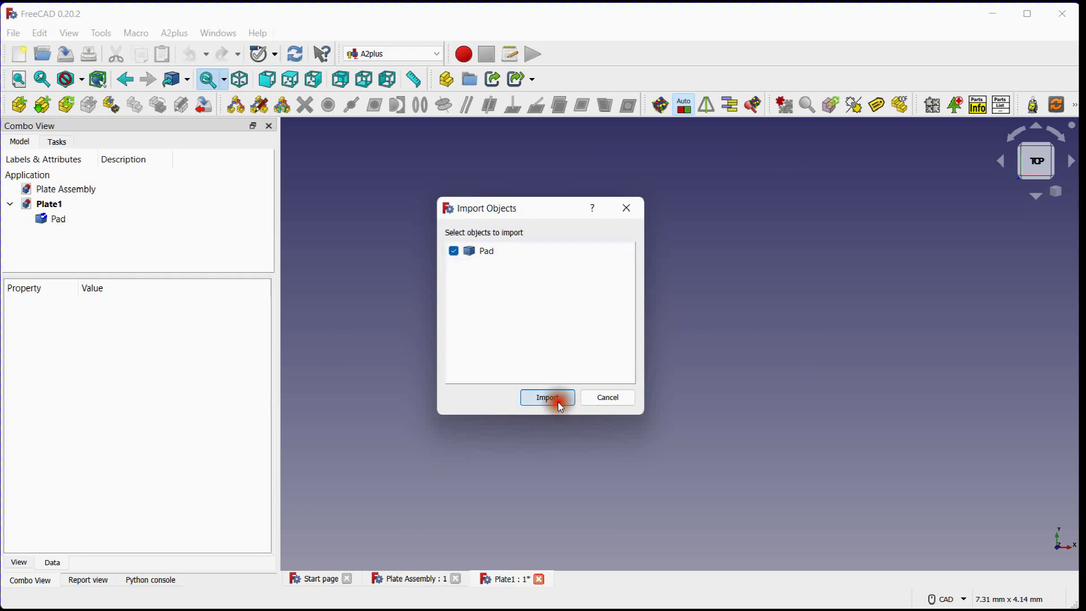
pyautogui.click(546, 397)
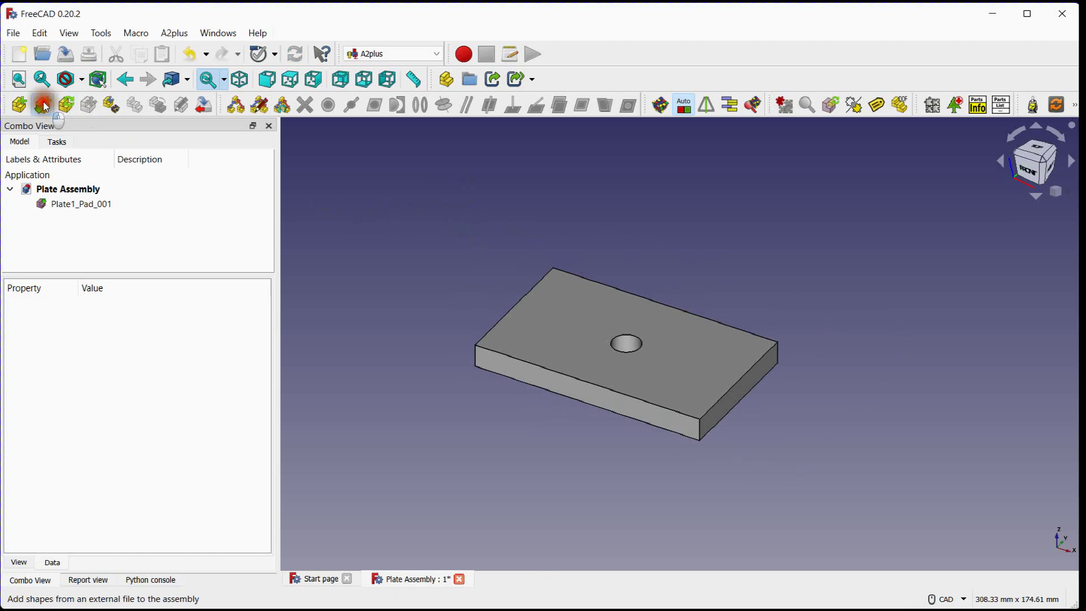
# Import a second copy of the Pad body from Plate.step.
pyautogui.click(42, 104)
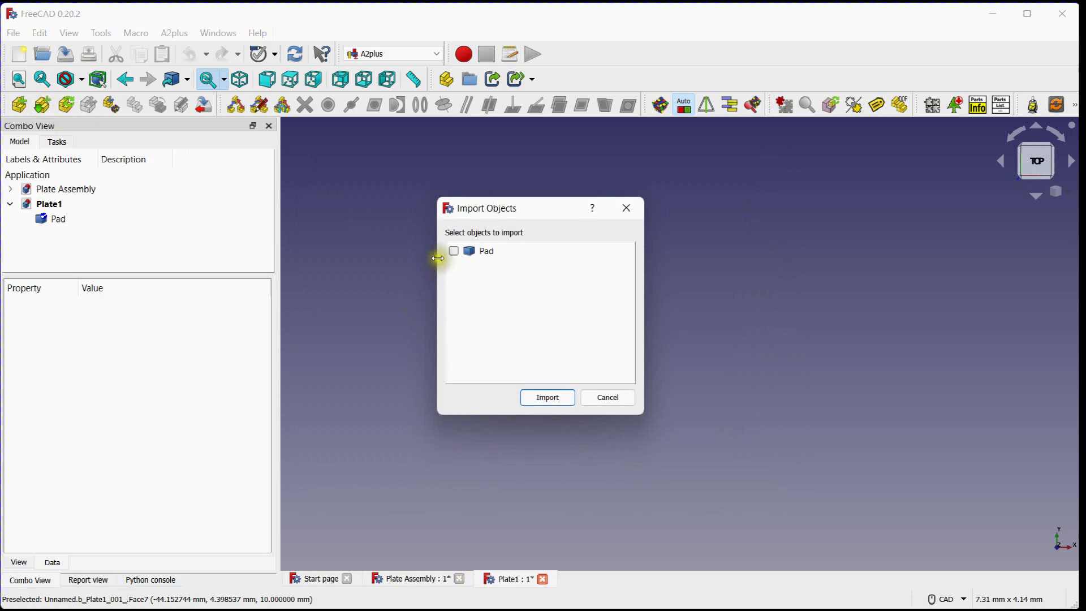
pyautogui.click(547, 397)
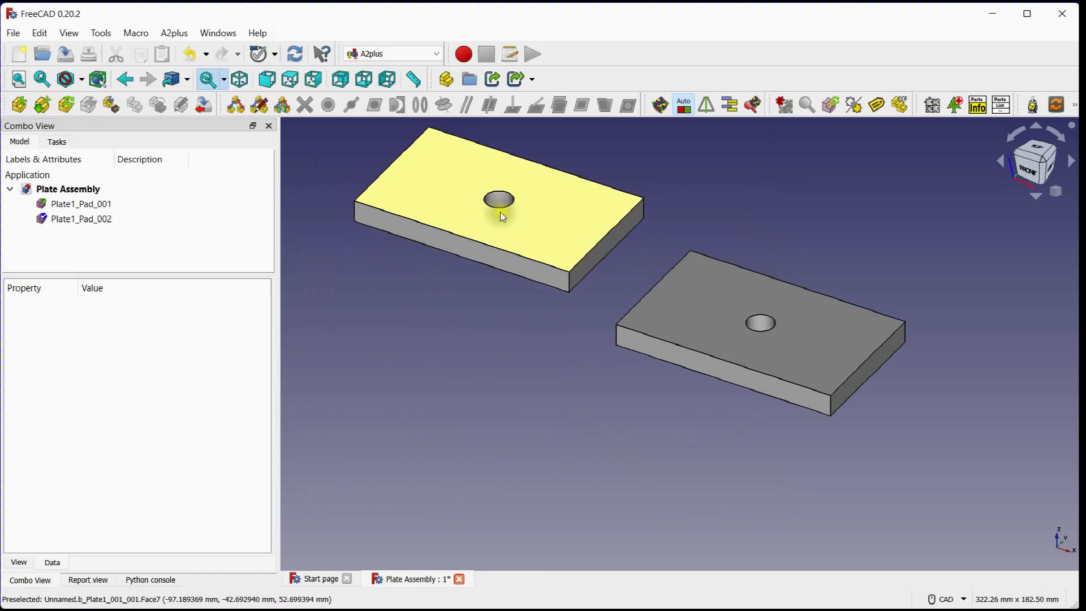
pyautogui.click(81, 218)
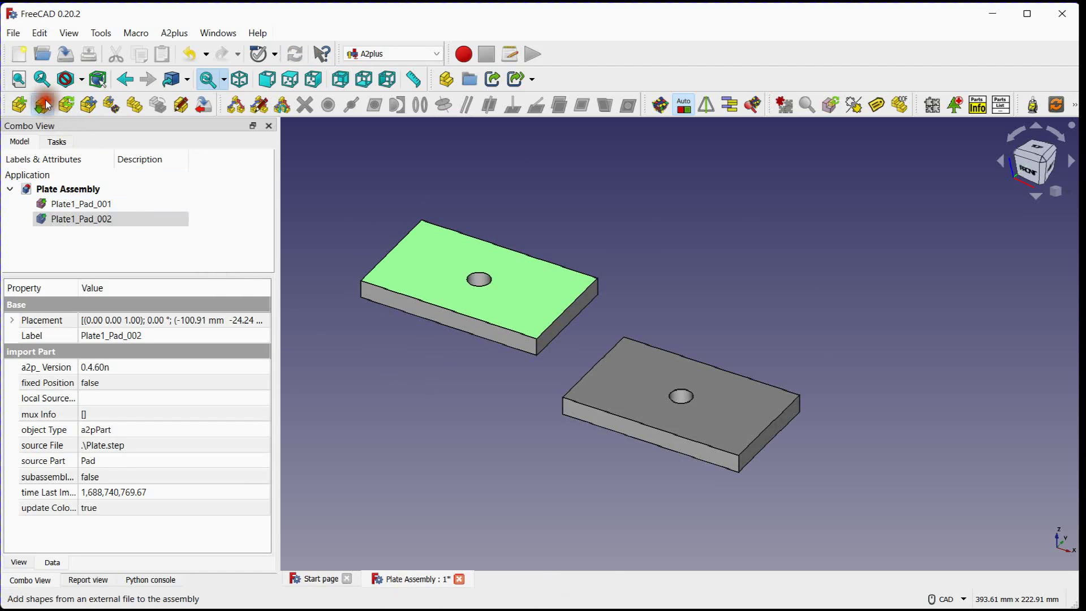
# Import the M10x45 screw body from Bolt.step into the assembly.
pyautogui.click(41, 104)
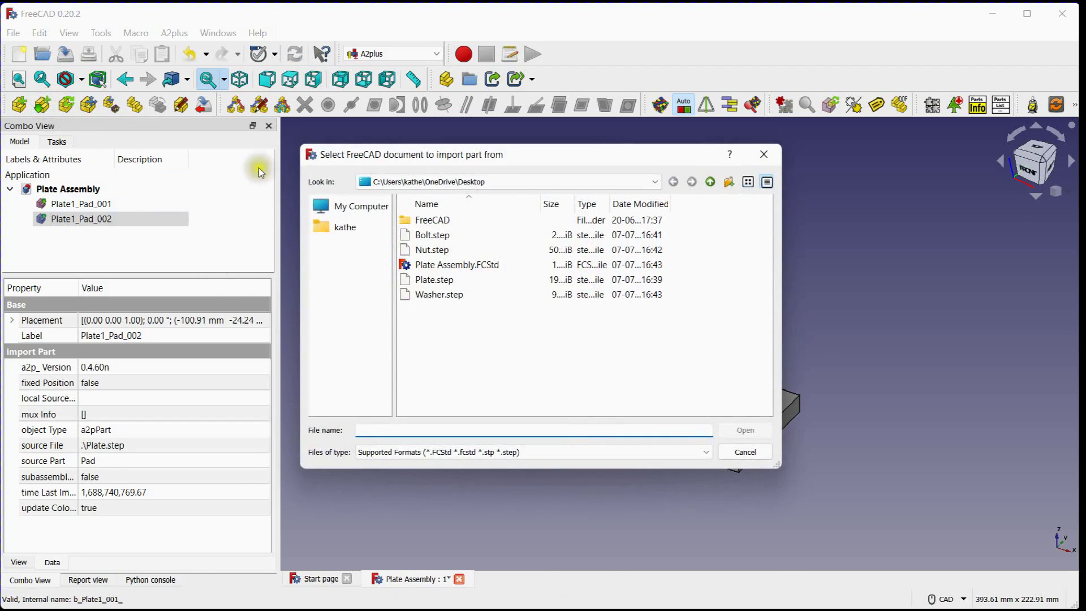
pyautogui.click(431, 235)
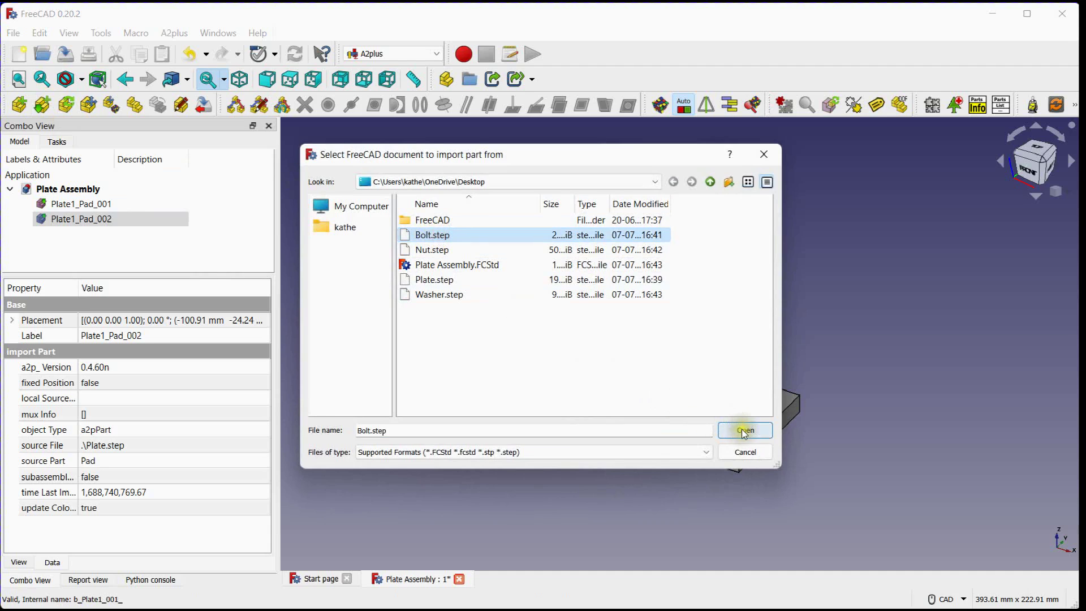
pyautogui.click(744, 430)
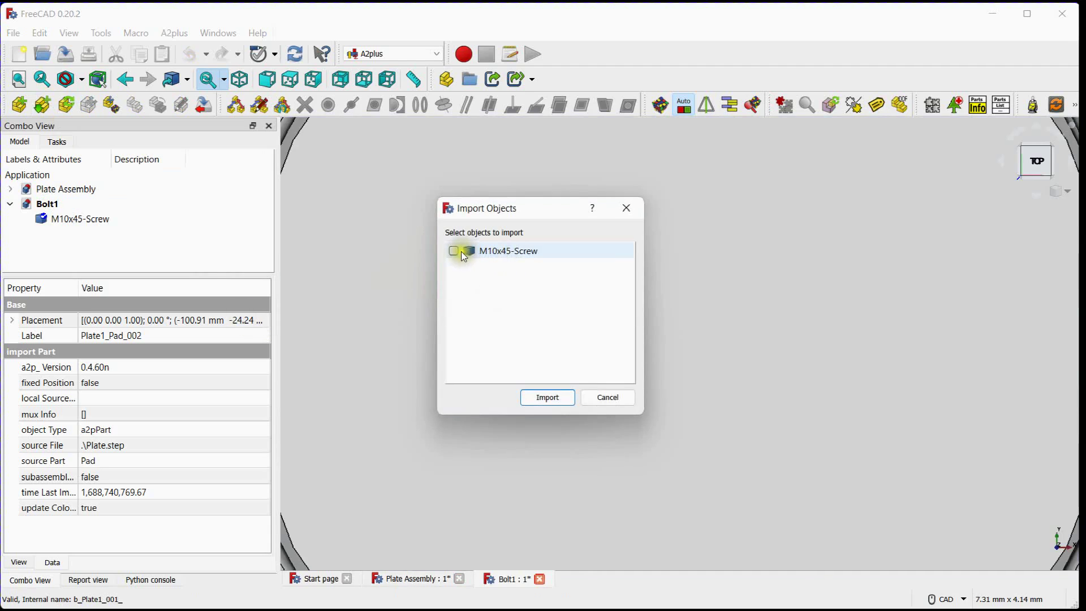
pyautogui.click(453, 252)
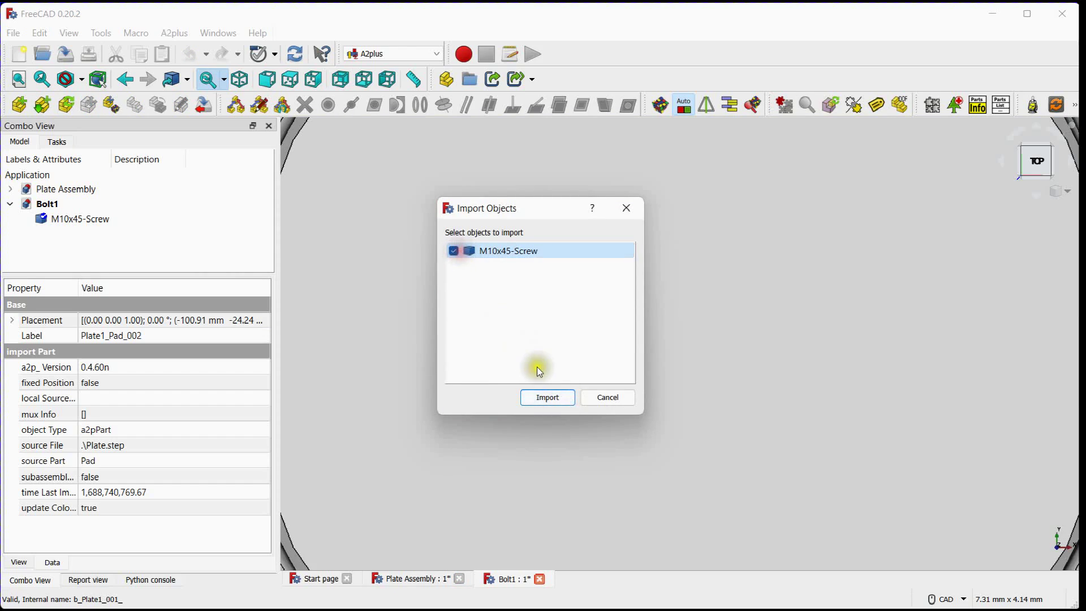
pyautogui.click(546, 397)
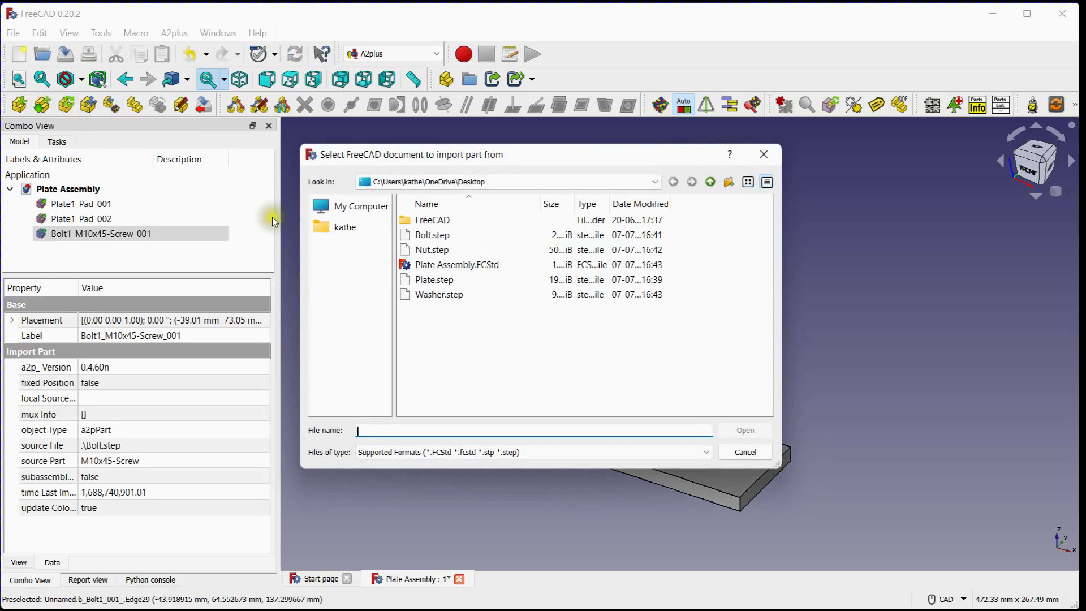
# Import the M10 washer twice from Washer.step and the nut from Nut.step.
pyautogui.click(439, 294)
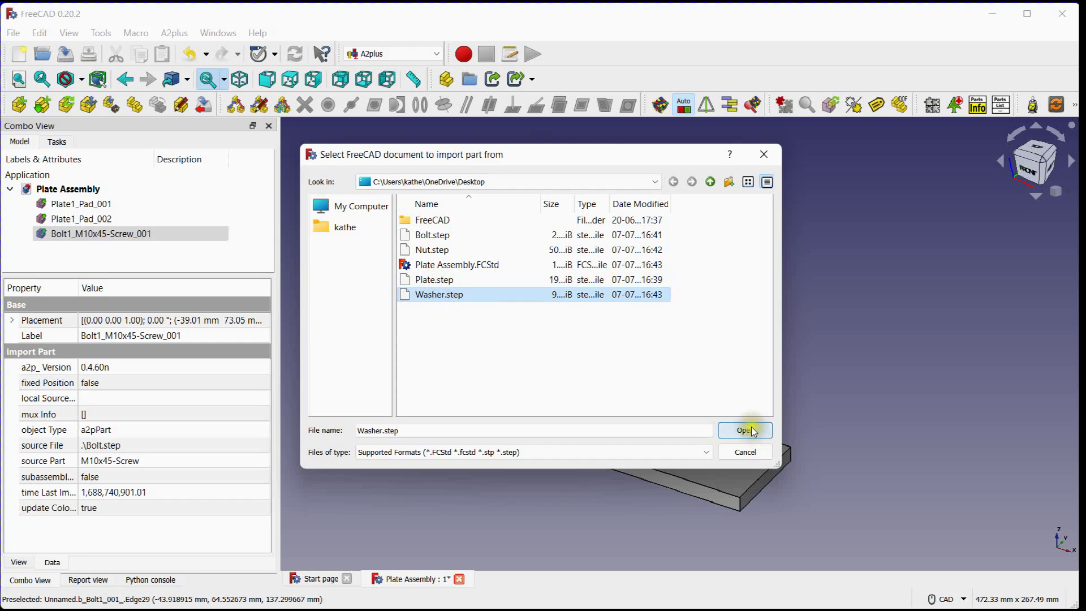
pyautogui.click(745, 430)
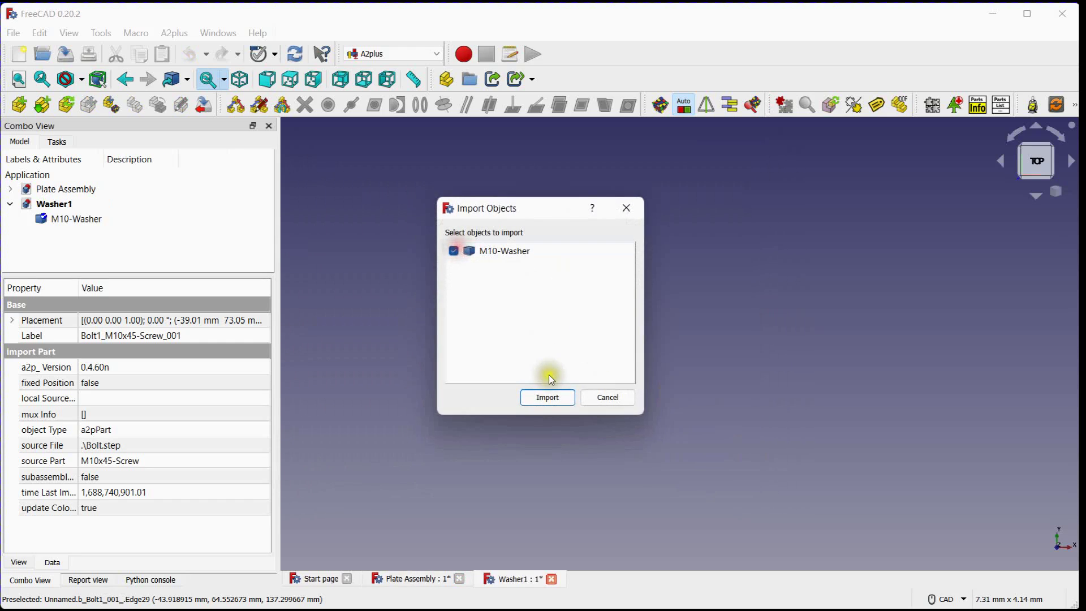
pyautogui.click(547, 397)
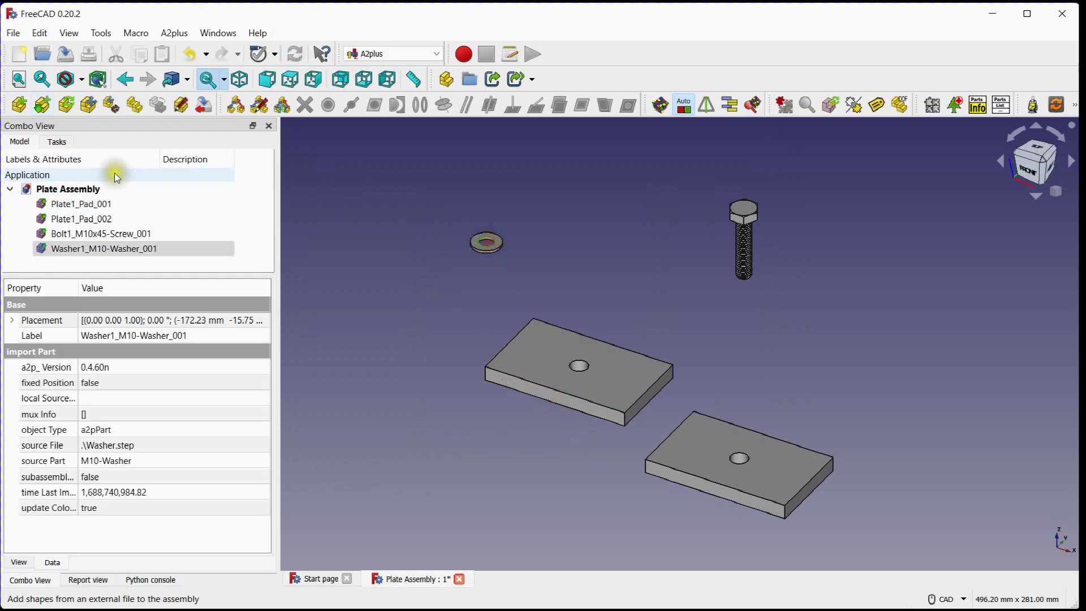
pyautogui.click(17, 104)
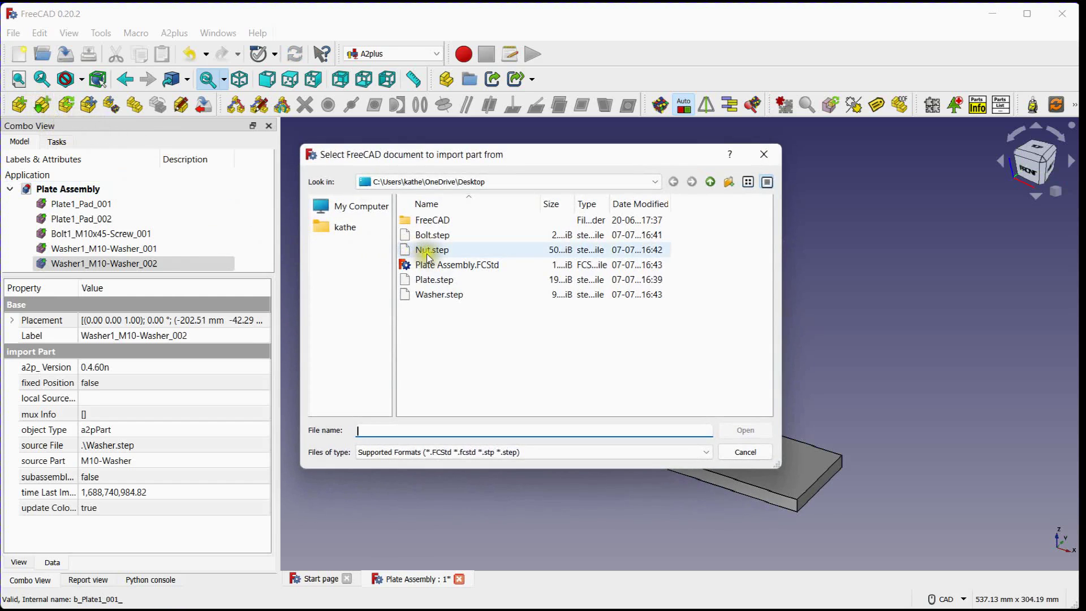
pyautogui.click(431, 249)
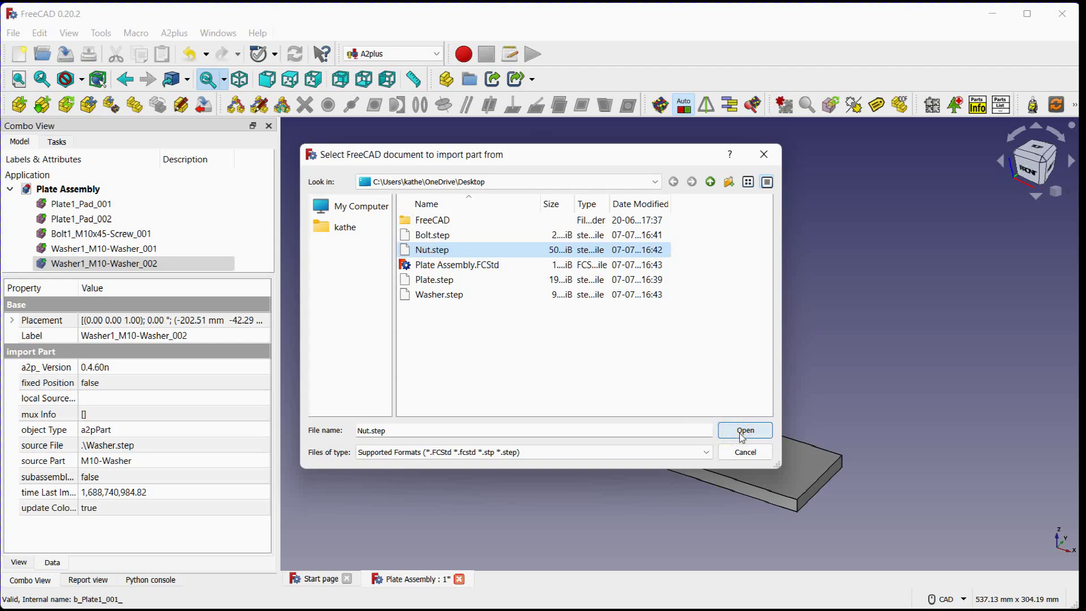
pyautogui.click(745, 430)
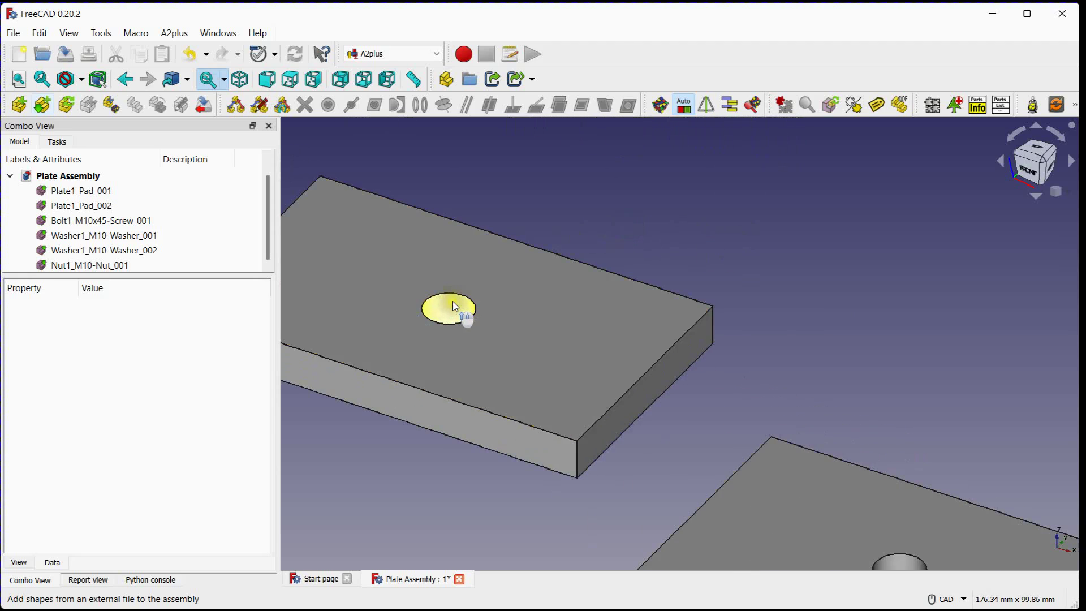
# Constrain the plate holes coaxial, plate faces coincident, and the washer axis to the hole.
pyautogui.click(81, 205)
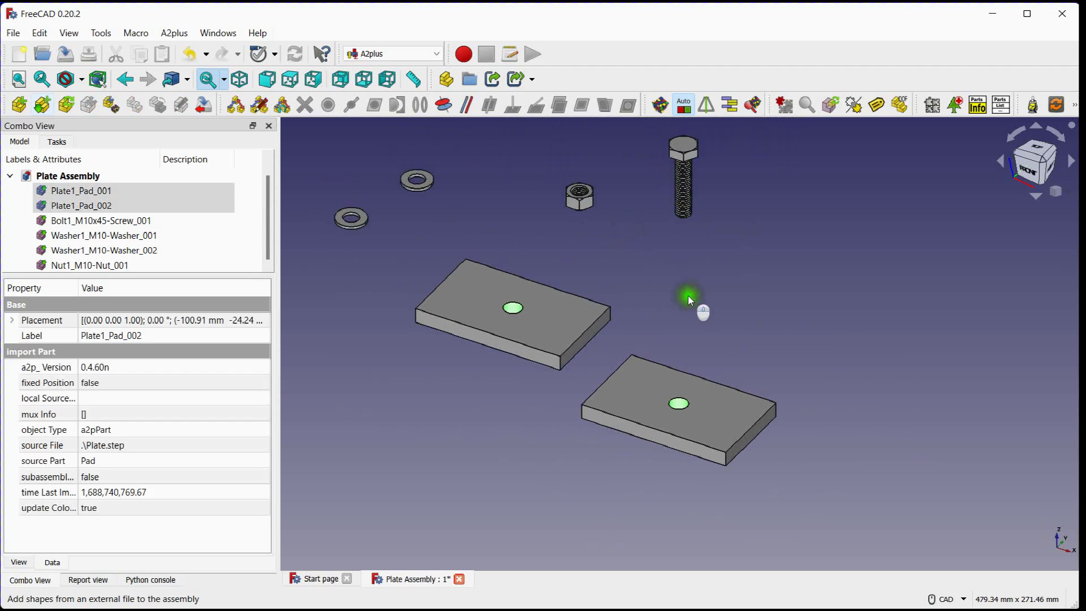
pyautogui.click(446, 104)
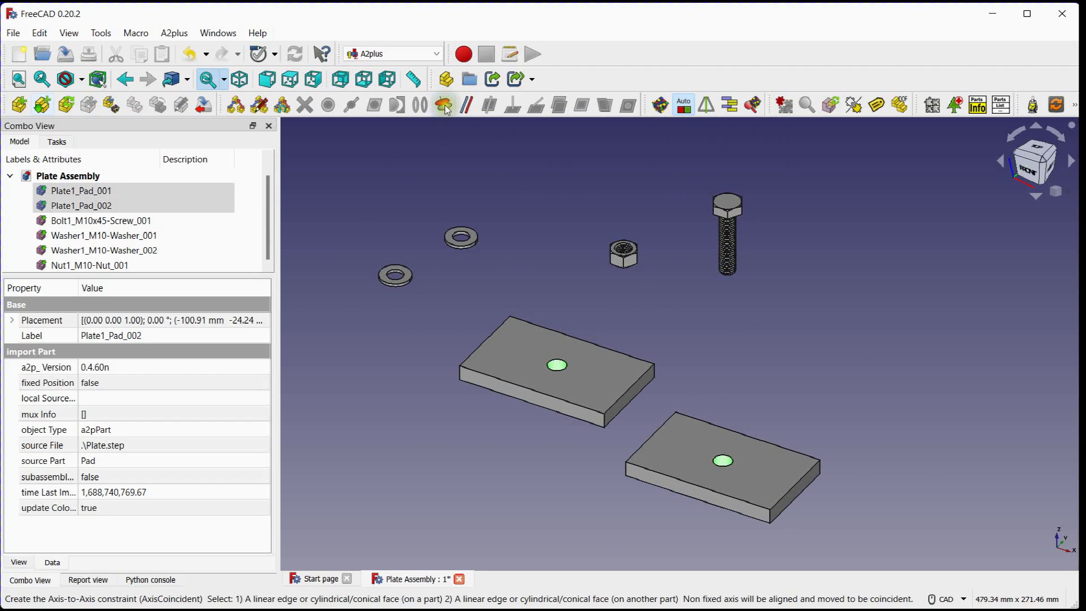
pyautogui.moveTo(445, 104)
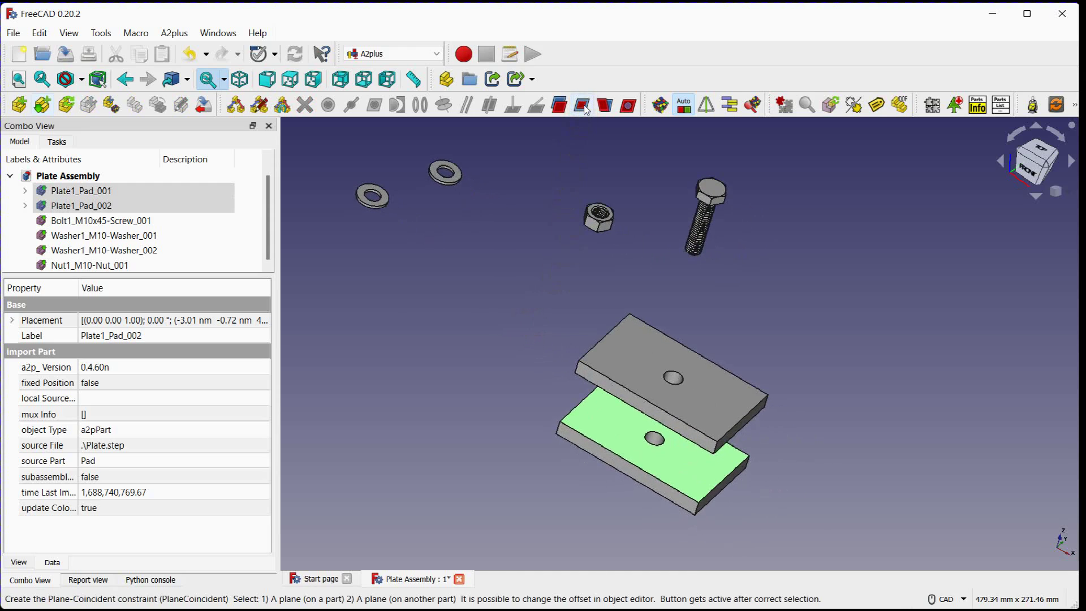
pyautogui.click(584, 105)
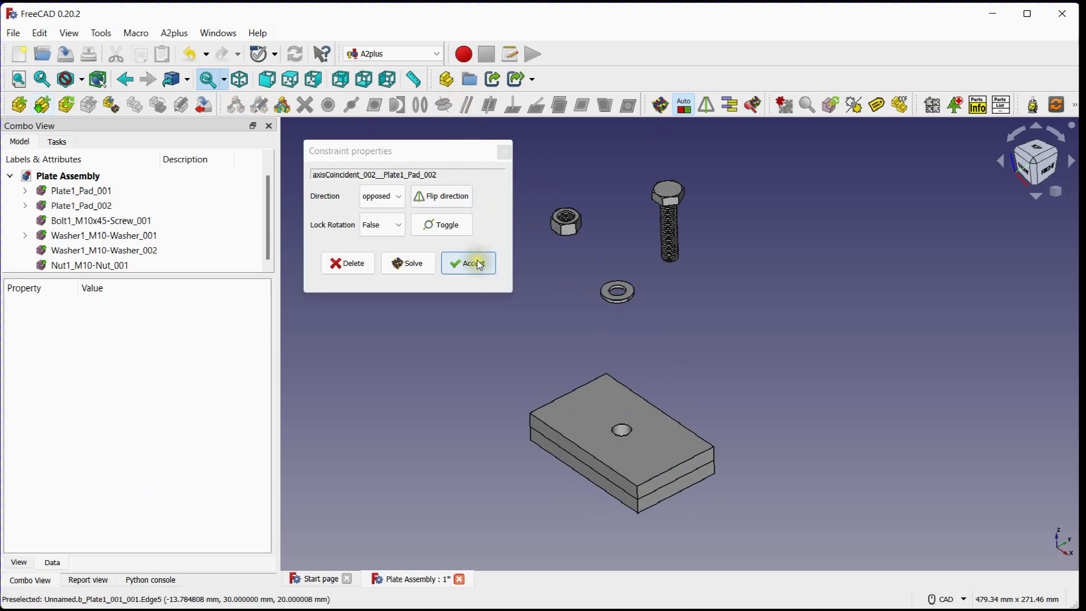
pyautogui.click(469, 264)
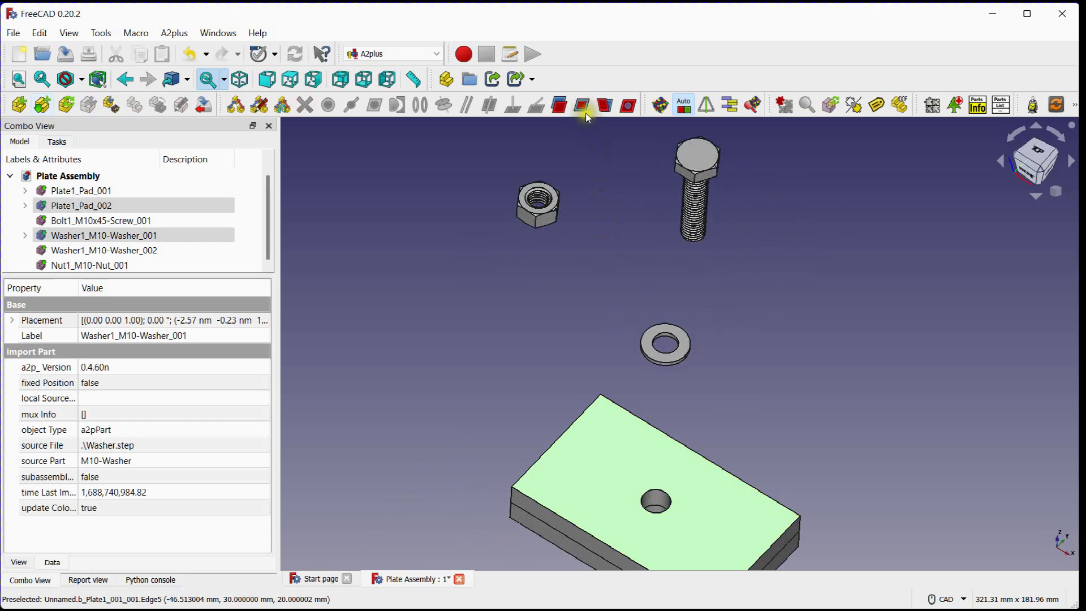
# Seat the first washer flat on the top plate with a Plane Coincident constraint.
pyautogui.click(582, 105)
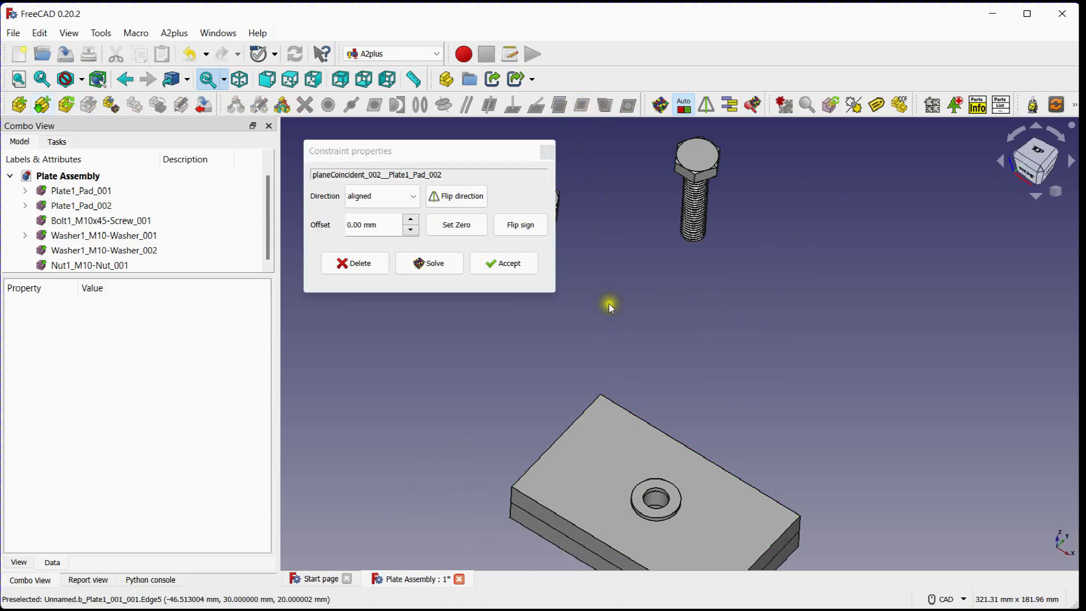
pyautogui.click(503, 263)
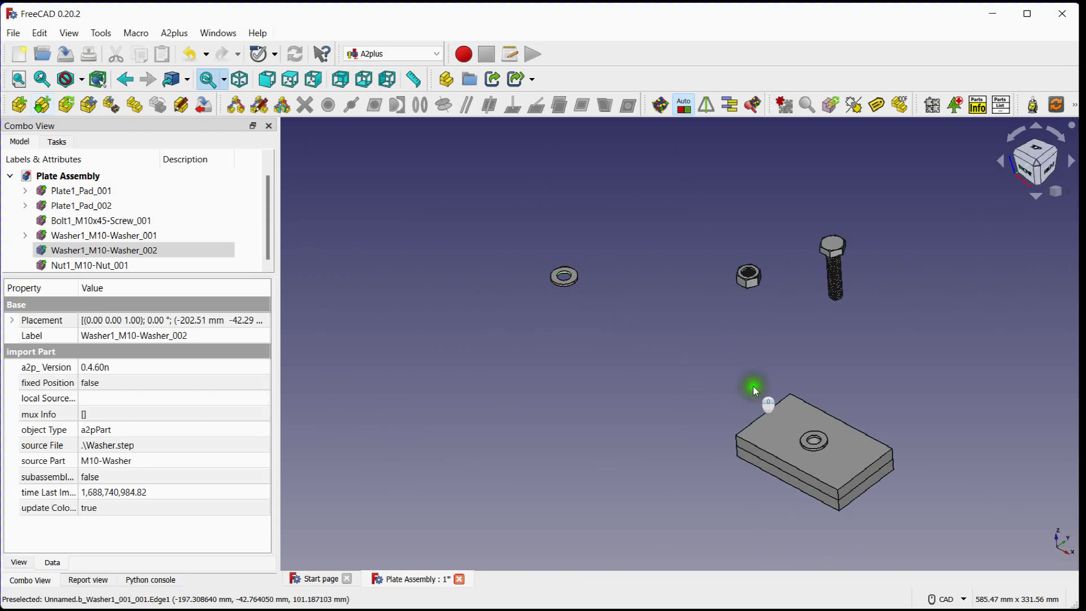
# Constrain the second washer Axis and Plane Coincident against the bottom plate's underside hole.
pyautogui.moveTo(754, 388); pyautogui.dragTo(875, 450)
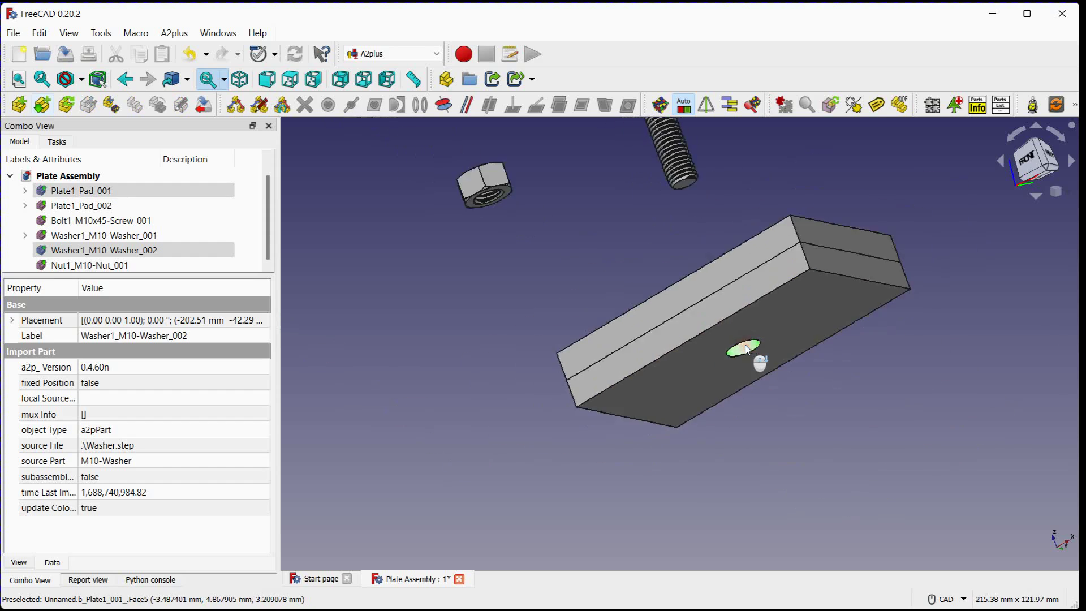
pyautogui.click(448, 104)
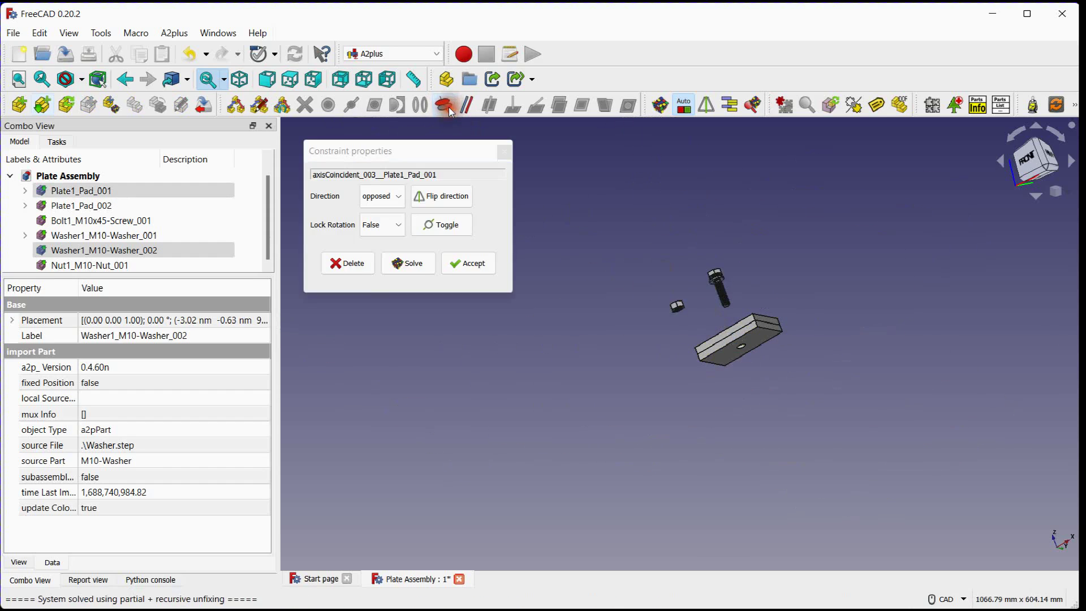
pyautogui.click(468, 262)
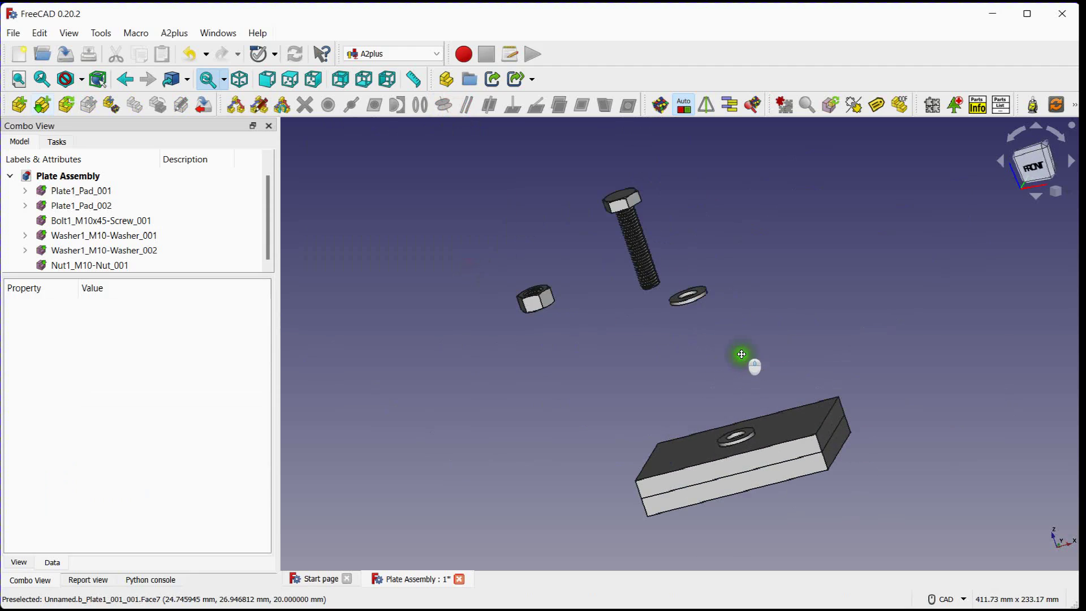
pyautogui.click(687, 295)
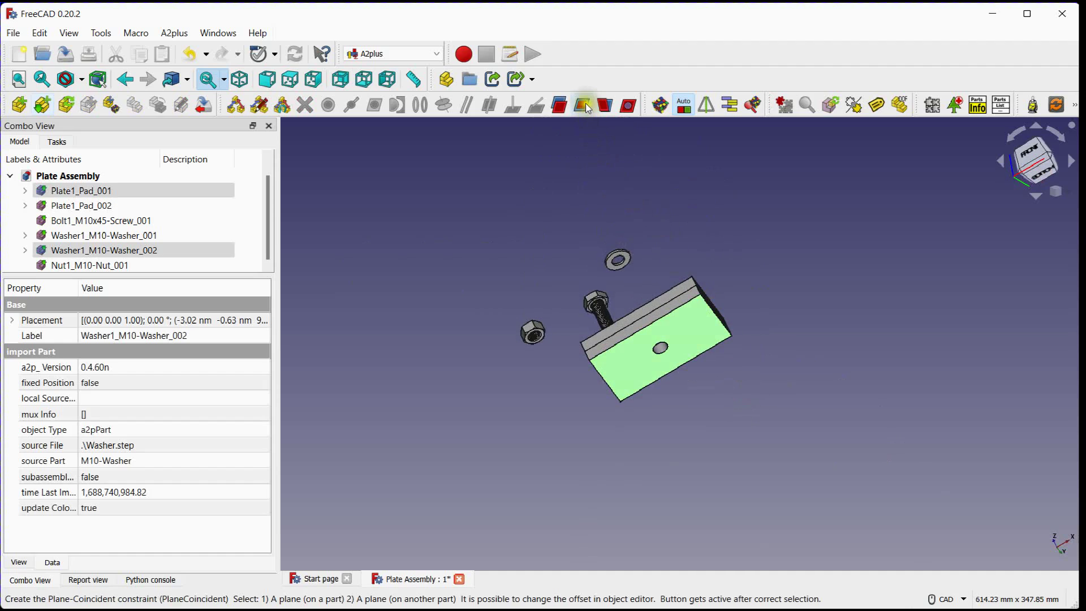
pyautogui.click(585, 105)
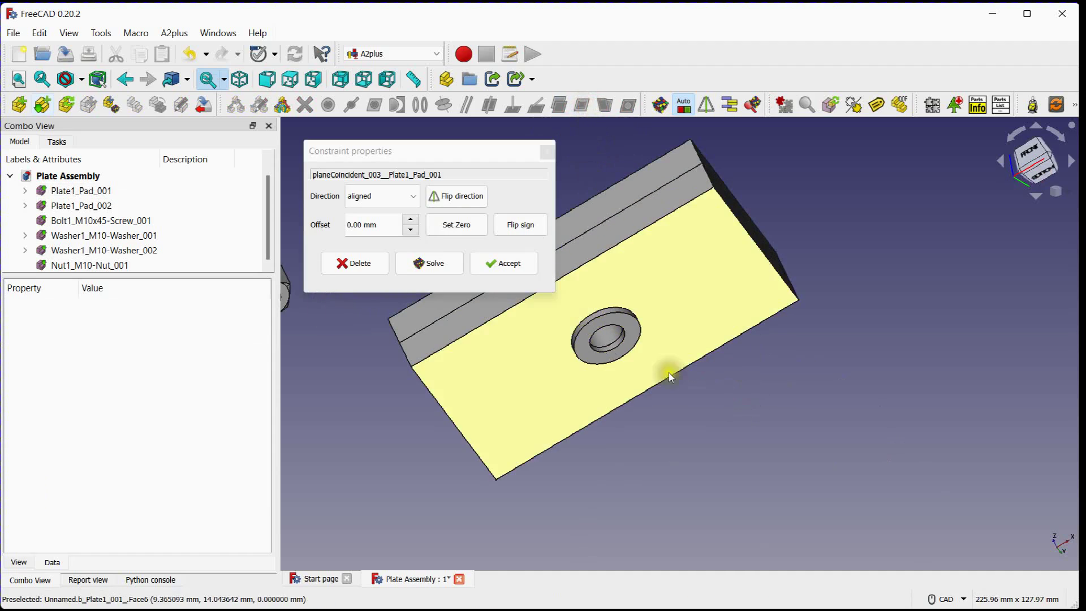
pyautogui.click(503, 263)
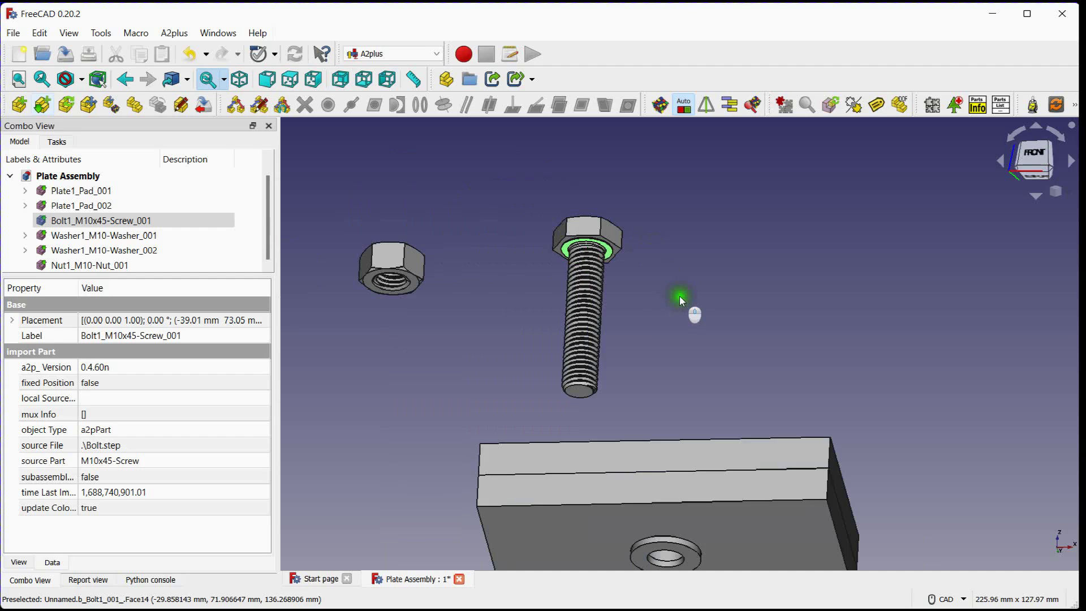
# Constrain the M10x45 bolt through the top washer's hole with its head seated on the washer.
pyautogui.moveTo(681, 299); pyautogui.dragTo(770, 299)
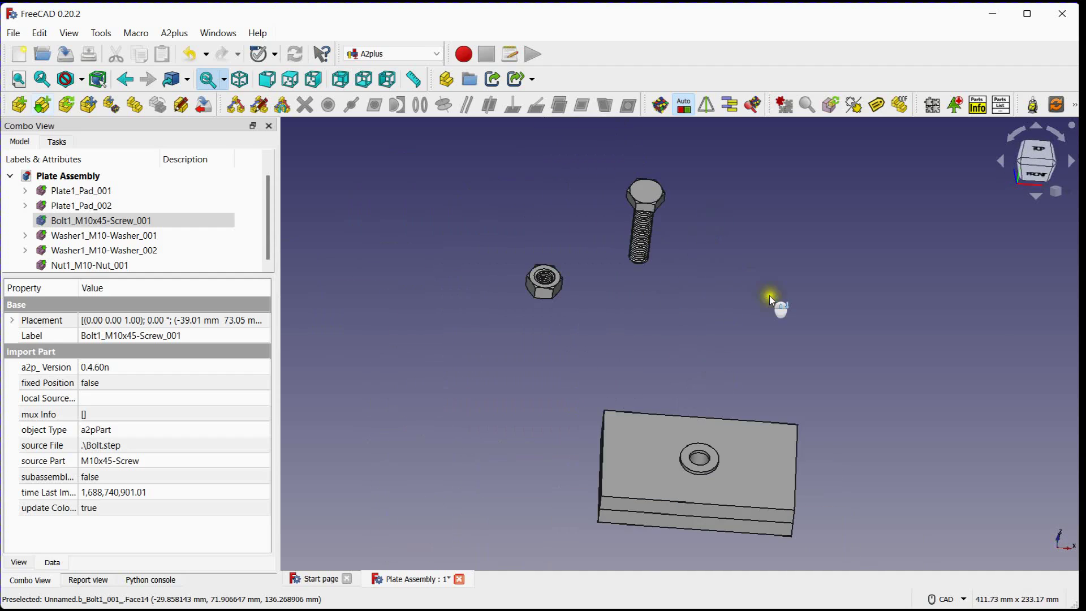
pyautogui.moveTo(770, 300); pyautogui.dragTo(747, 245)
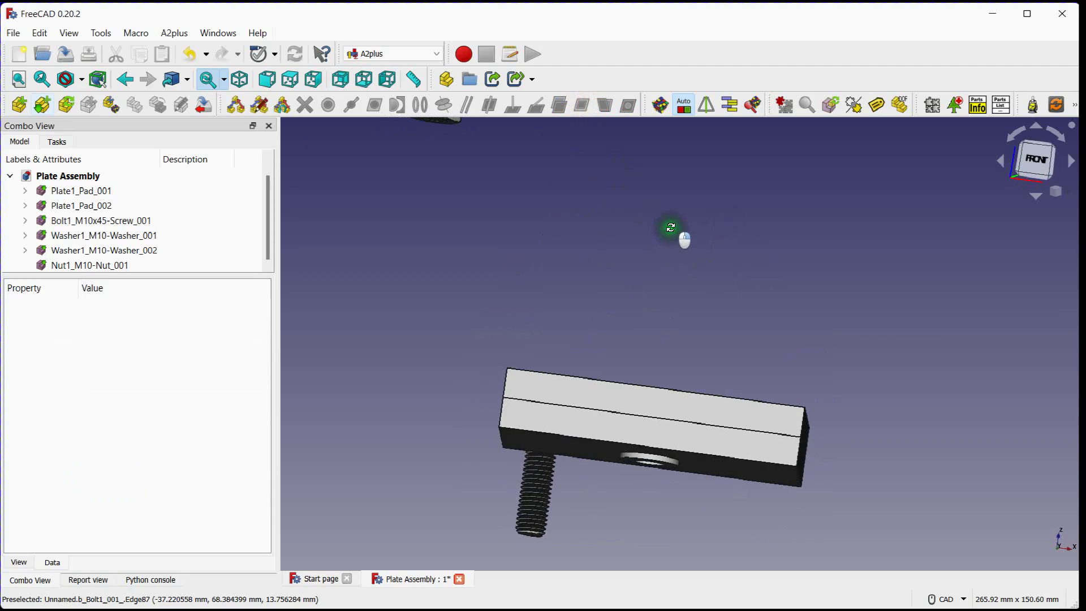
pyautogui.scroll(3)
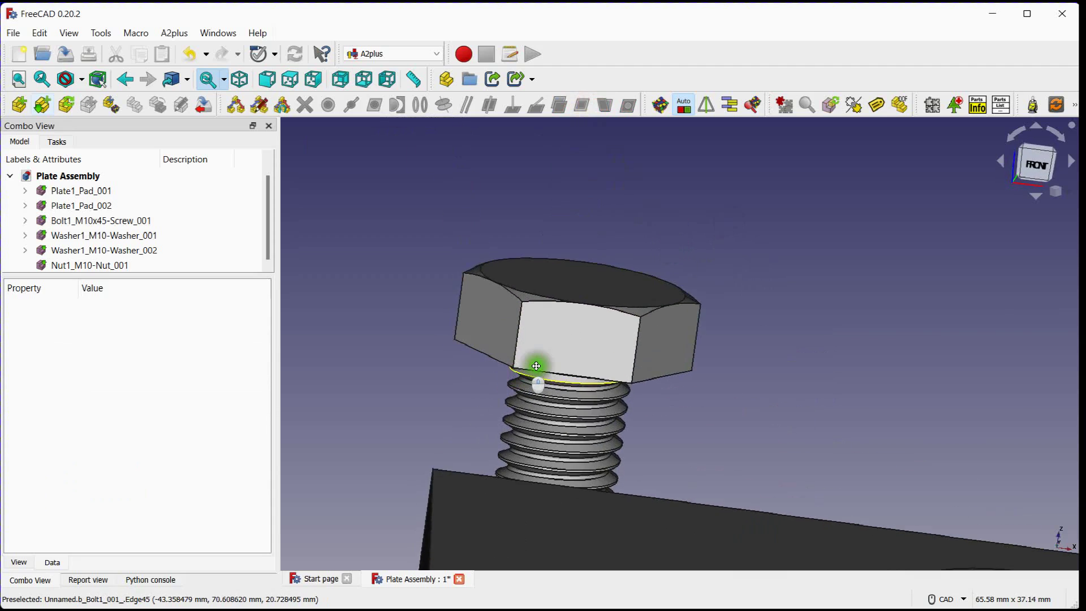
pyautogui.scroll(-3)
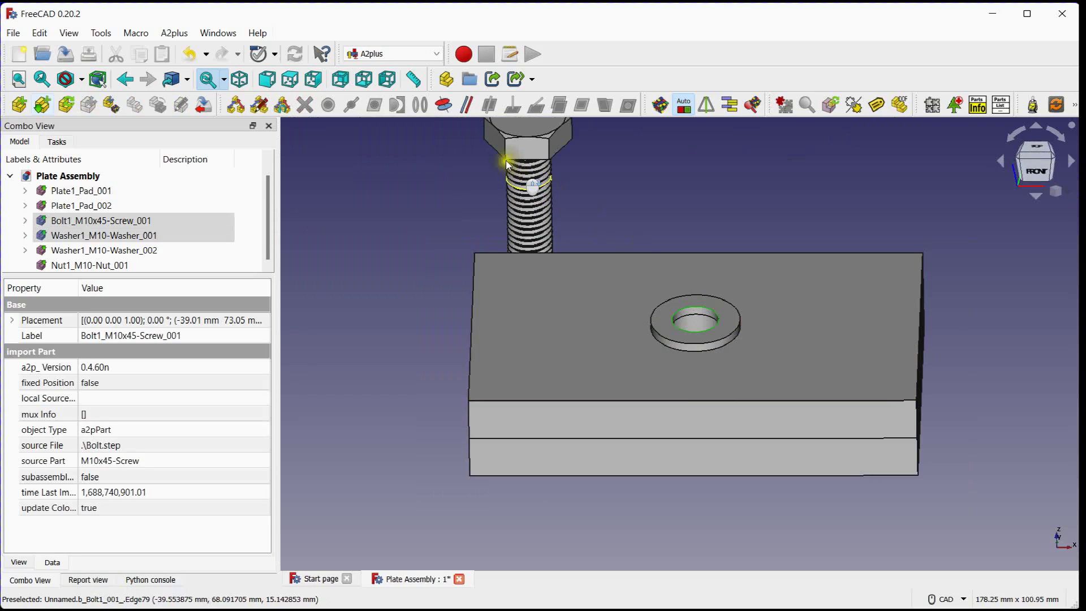
pyautogui.click(482, 269)
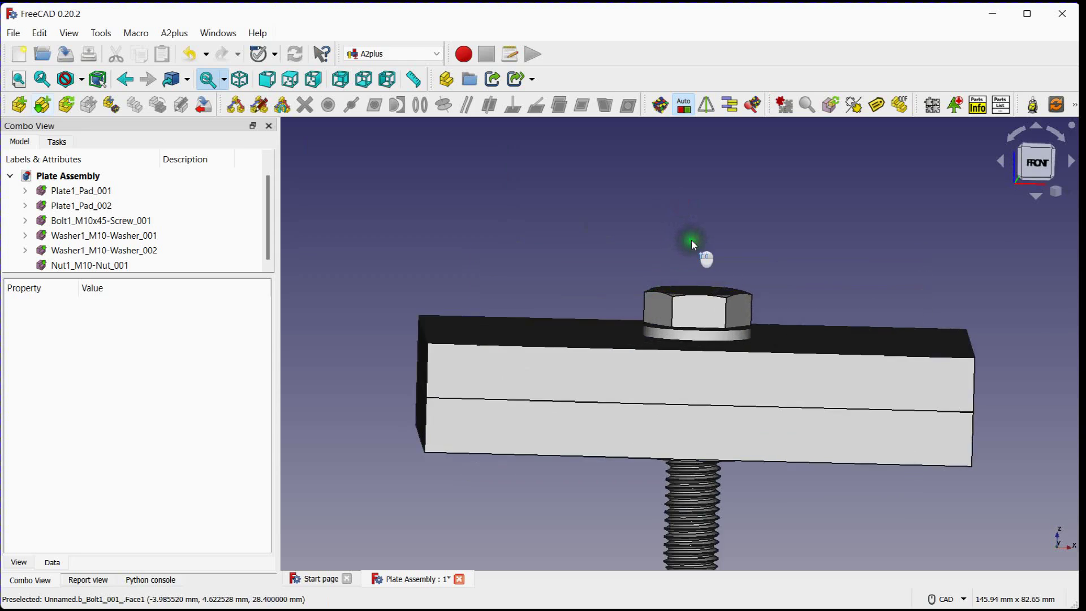
pyautogui.scroll(-3)
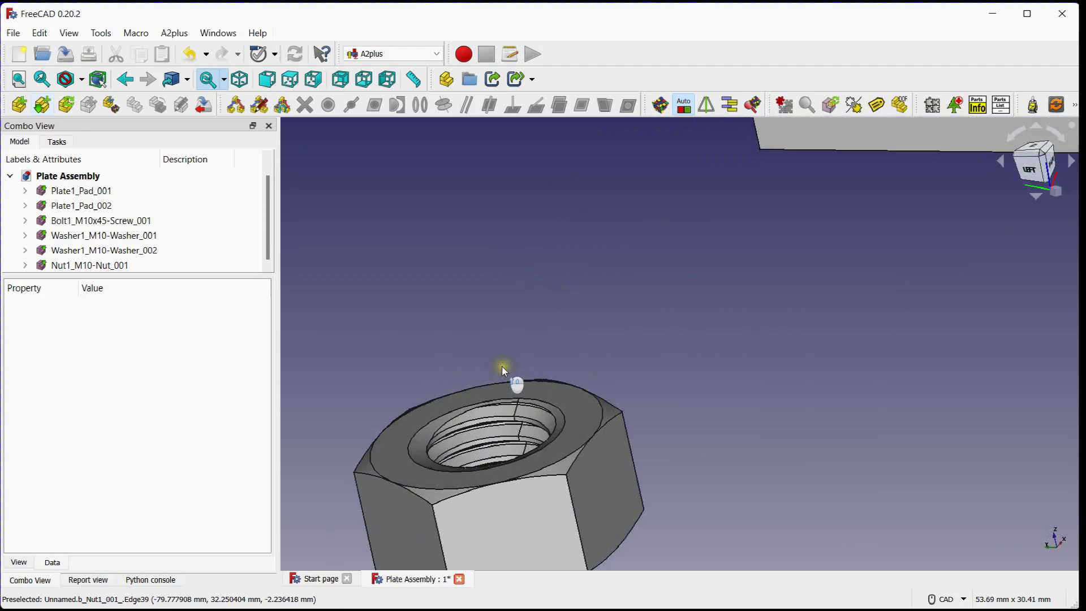
# Constrain the M10 nut onto the bolt below the lower washer and view the clamp from the front.
pyautogui.click(603, 457)
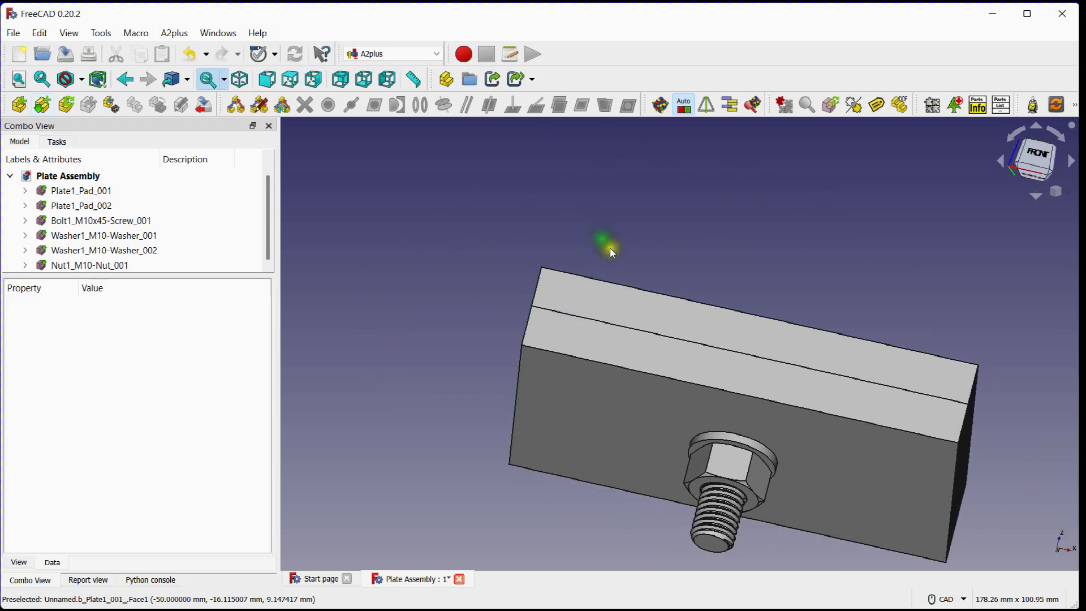
pyautogui.moveTo(610, 251); pyautogui.dragTo(459, 278)
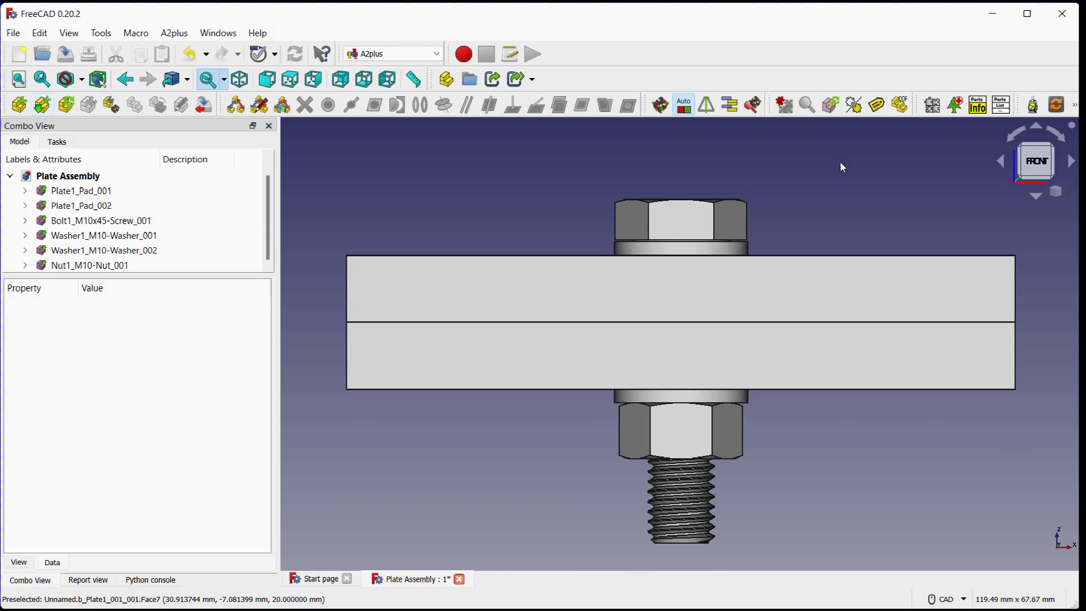
pyautogui.moveTo(415, 178)
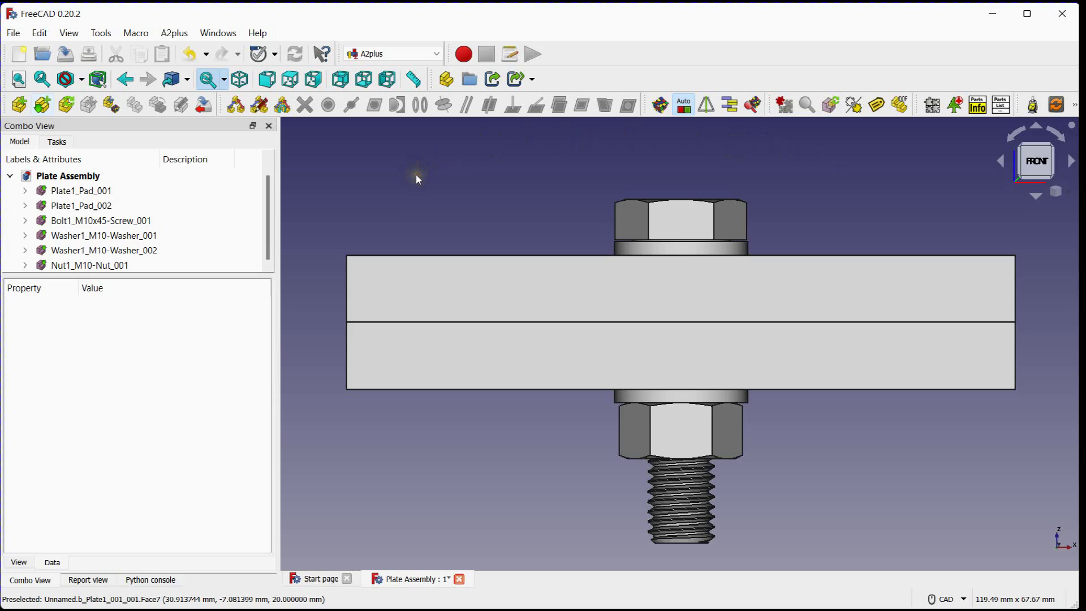
# Expand the bolt, washer and plate entries in the Plate Assembly tree to list their coincident constraints.
pyautogui.click(24, 220)
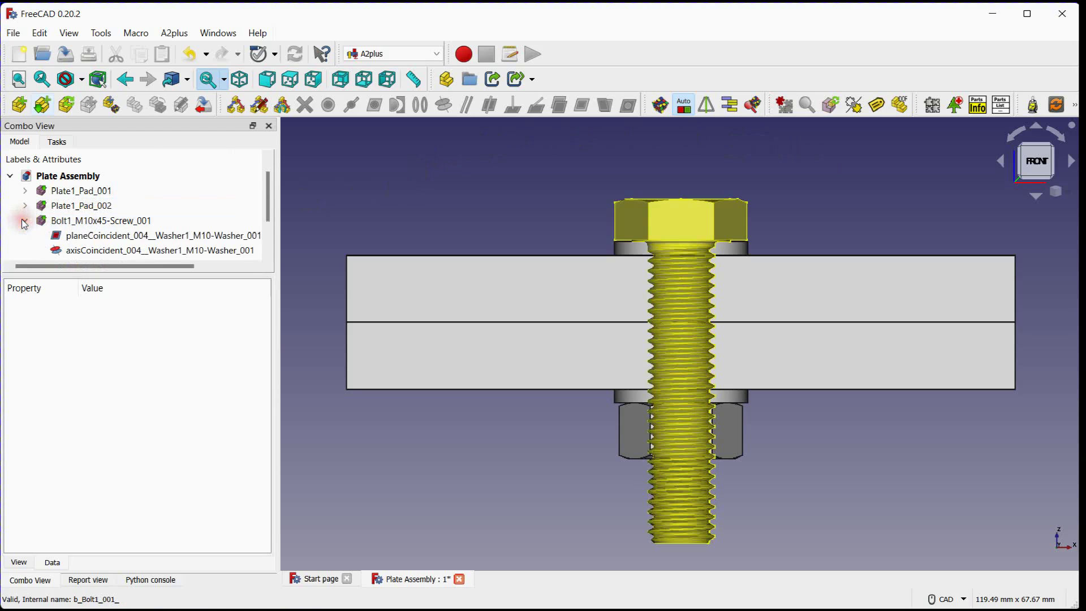
pyautogui.click(24, 220)
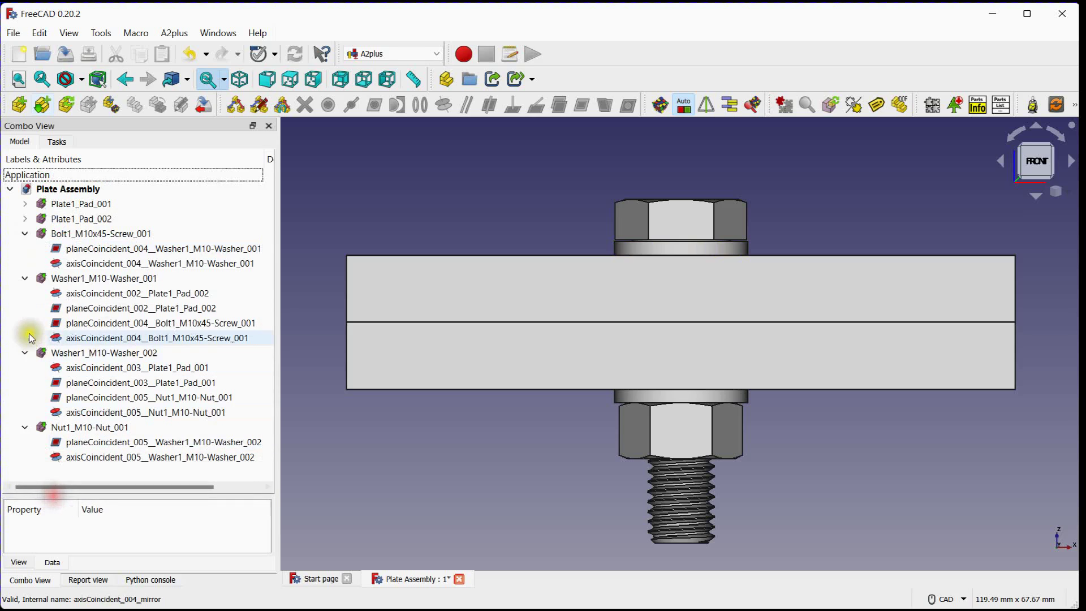
pyautogui.click(25, 204)
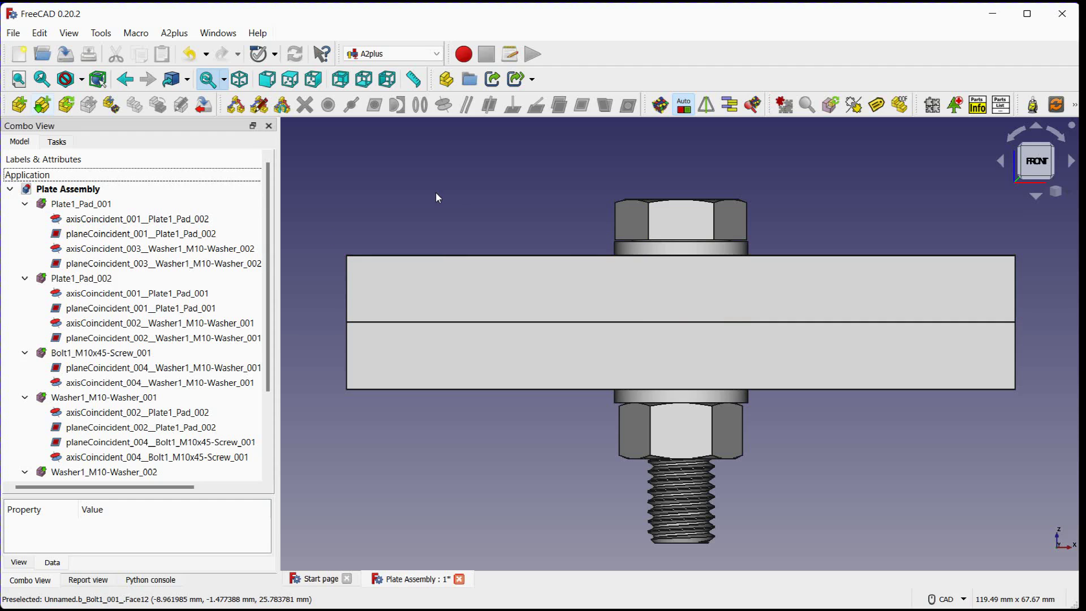
pyautogui.click(76, 189)
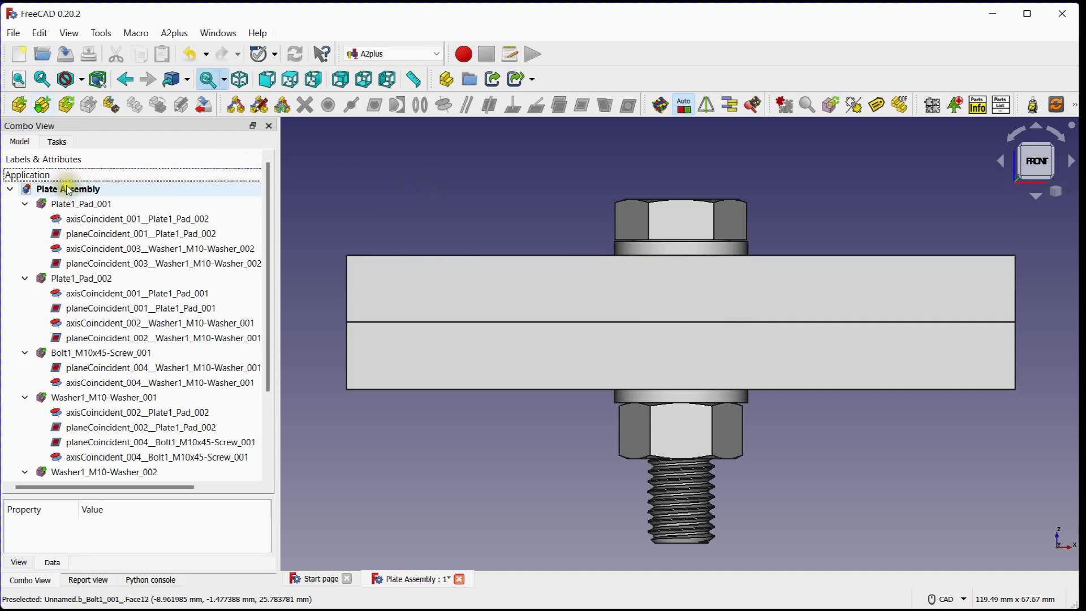